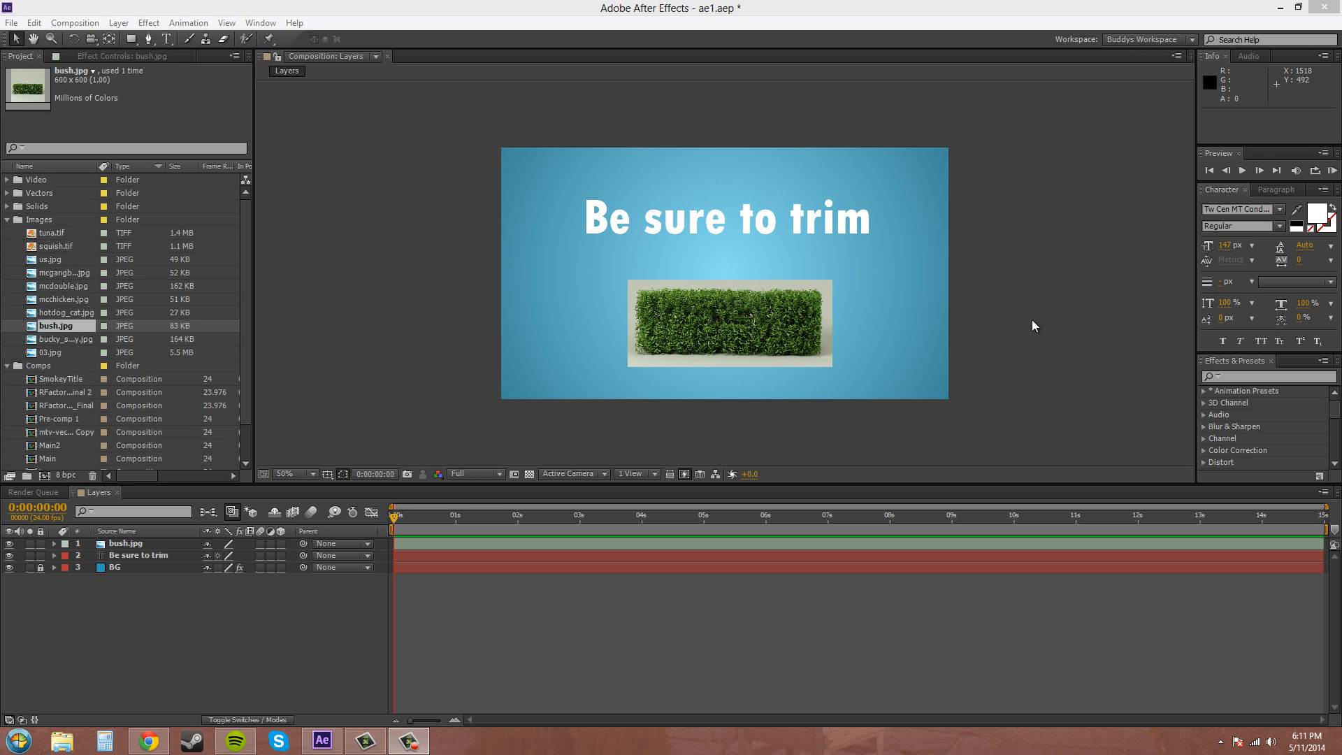
mouse_move(1033, 325)
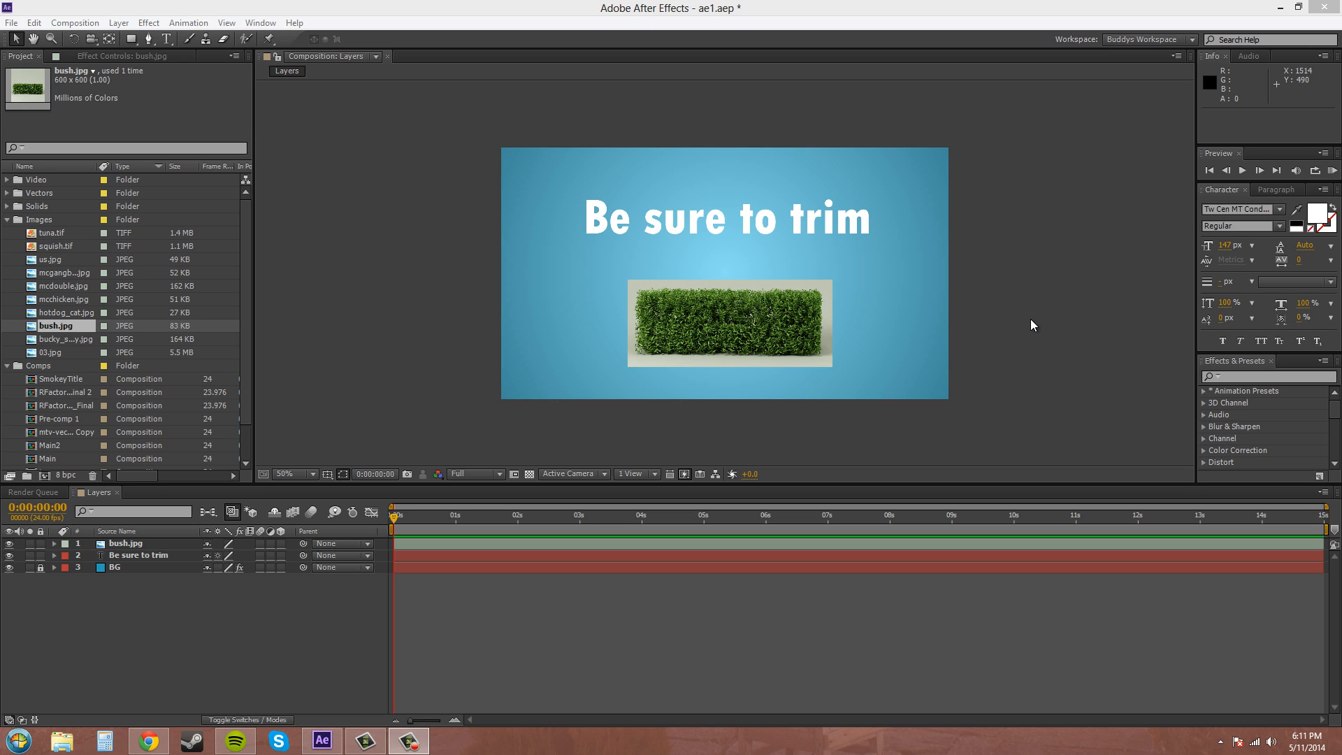
mouse_move(1048, 403)
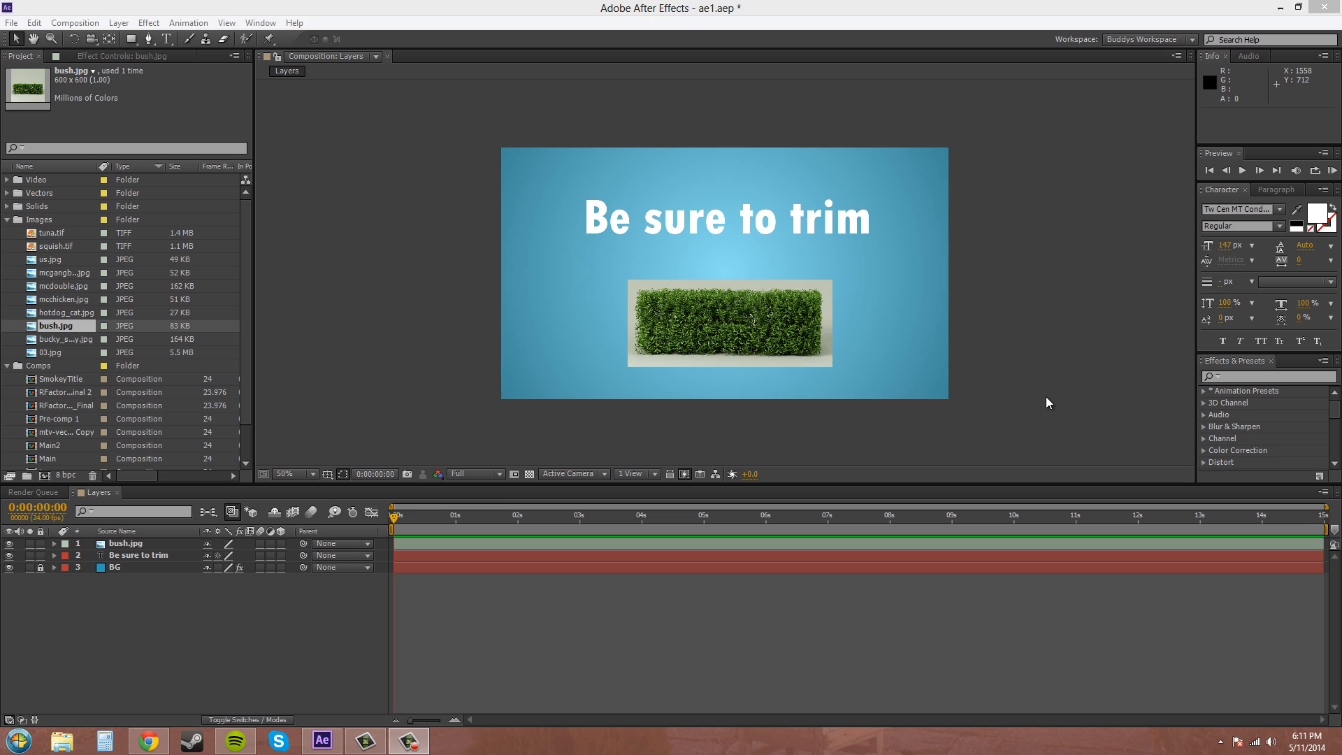
mouse_move(1036, 404)
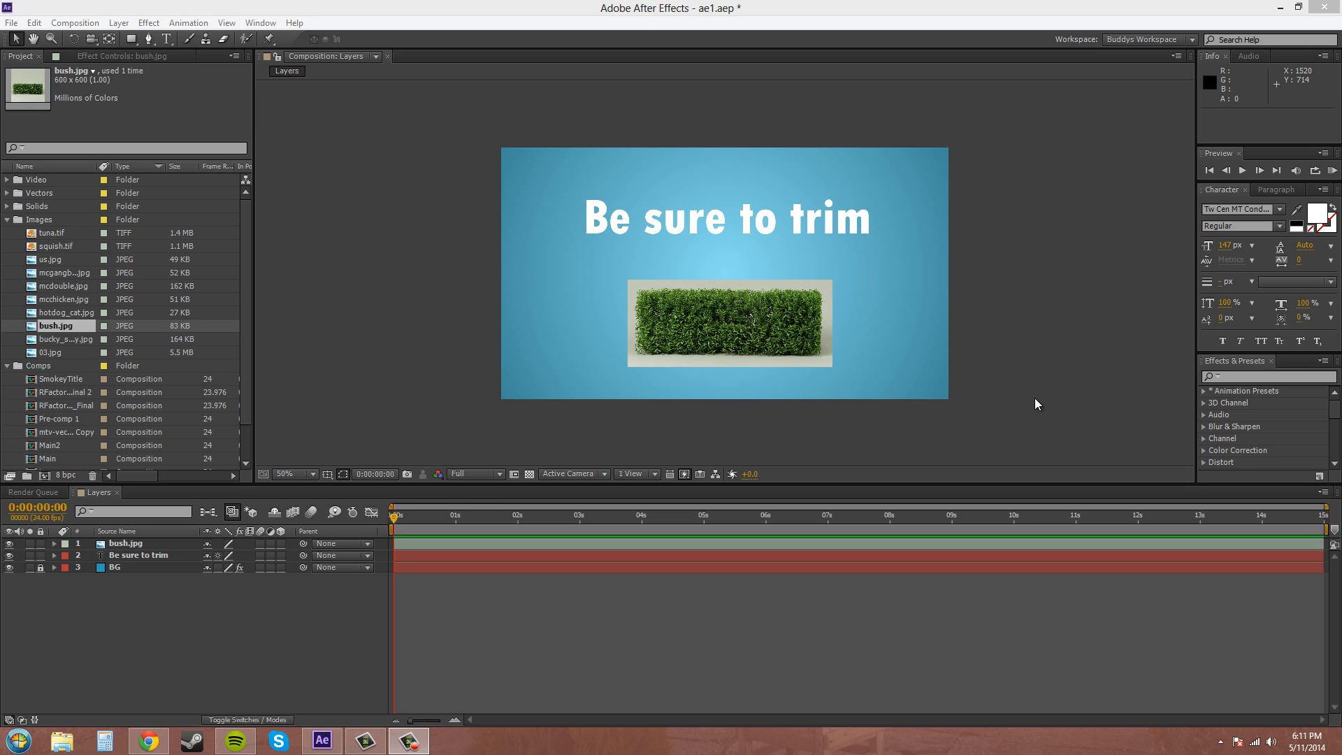
mouse_move(1085, 419)
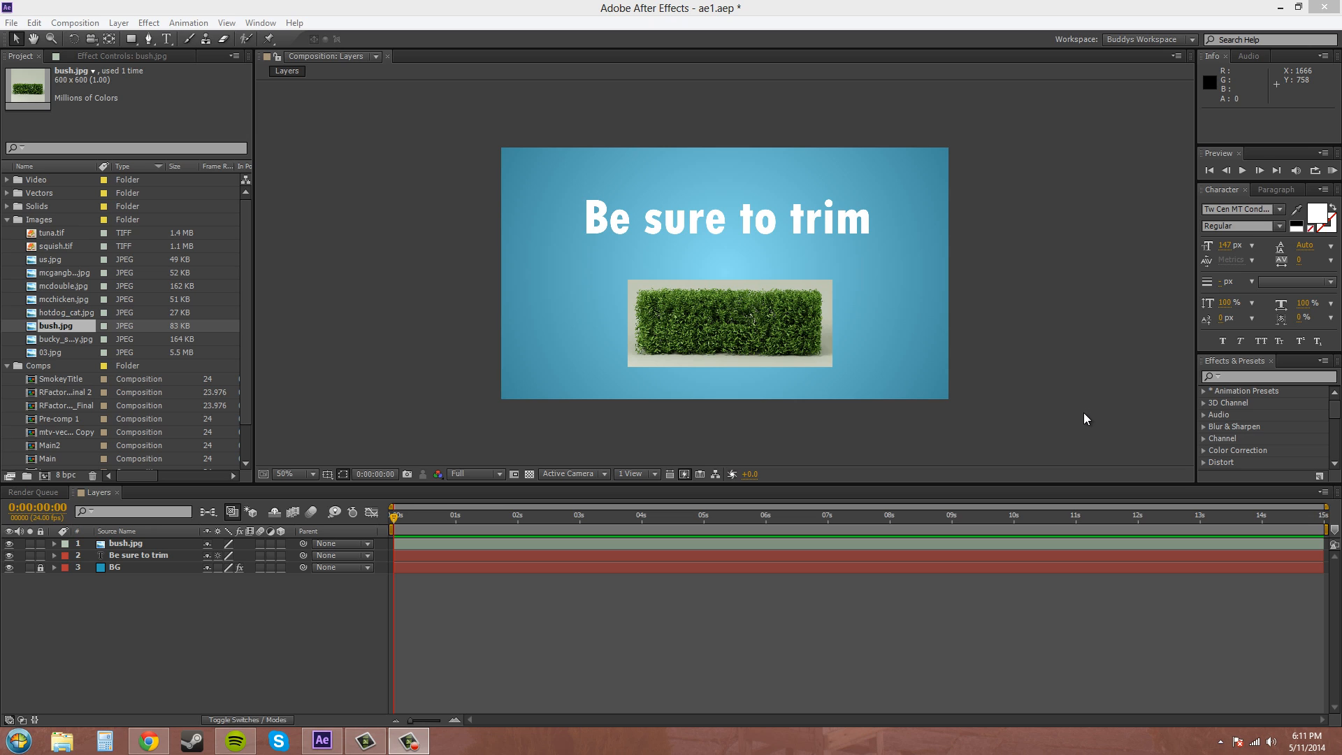
mouse_move(978, 526)
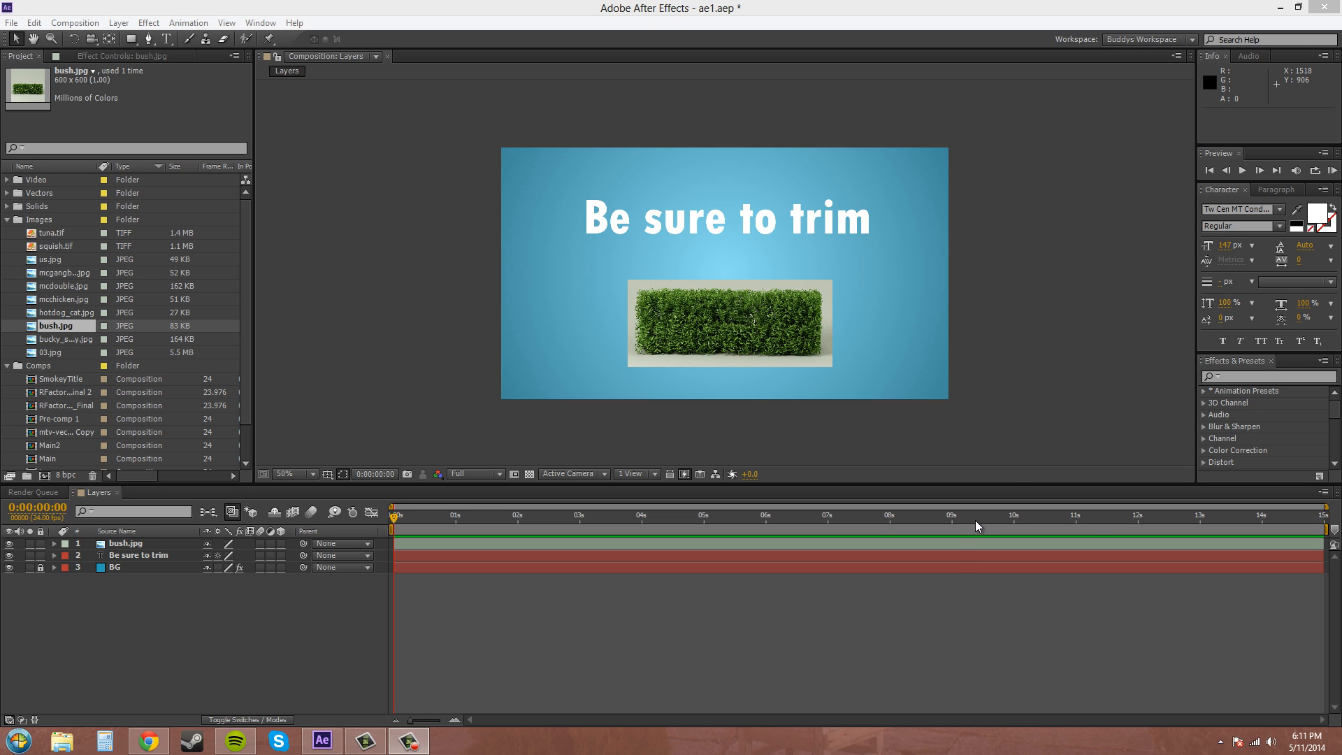
mouse_move(1060, 442)
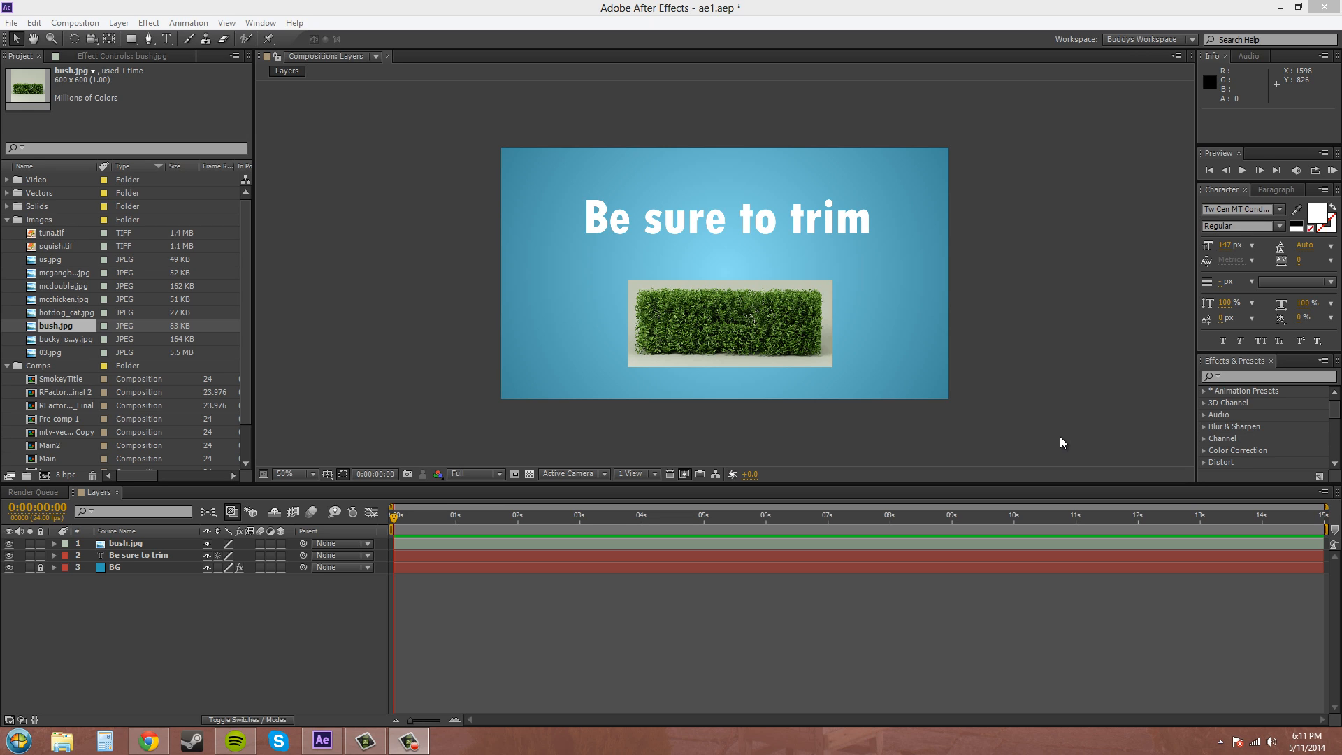
mouse_move(983, 513)
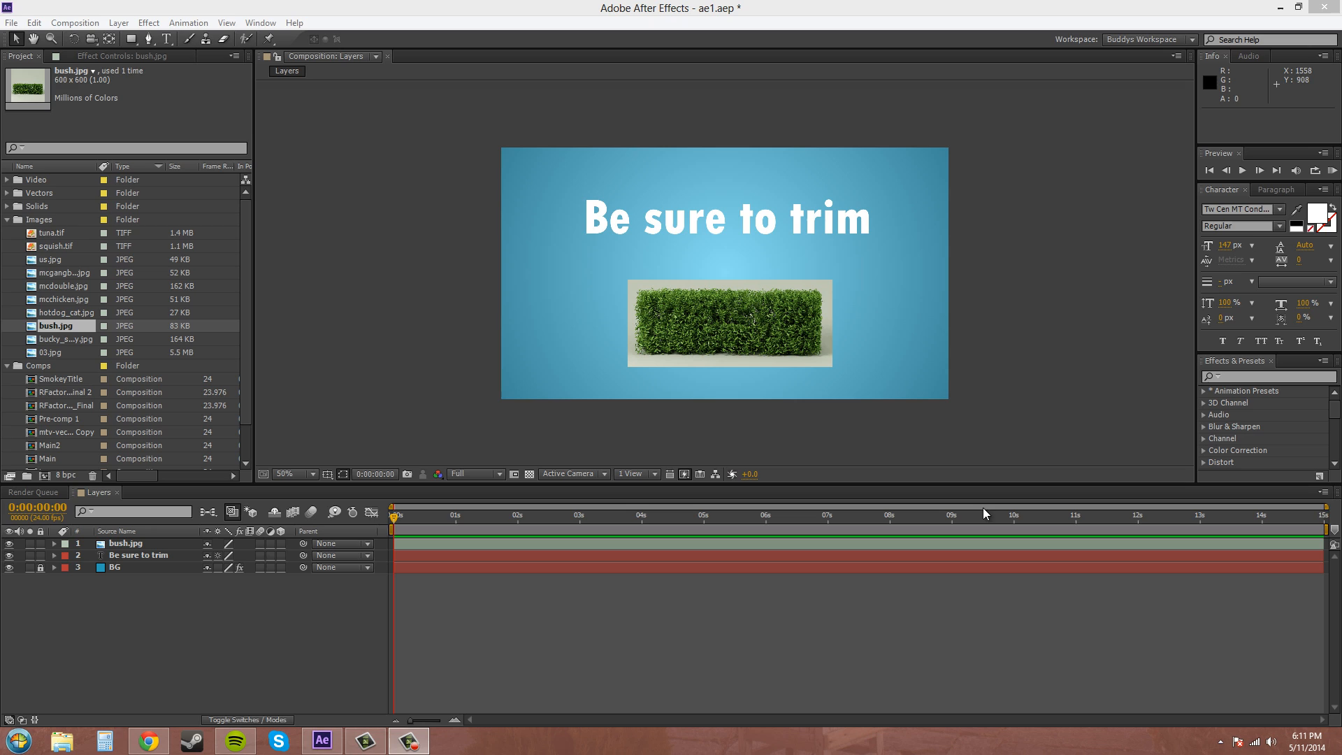
mouse_move(1059, 390)
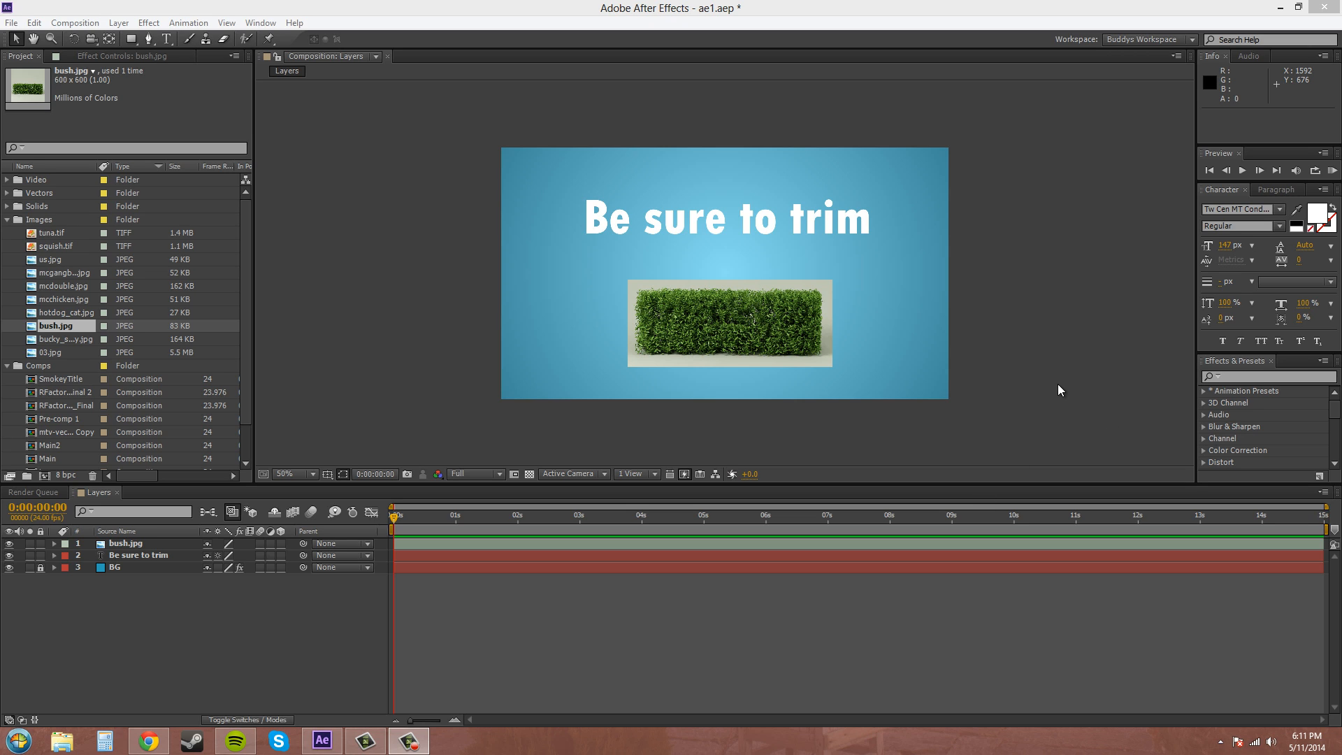
mouse_move(954, 546)
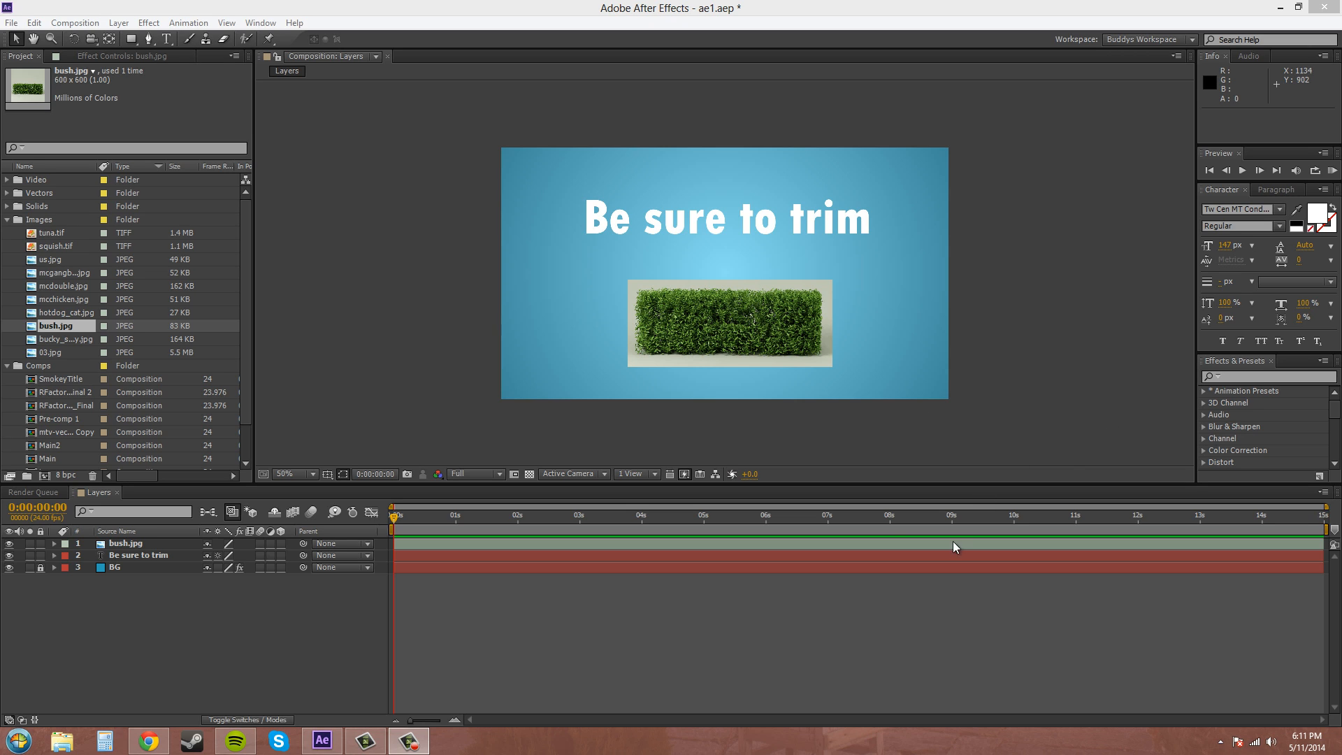
mouse_move(1064, 452)
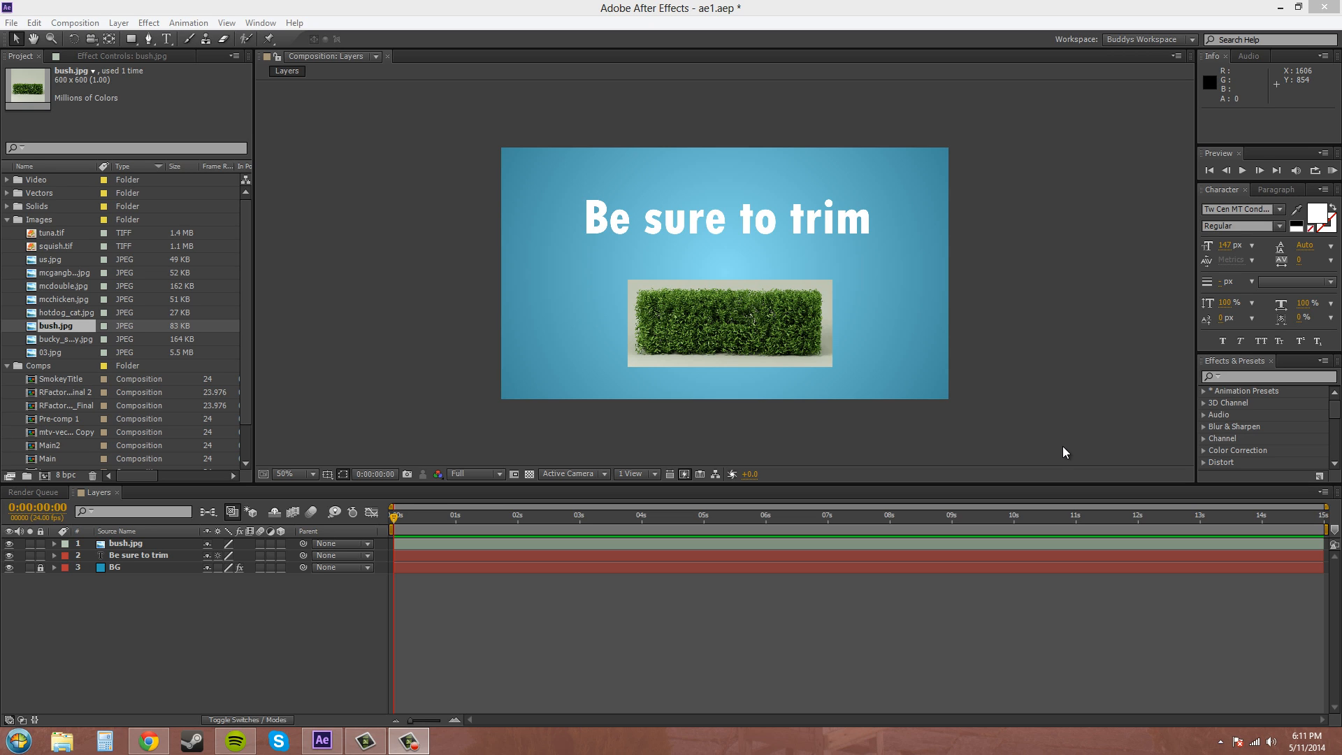
mouse_move(504, 710)
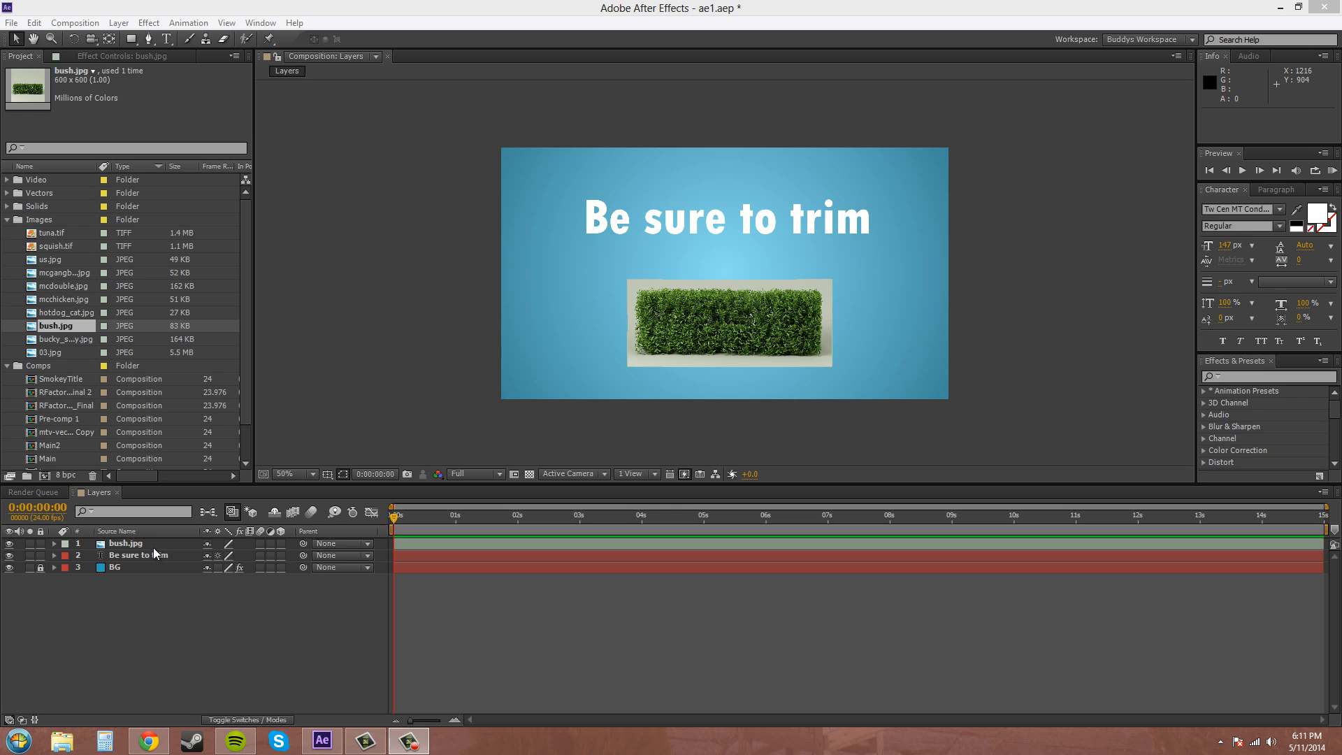
Trim the 'Be sure to trim' text layer so it starts at 0:00:03:00
left_click(141, 554)
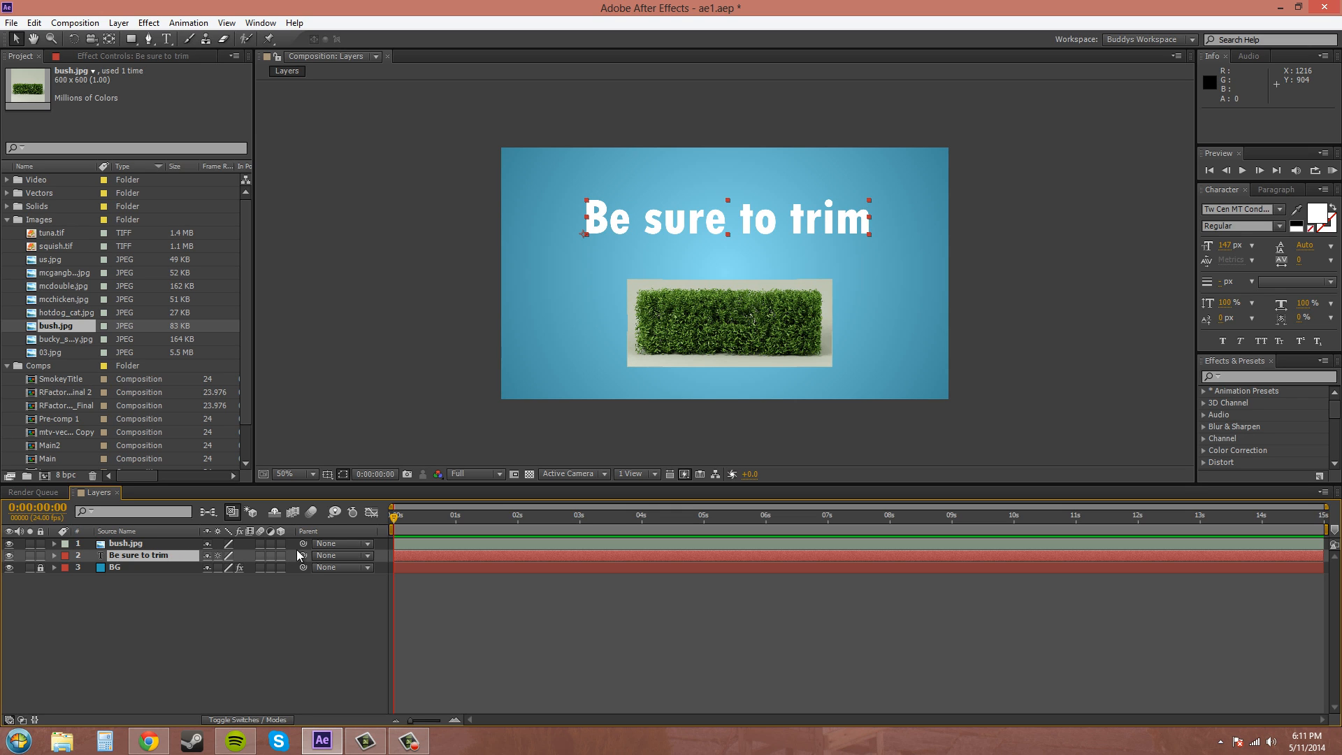
mouse_move(396, 559)
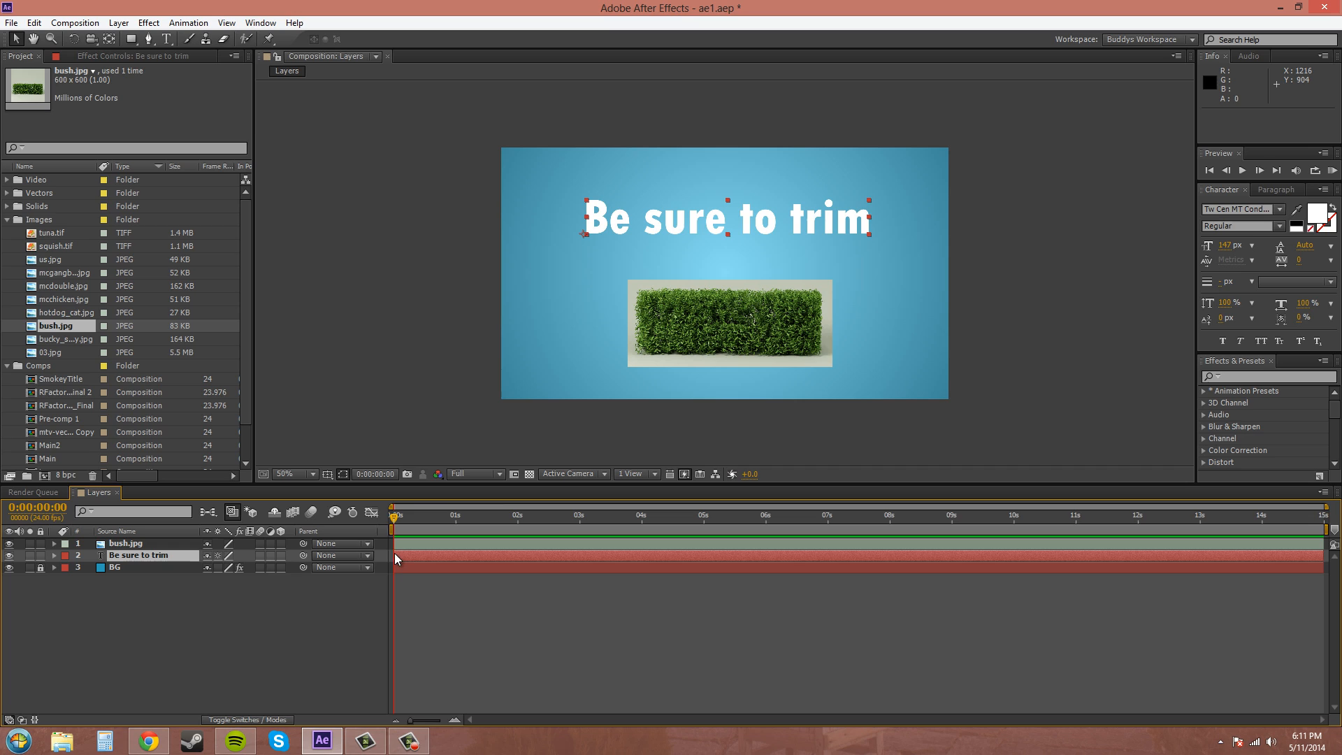
mouse_move(464, 595)
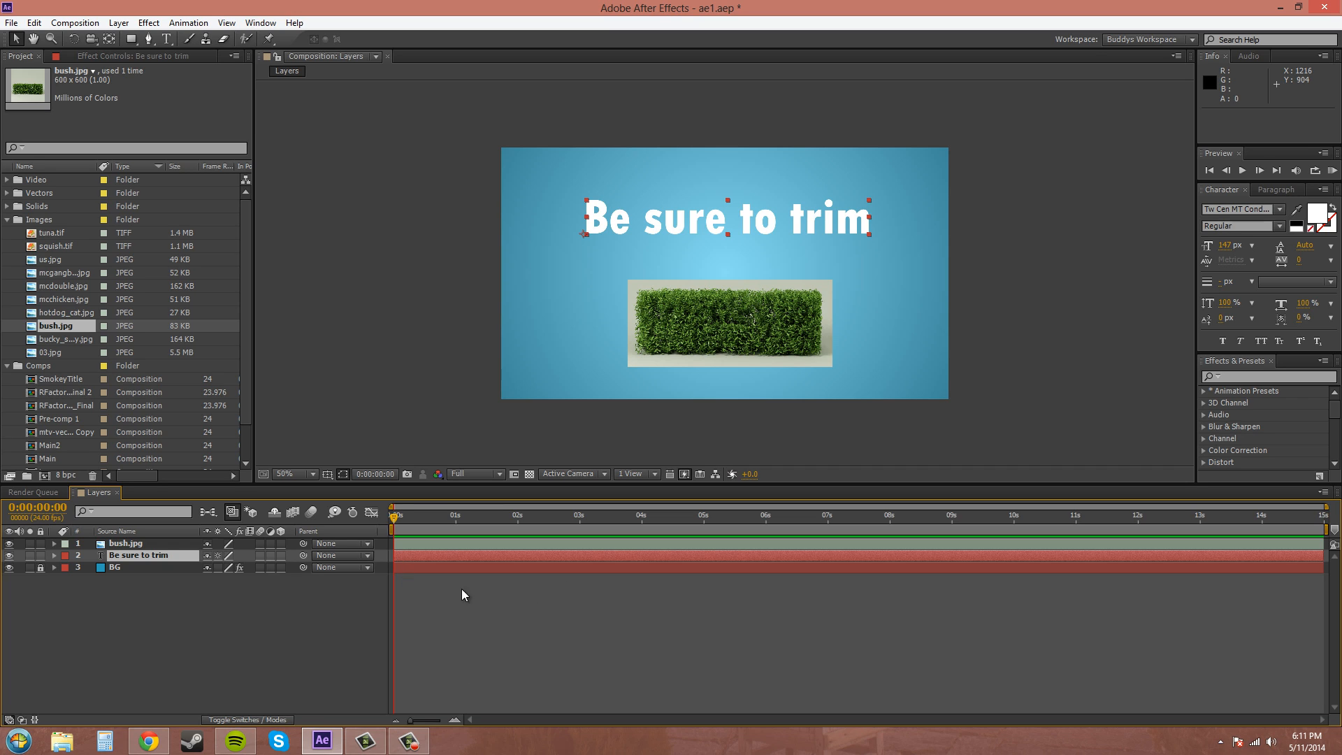
mouse_move(289, 578)
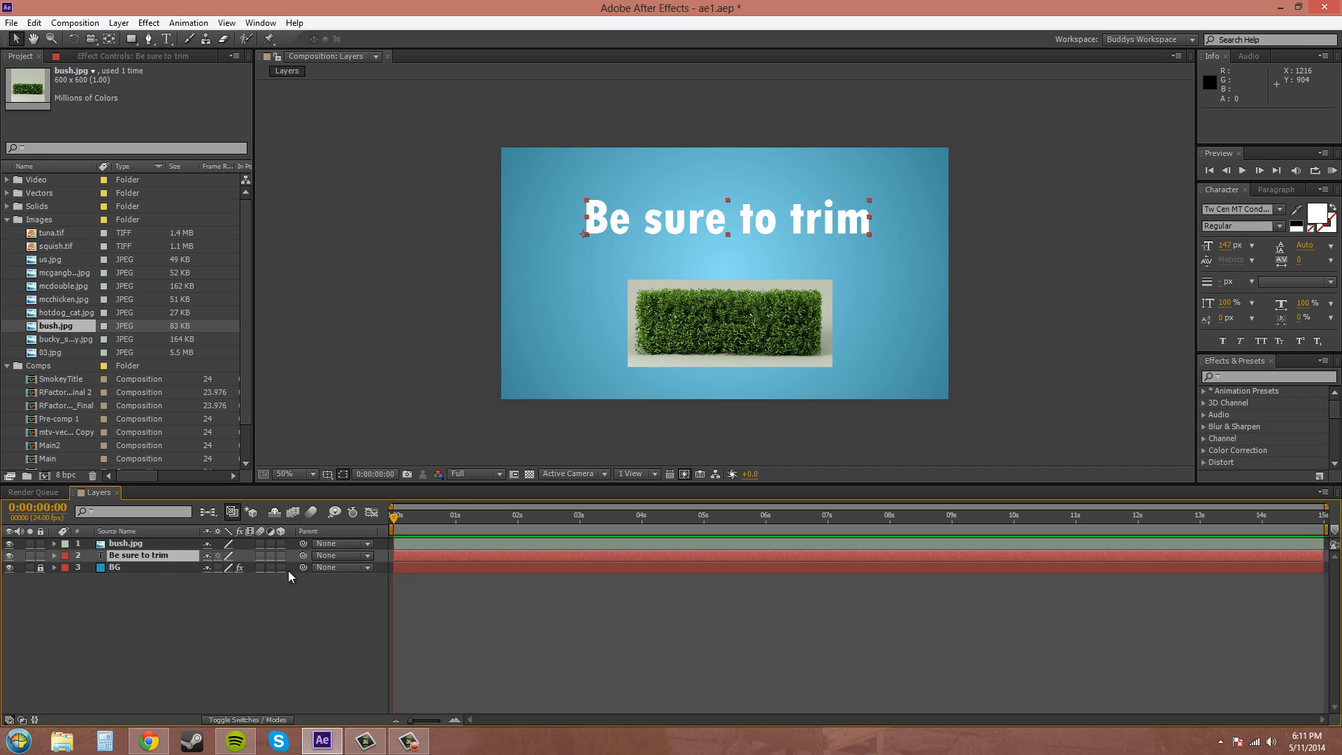
mouse_move(685, 278)
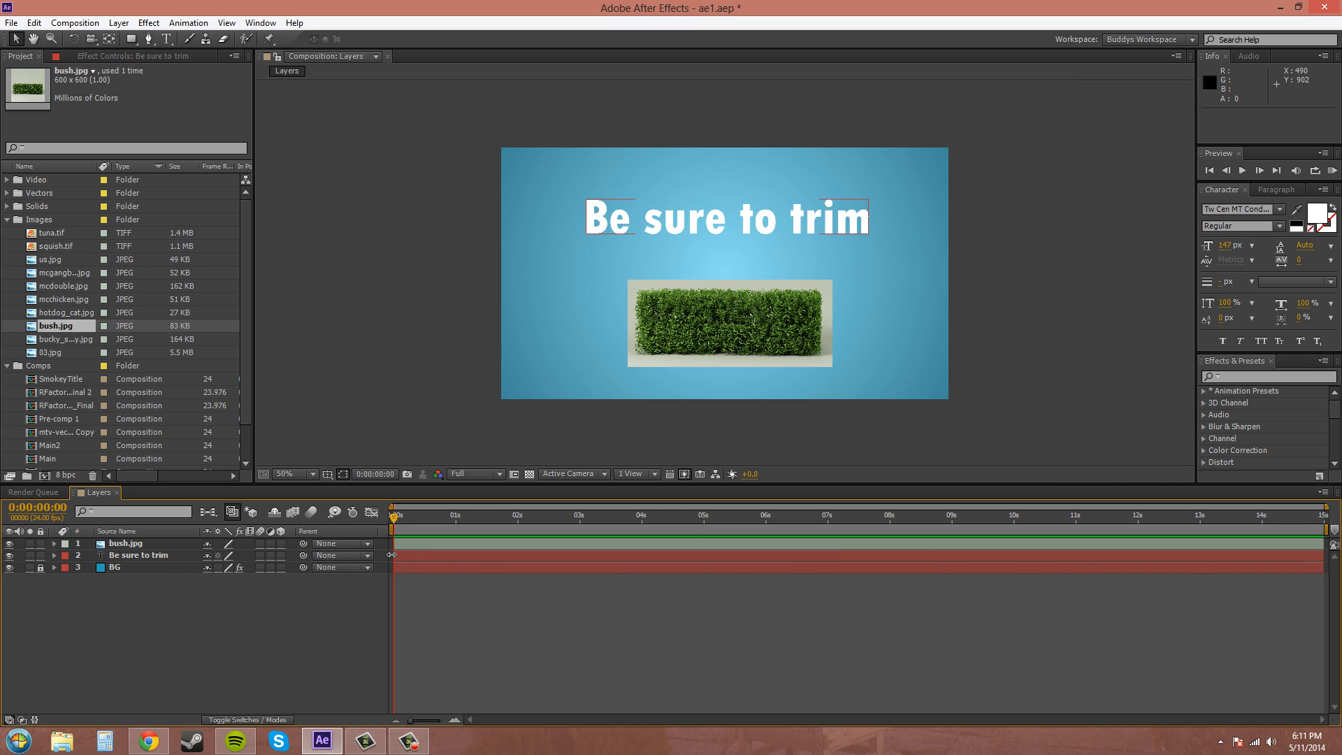
left_click(137, 554)
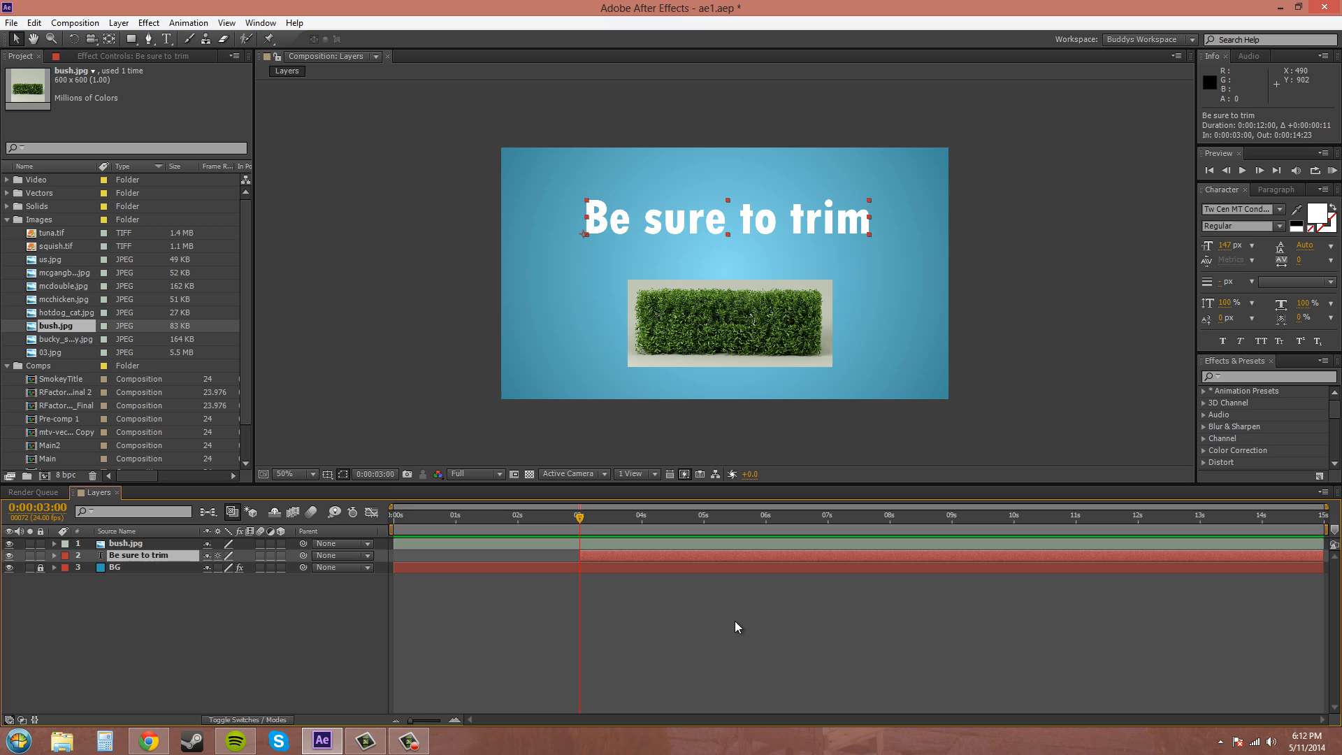
mouse_move(702, 626)
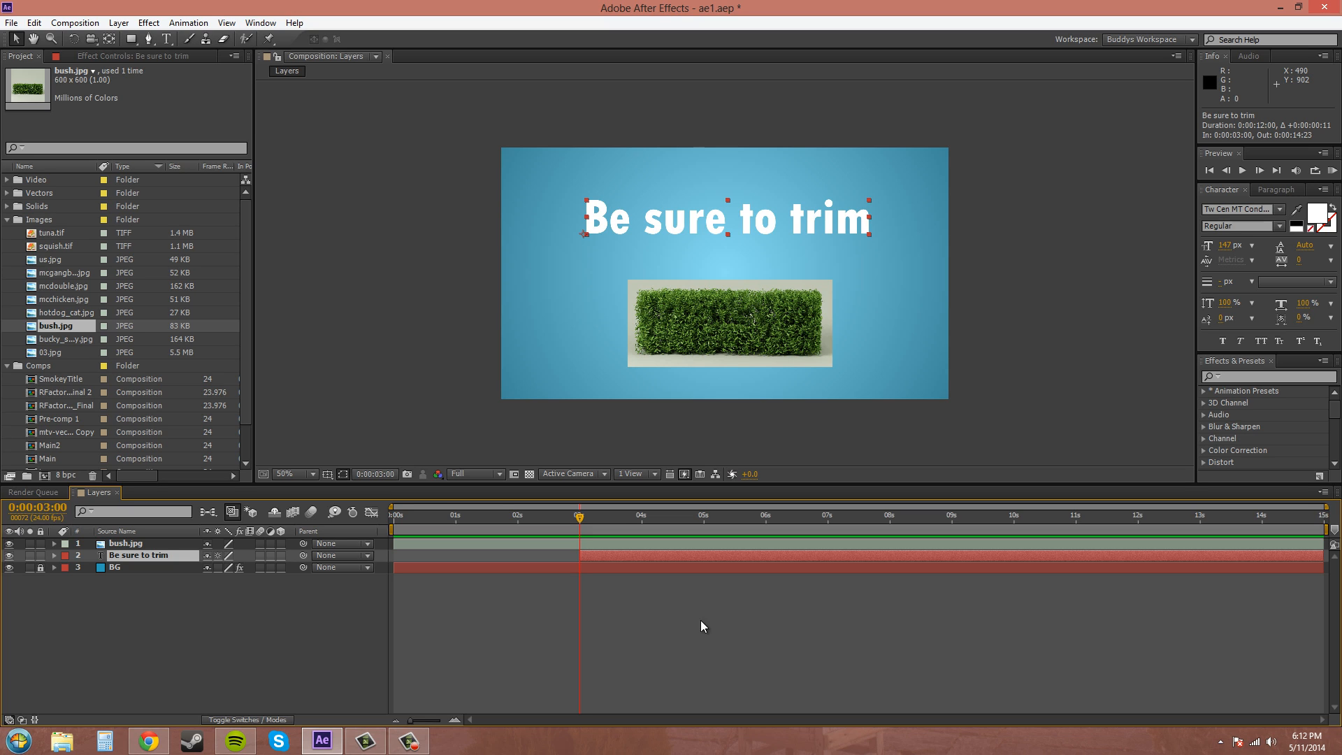
mouse_move(579, 522)
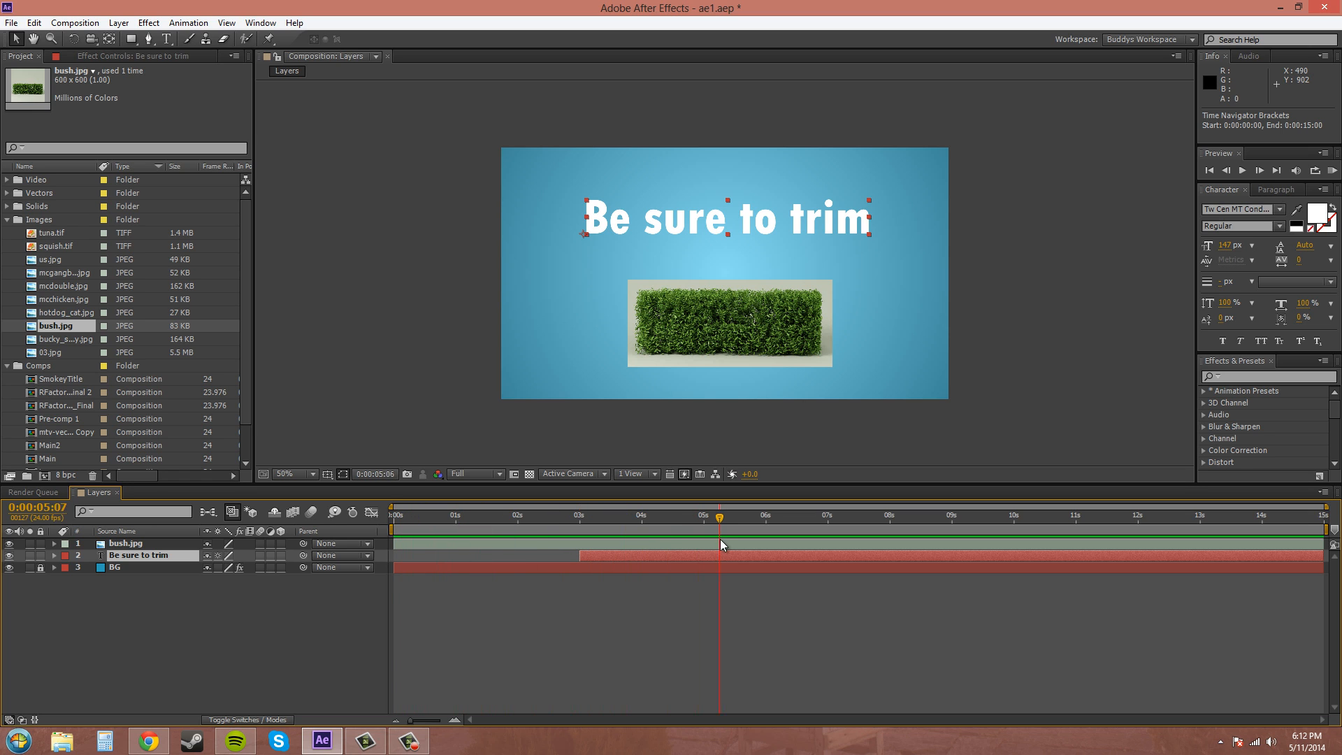
left_click(541, 515)
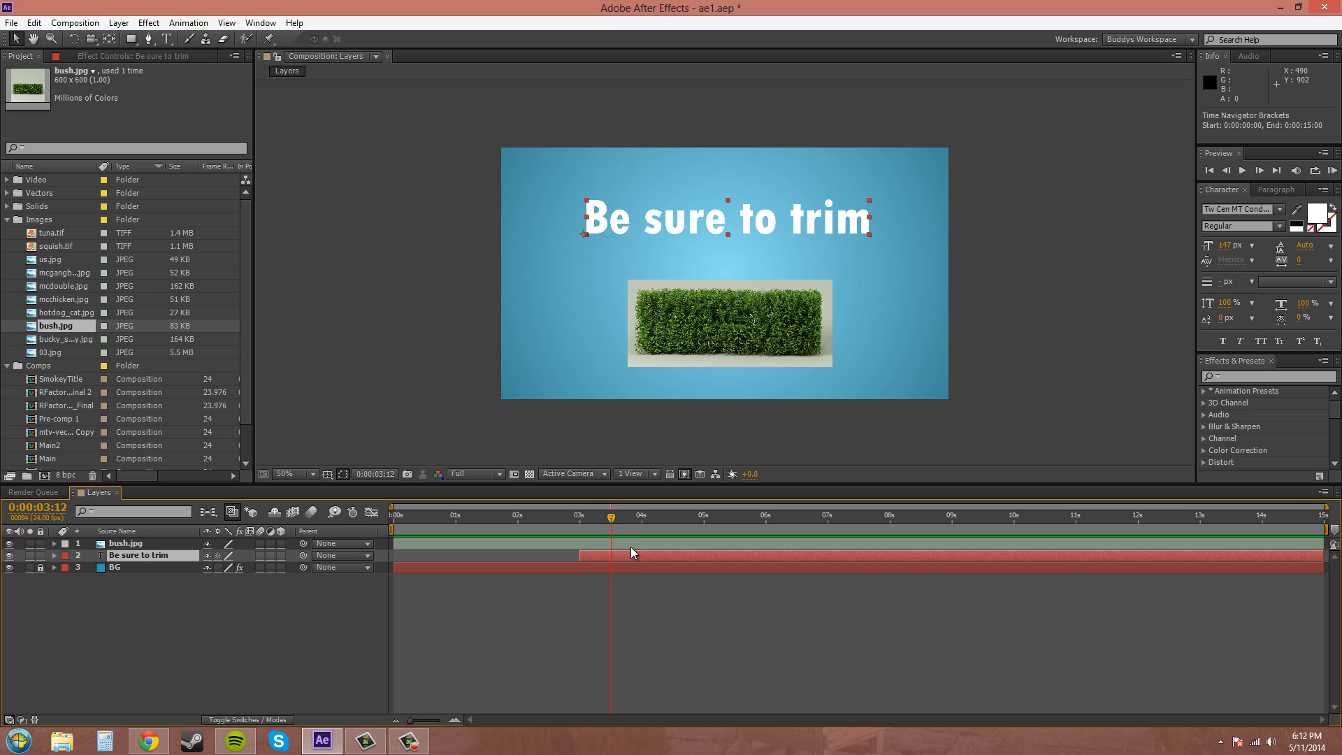
left_click(514, 515)
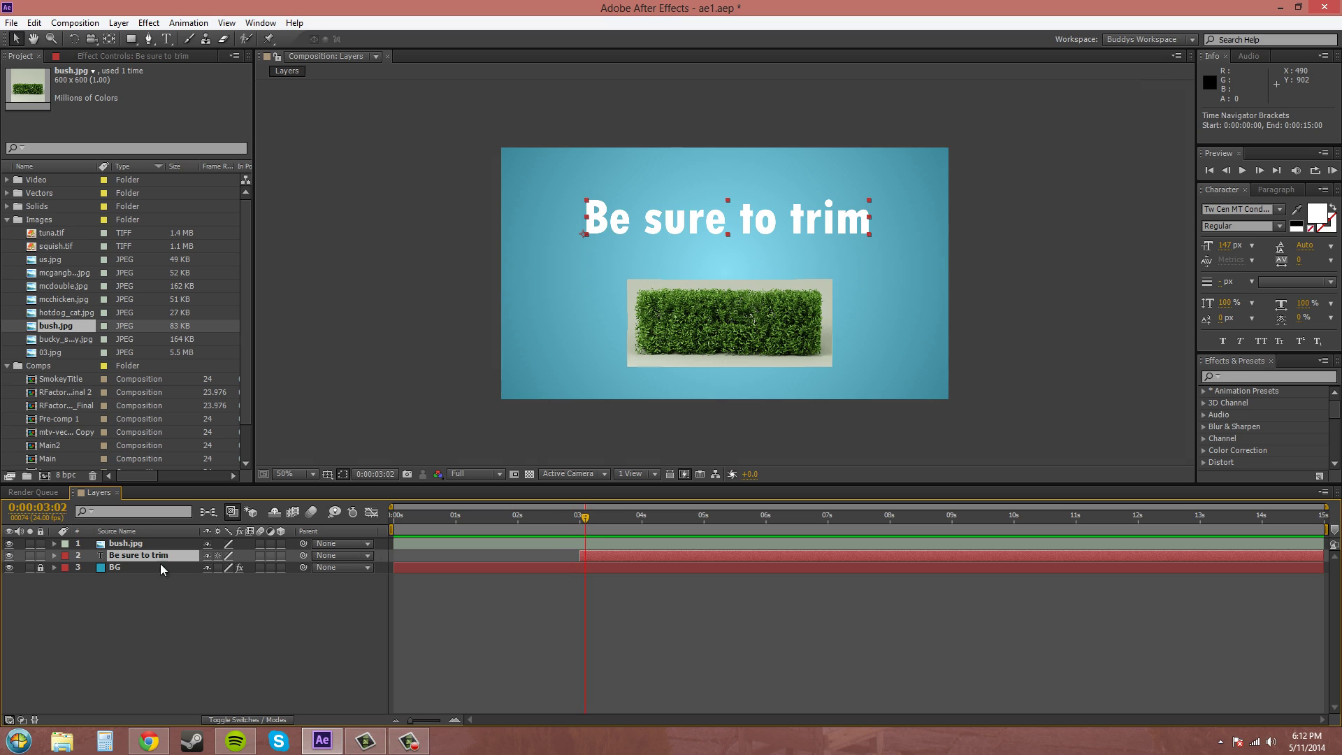
Duplicate the 'Be sure to trim' layer and select the copy, 'Be sure to trim 2'
left_click(141, 554)
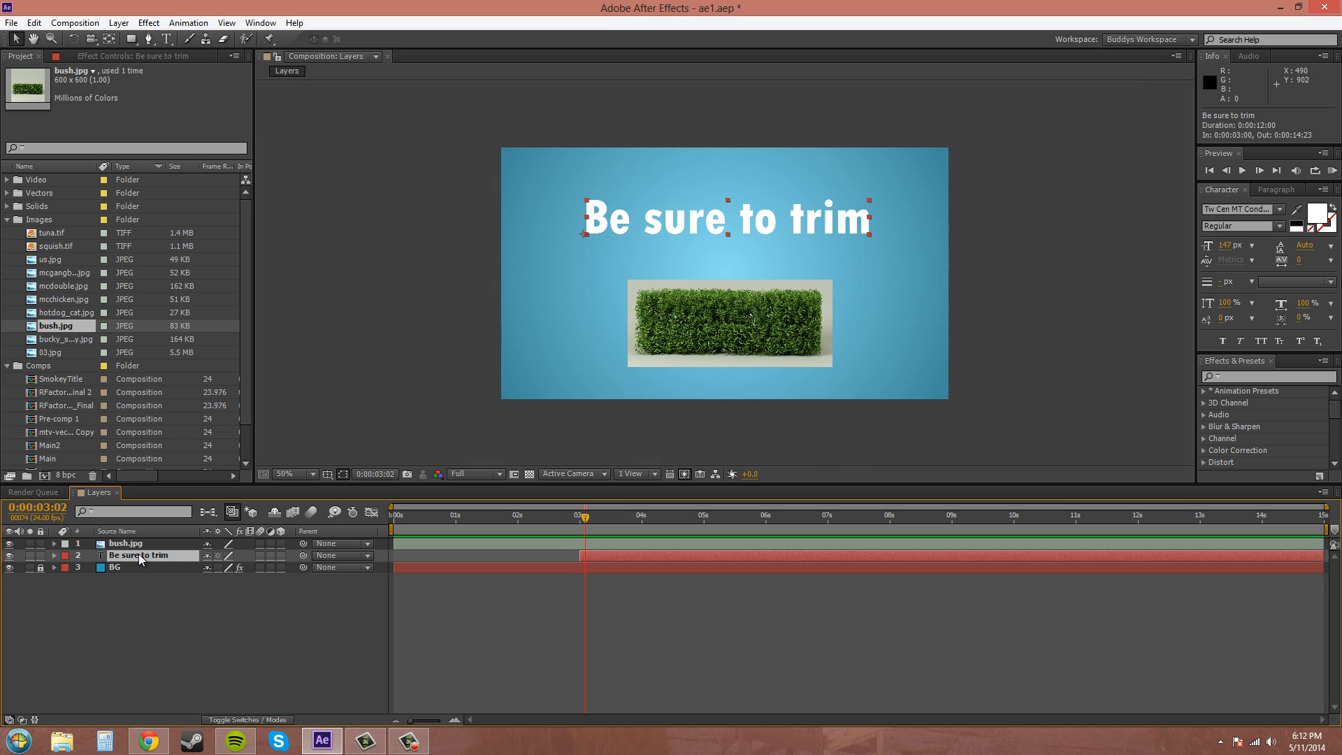
key("ctrl+d")
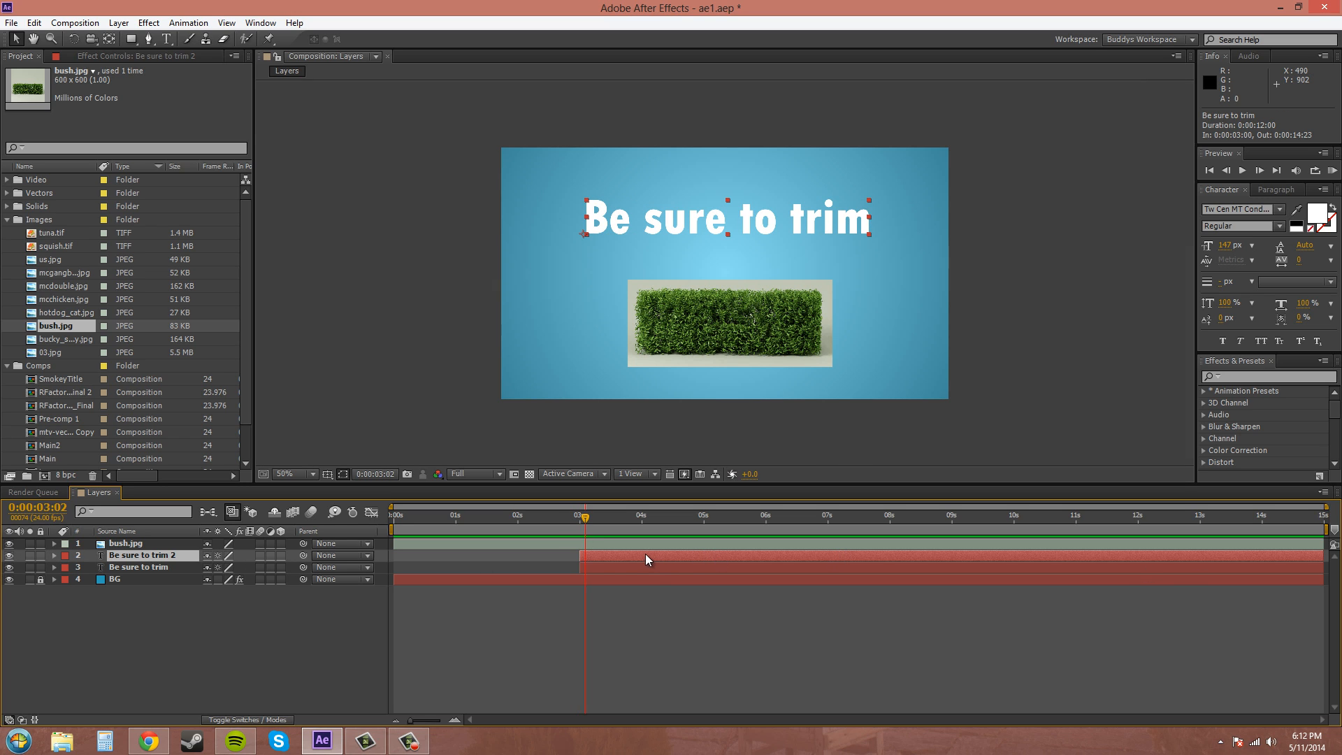
mouse_move(565, 557)
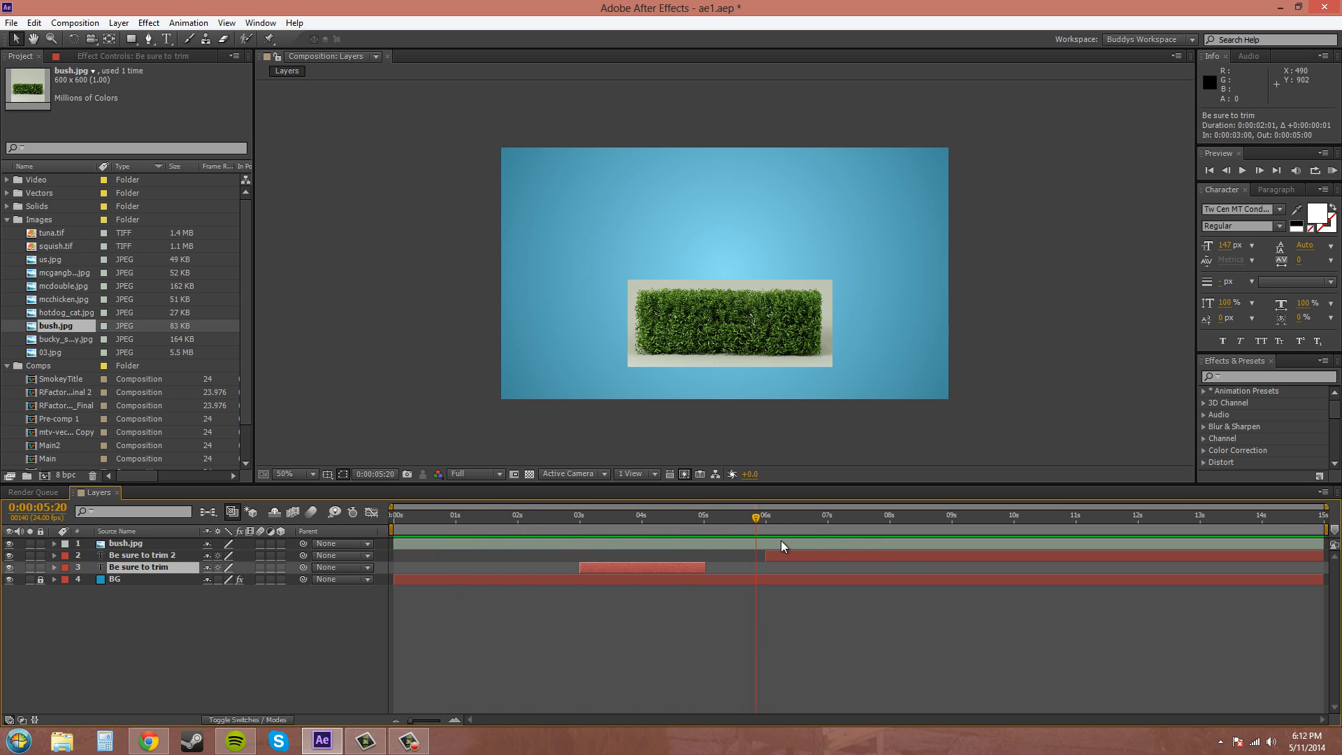
left_click(392, 514)
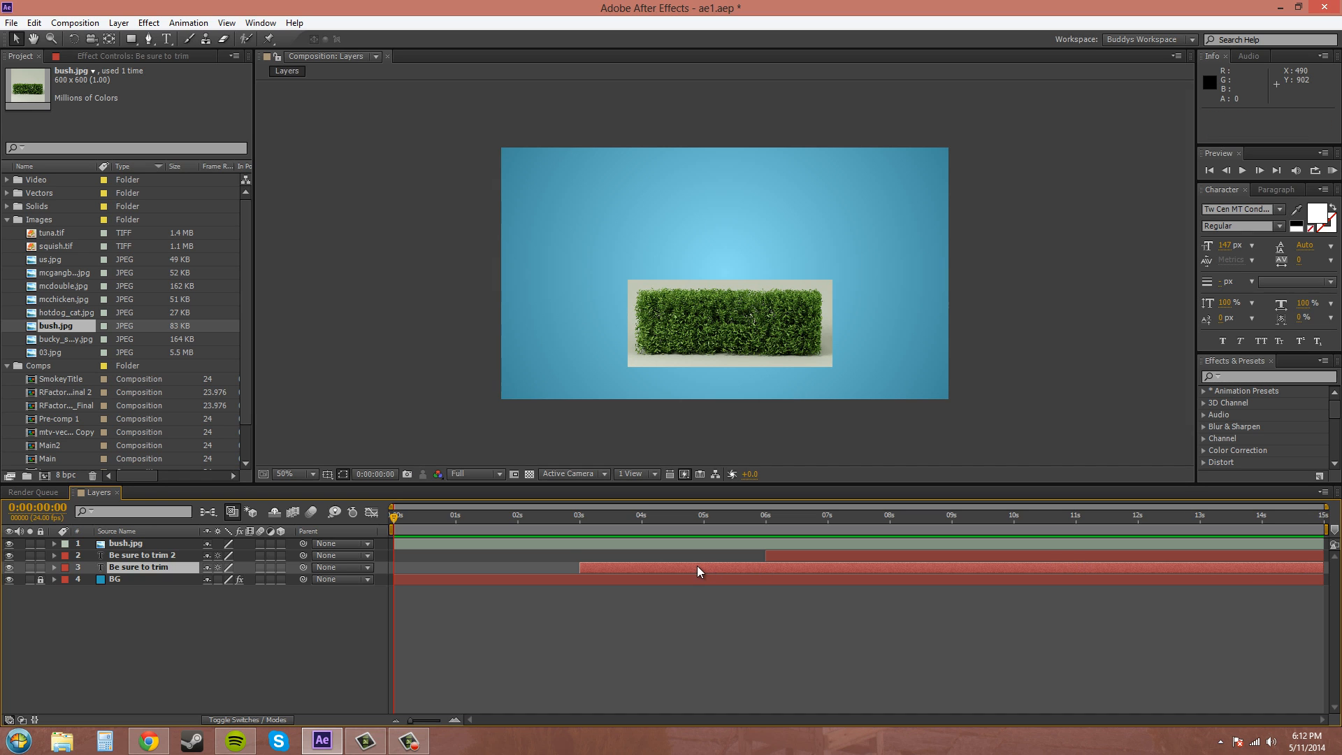
mouse_move(748, 576)
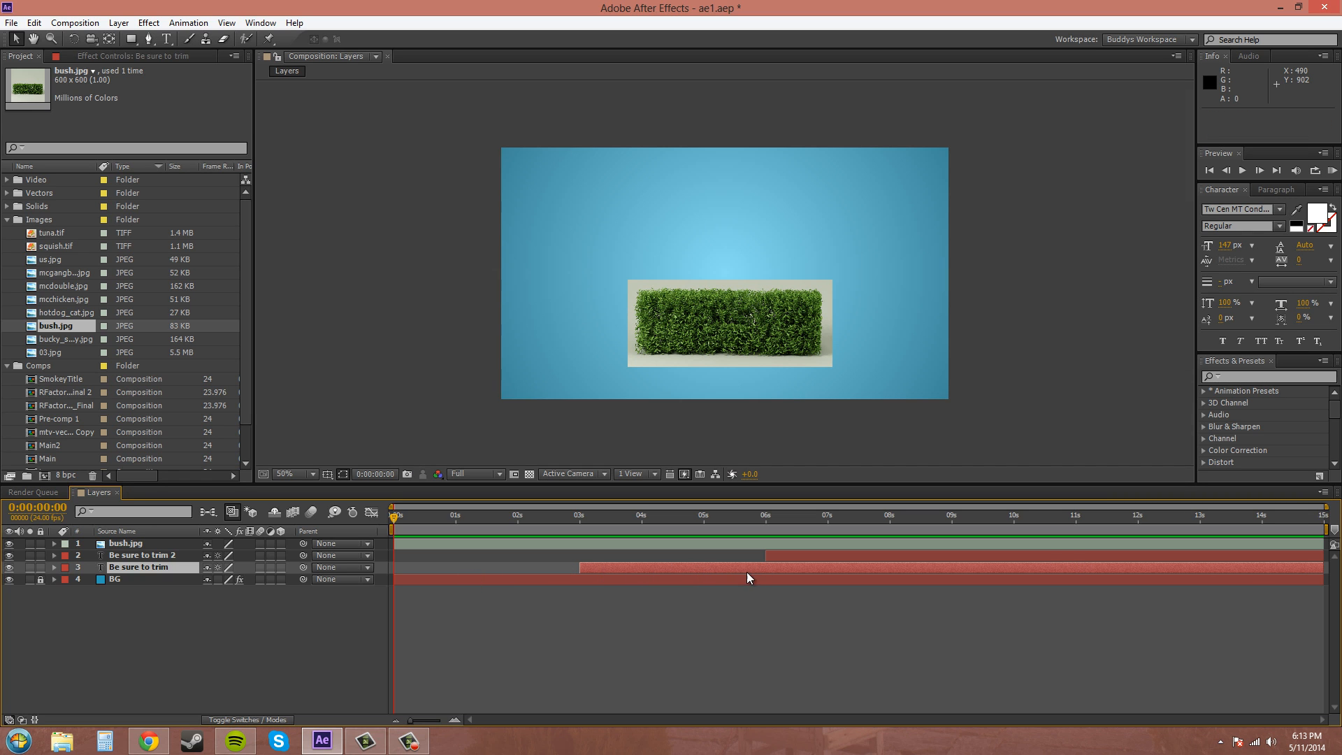
mouse_move(820, 573)
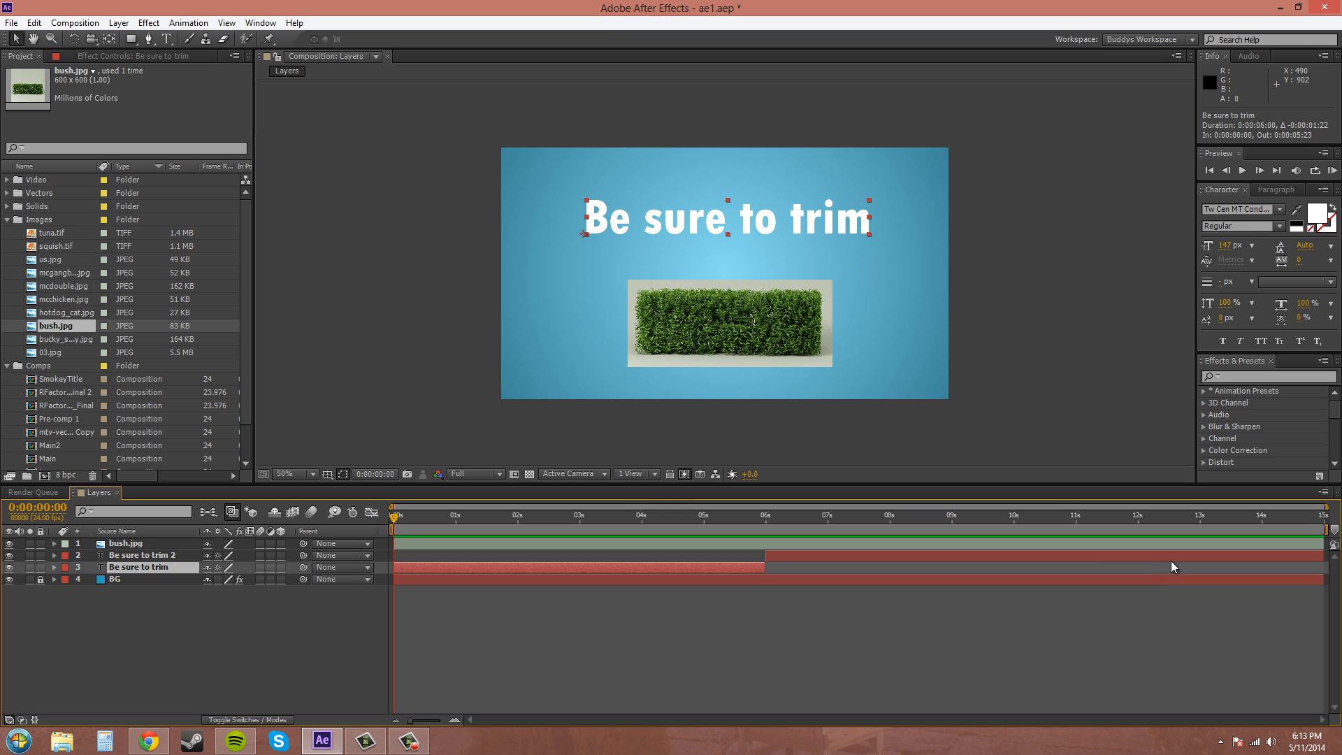
mouse_move(809, 596)
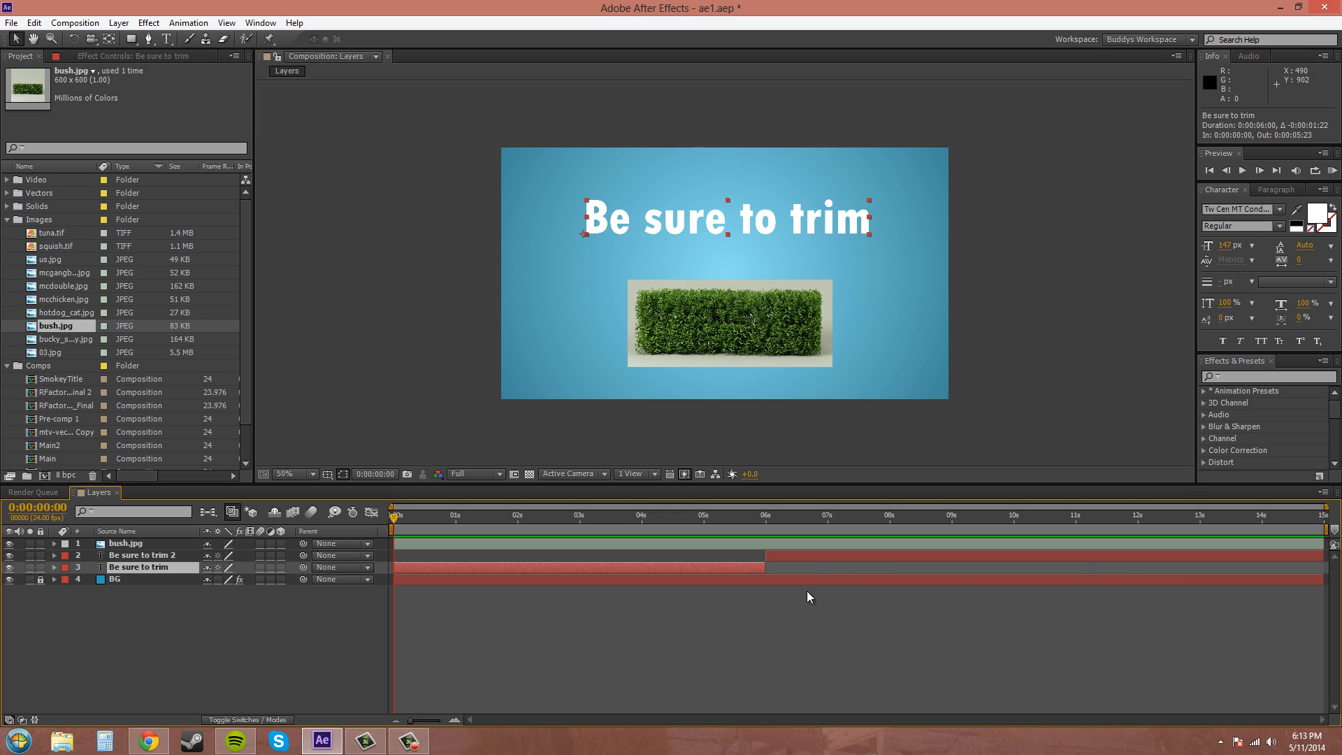
mouse_move(747, 614)
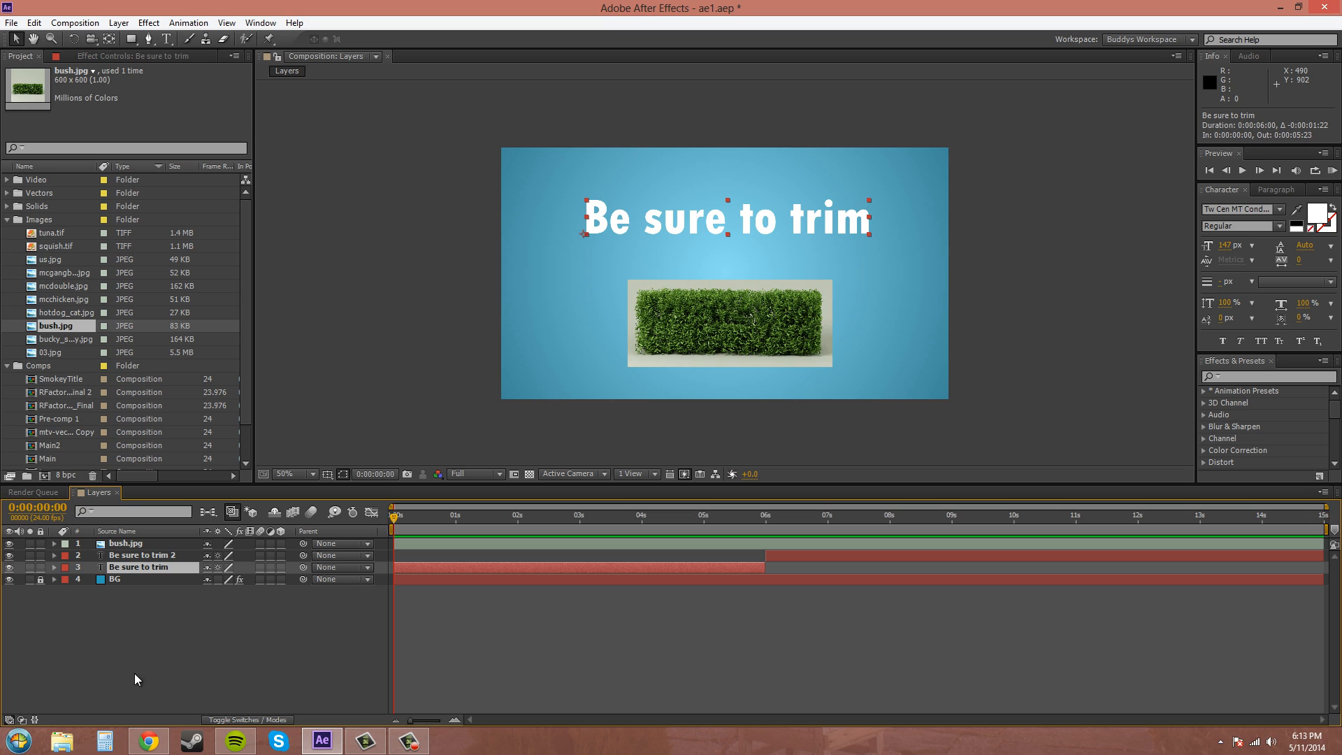
mouse_move(38, 723)
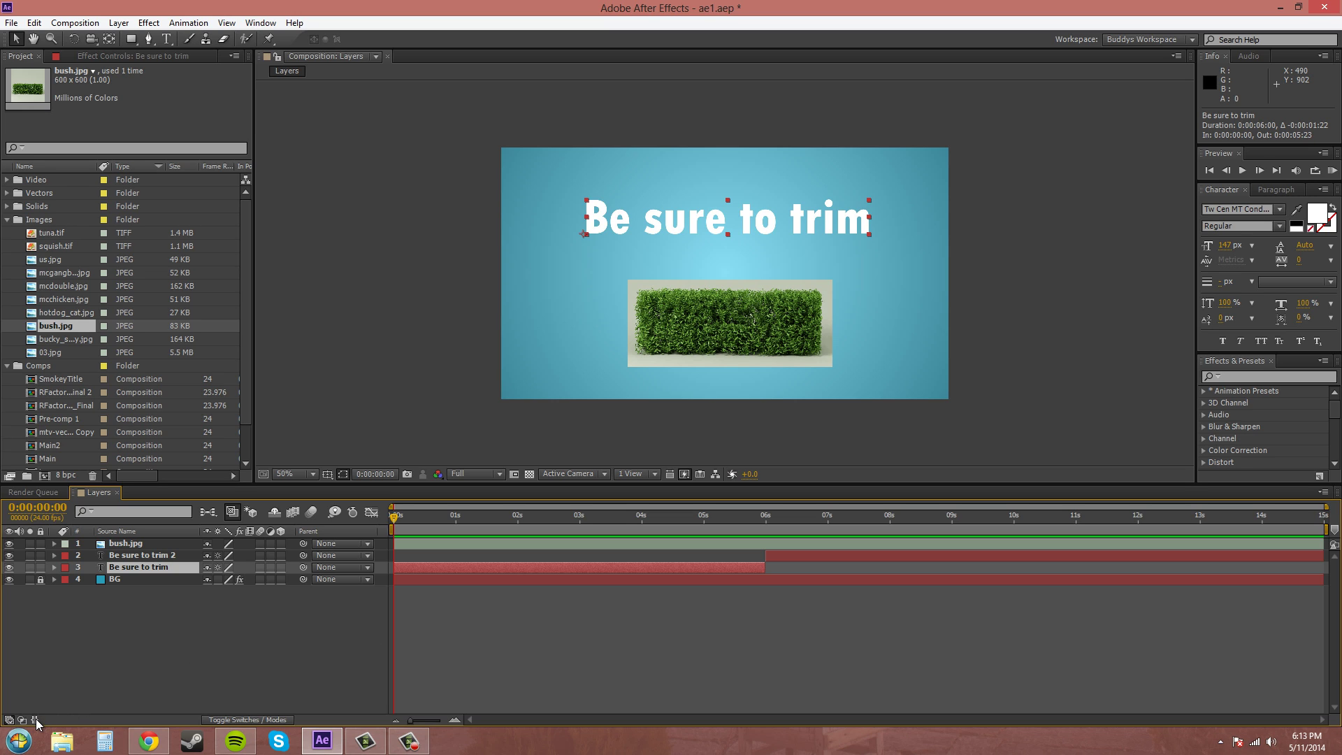
mouse_move(37, 719)
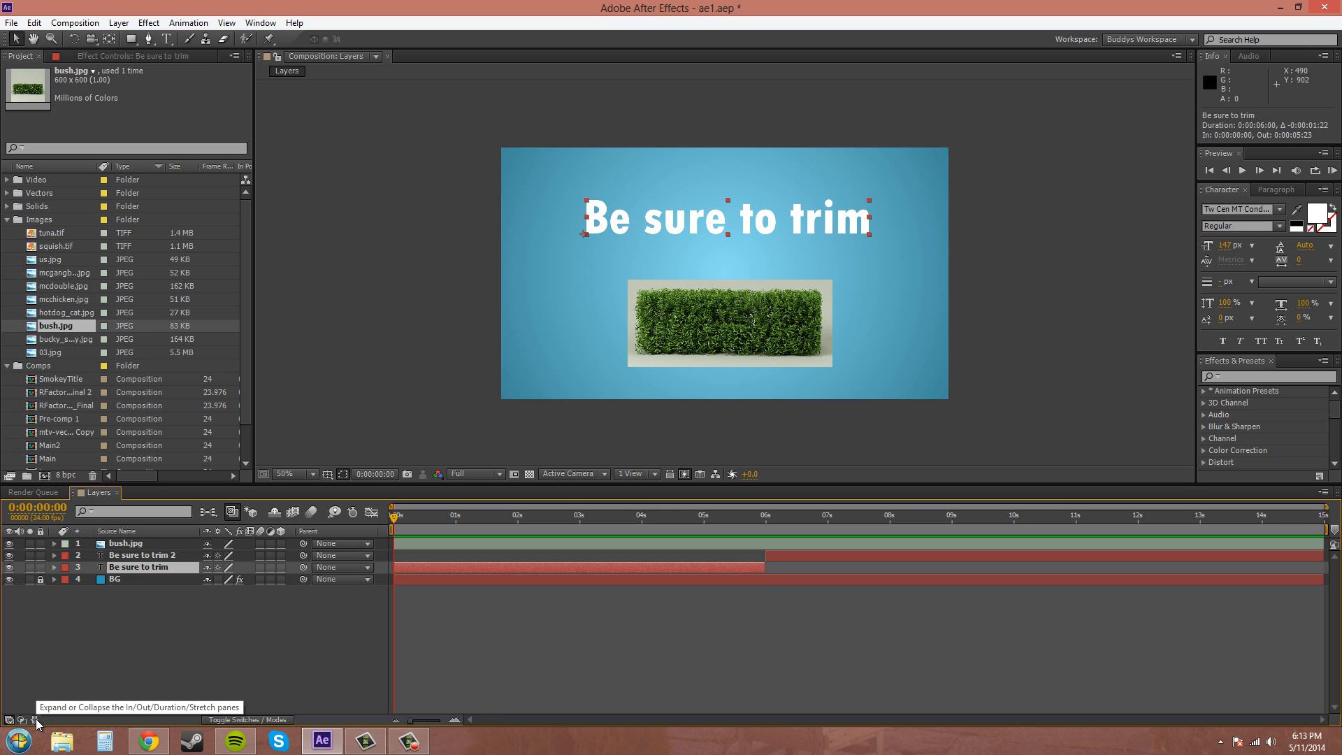
Show the In/Out/Duration/Stretch columns and keep bush.jpg's in point at 0:00:02:00
left_click(37, 717)
type("0:00:02:00")
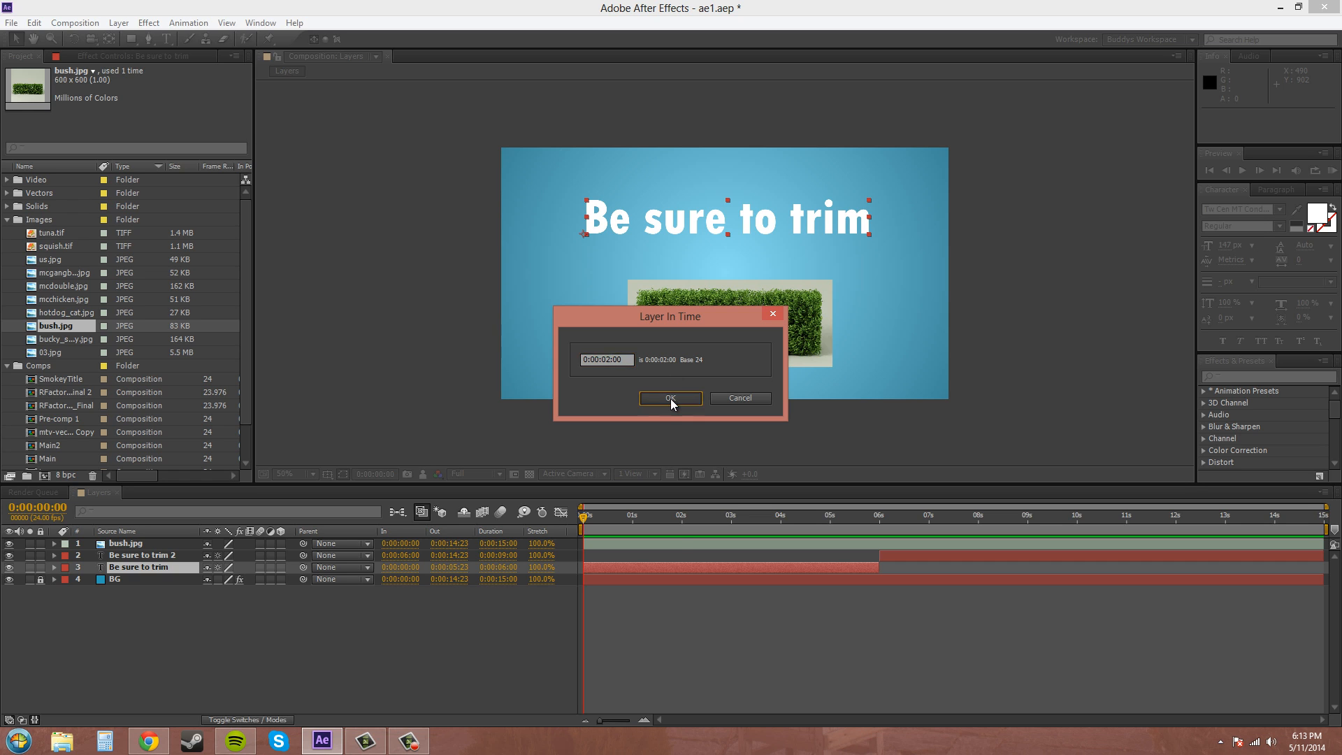
left_click(670, 398)
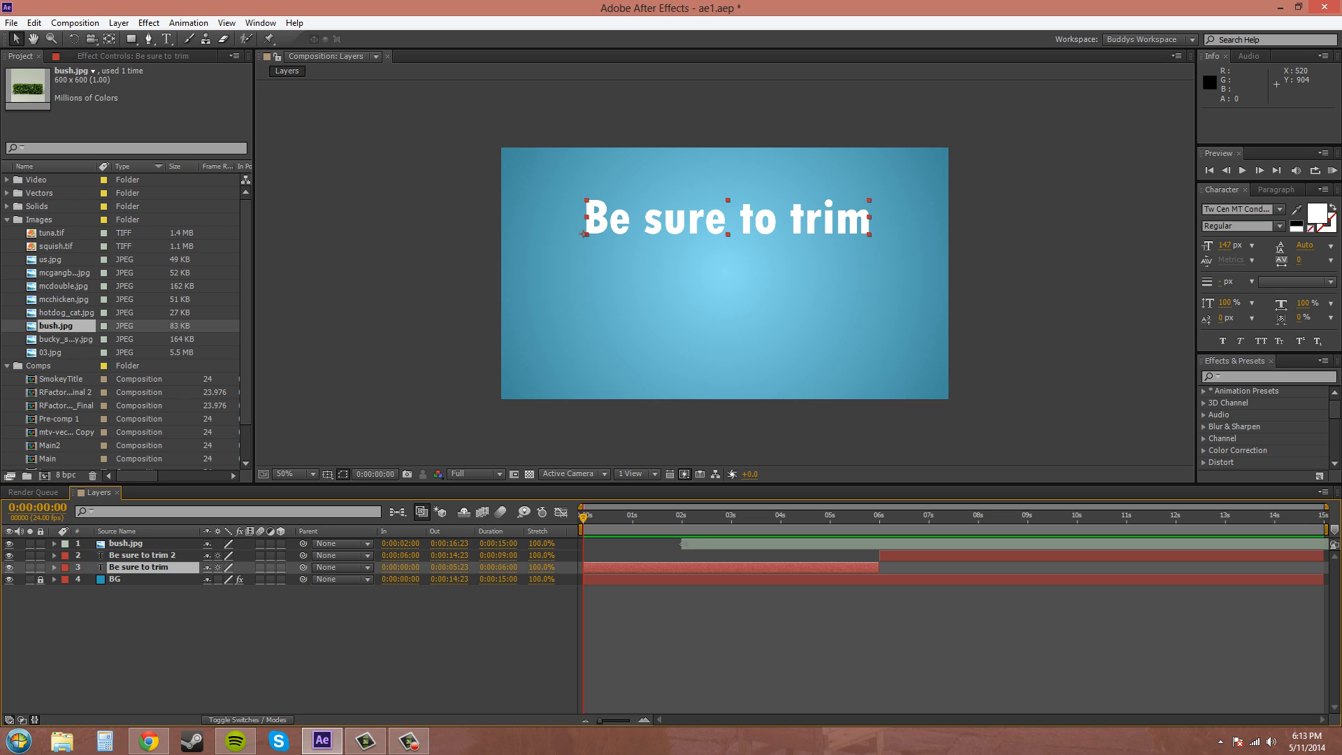
left_click(600, 516)
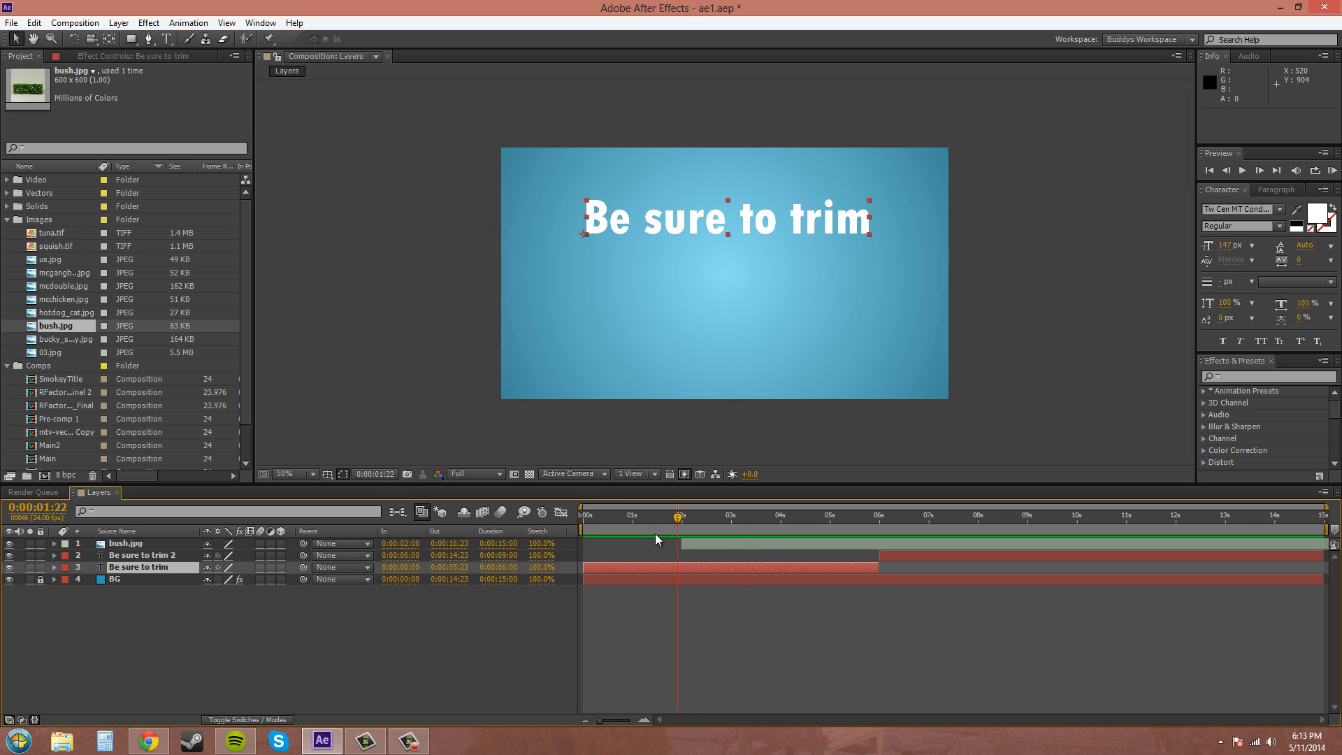
left_click(587, 515)
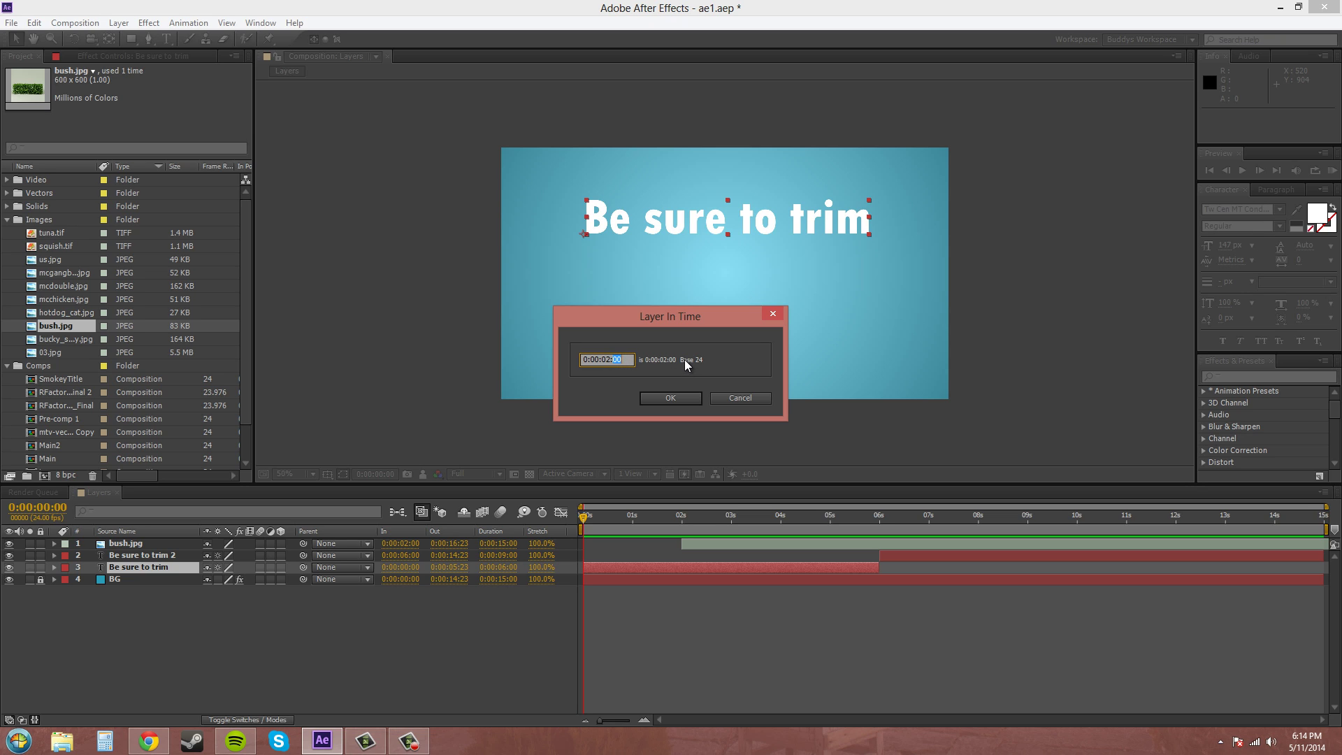
mouse_move(680, 362)
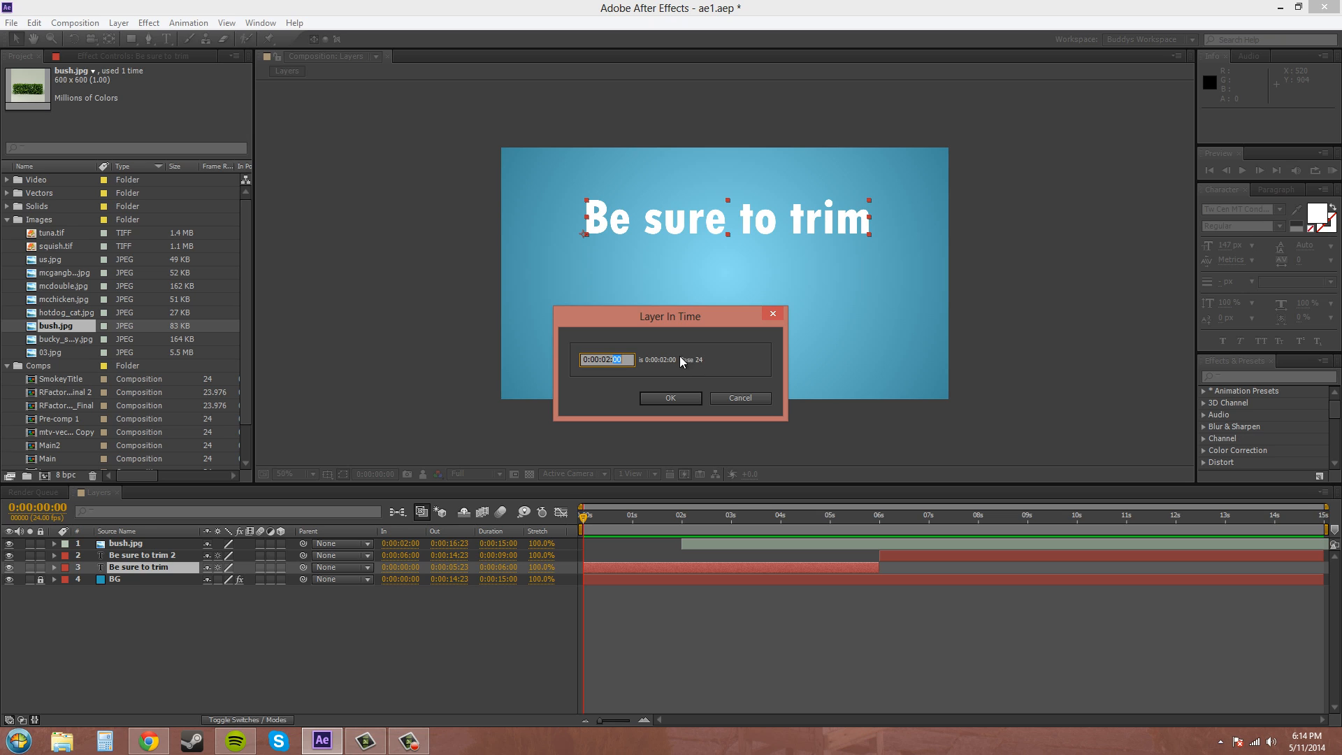
mouse_move(717, 358)
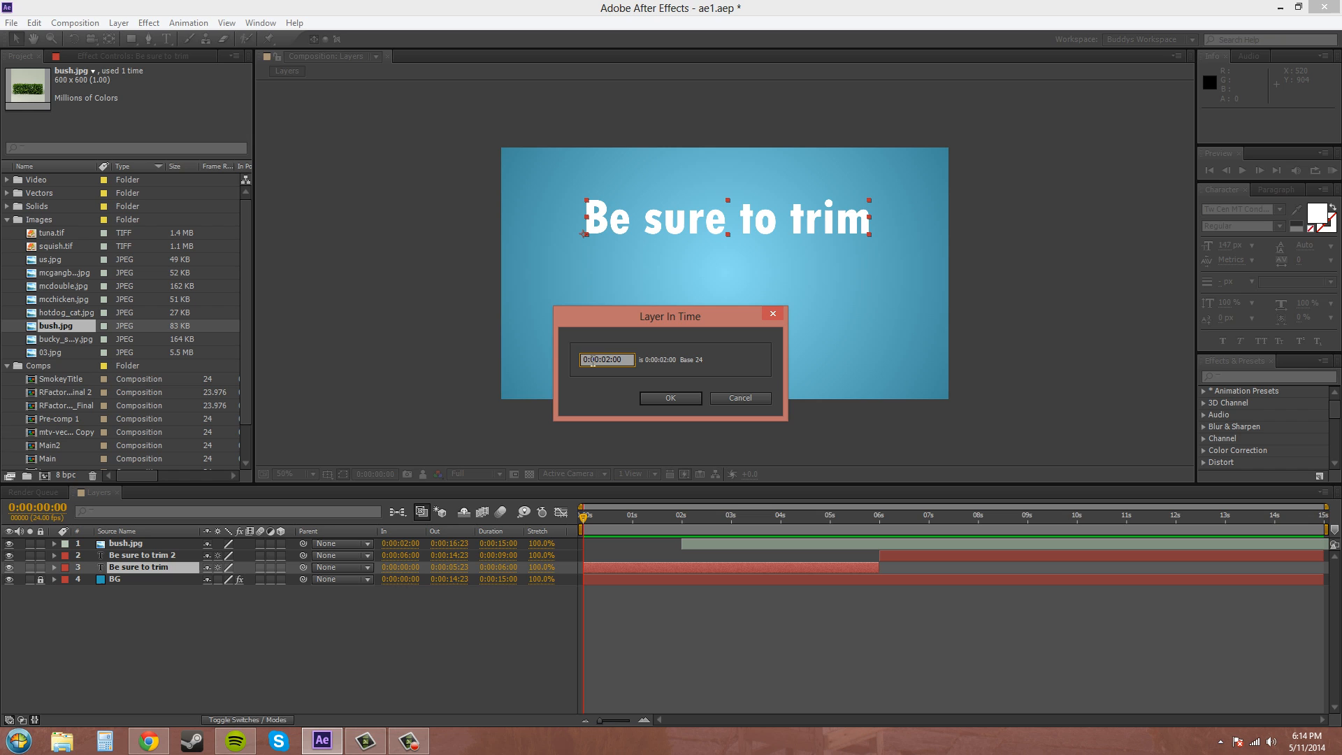
mouse_move(659, 374)
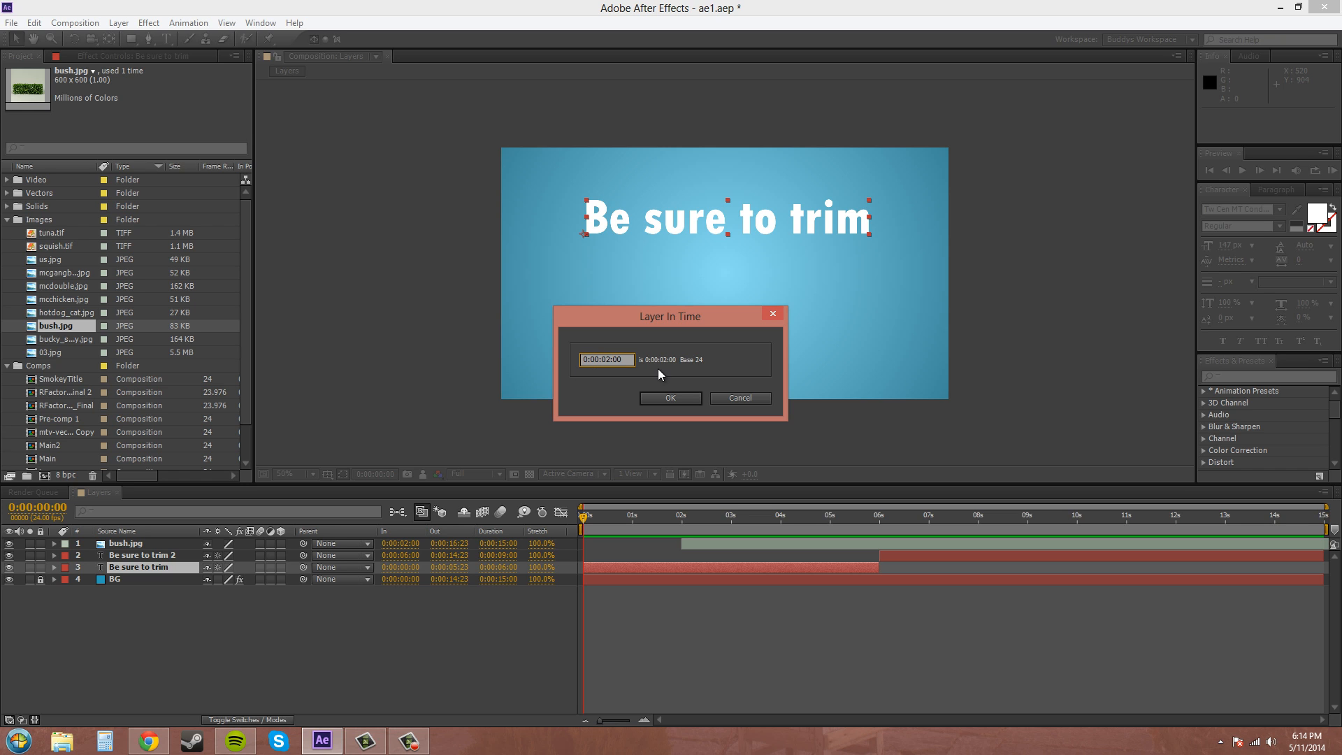
left_click(670, 398)
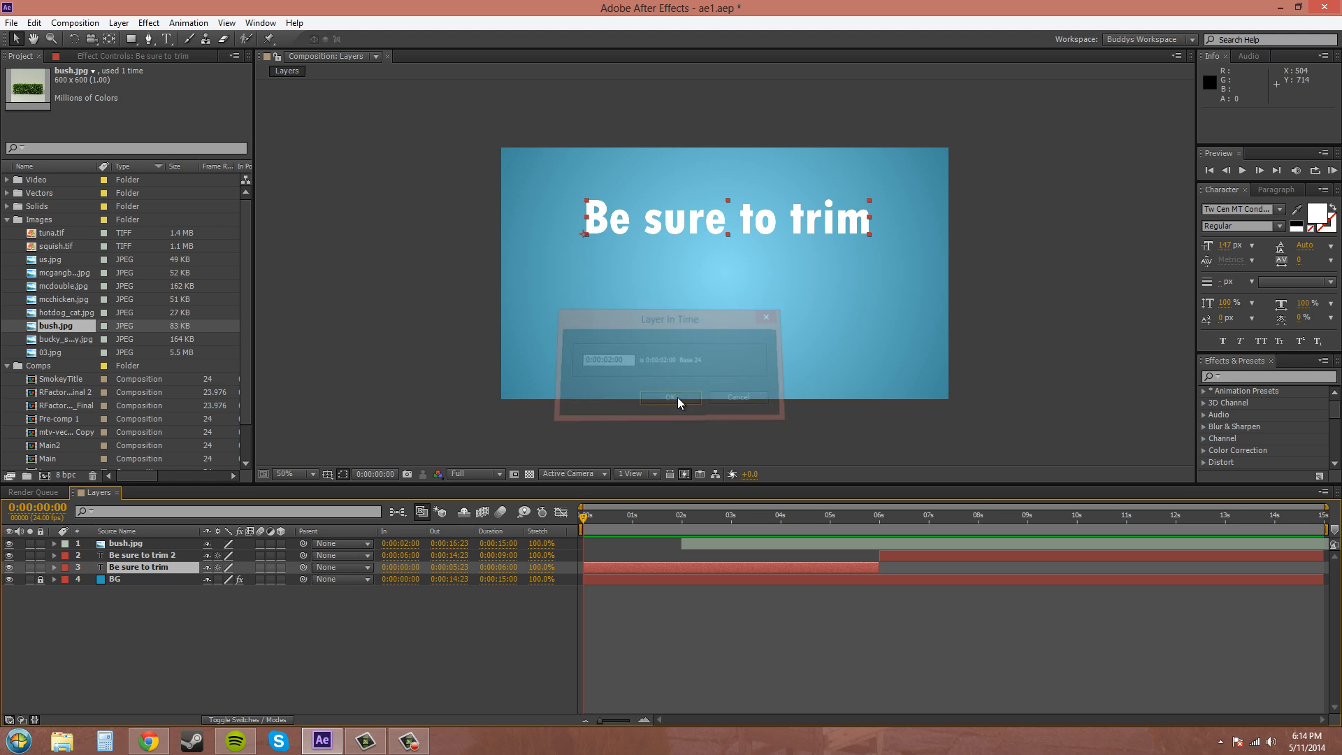
Set bush.jpg's out point to 0:00:10:23
left_click(670, 397)
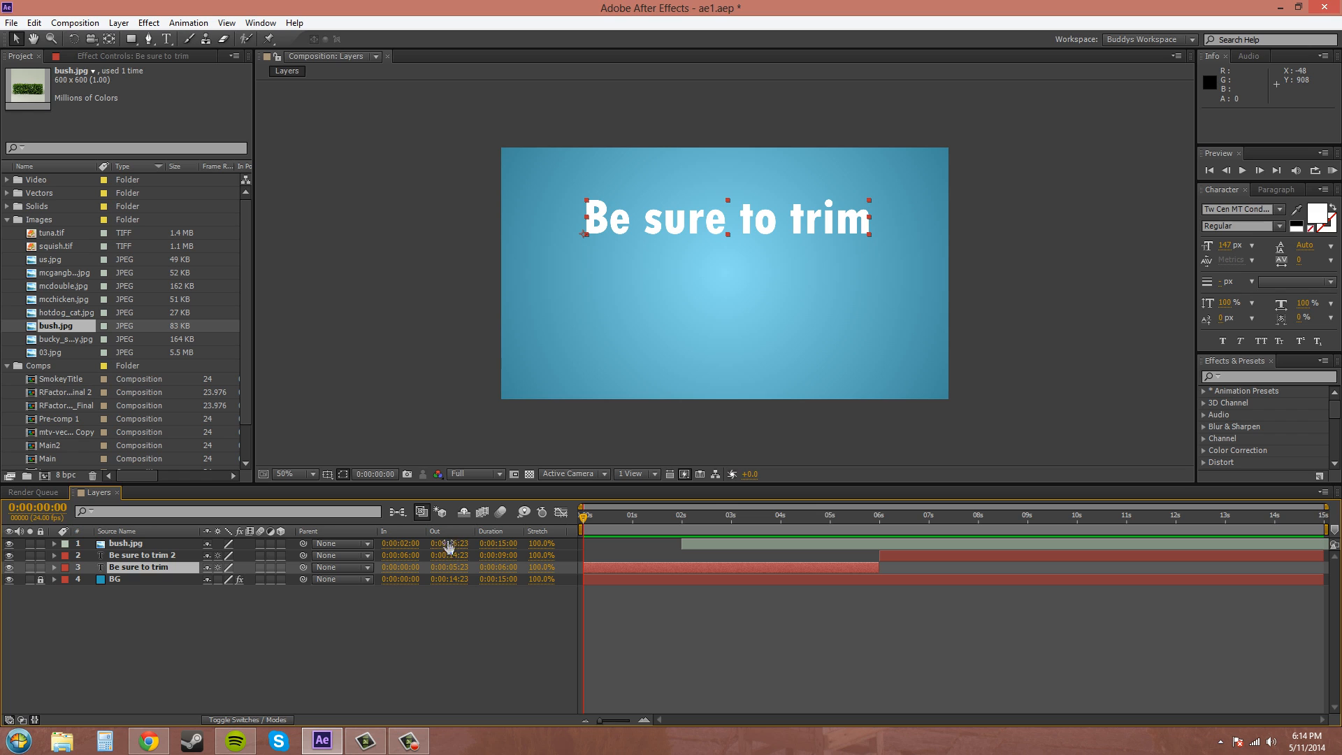
left_click(449, 542)
type("0:00:10:23")
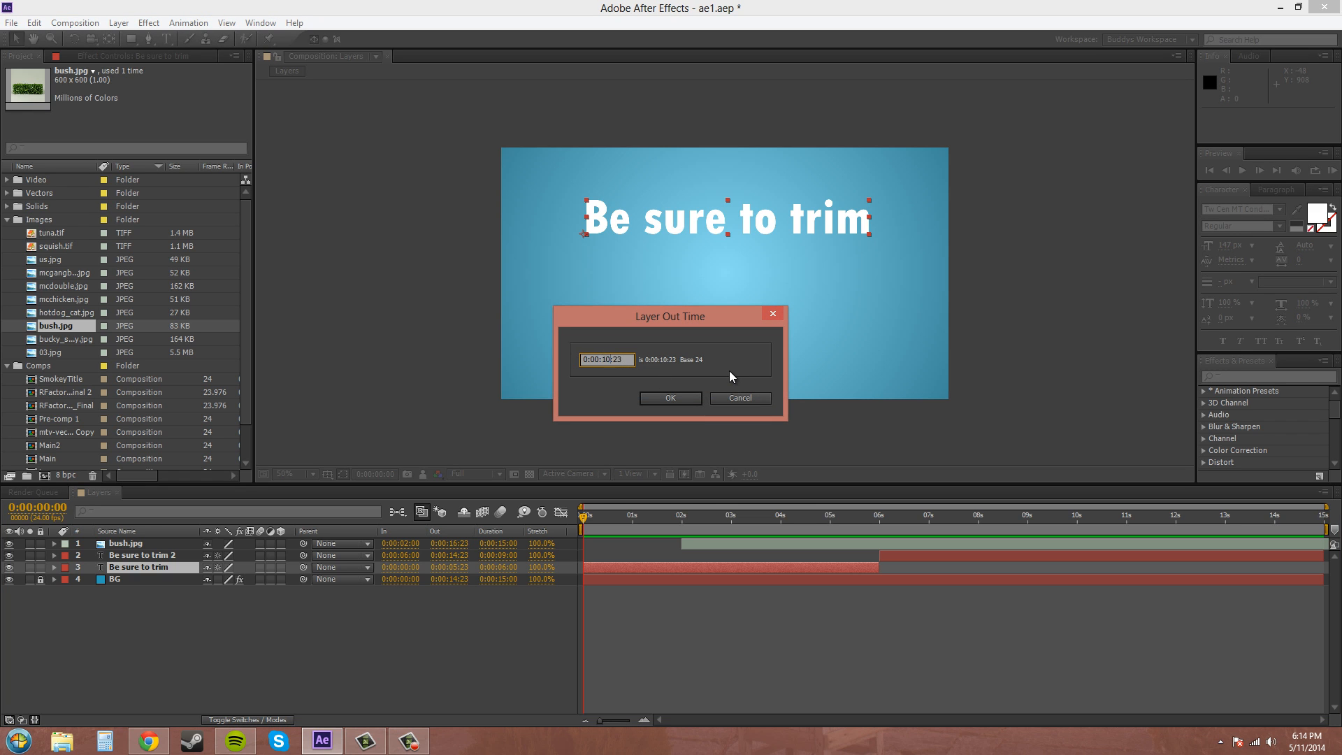
left_click(670, 397)
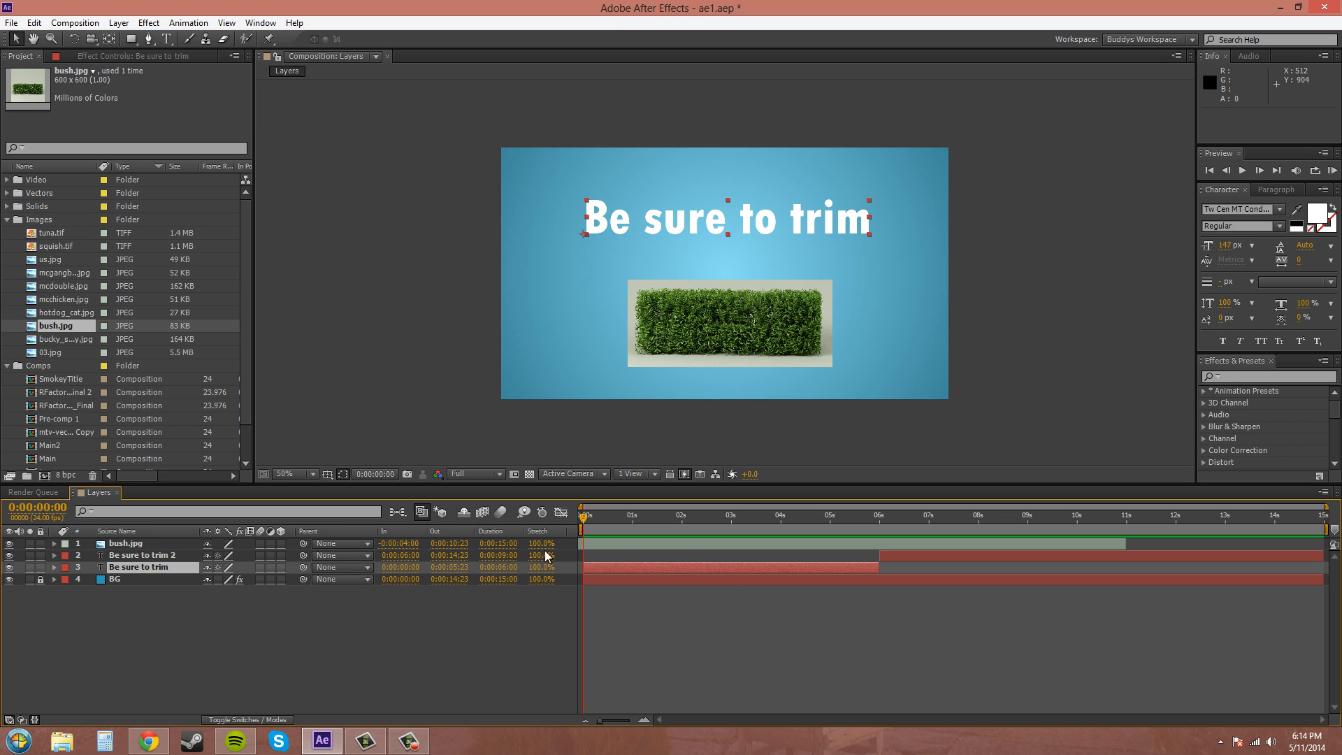
left_click(124, 544)
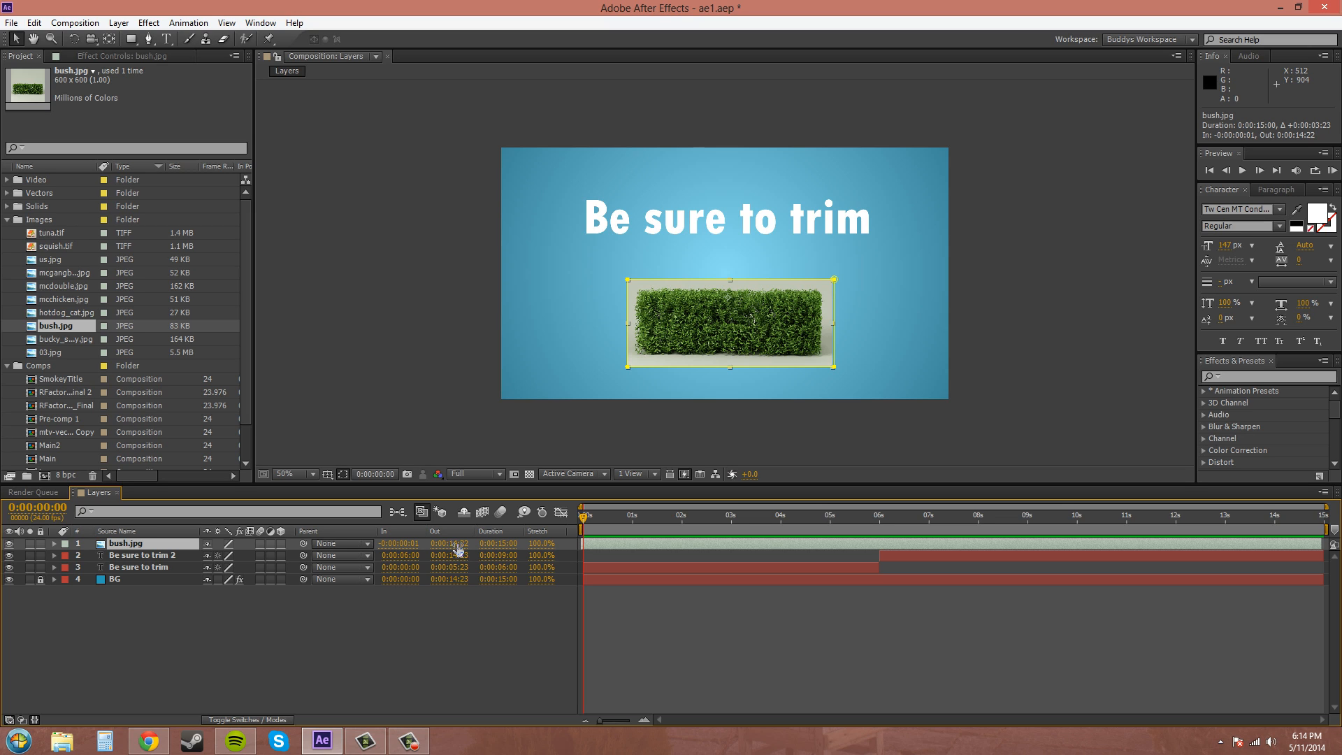
mouse_move(1186, 536)
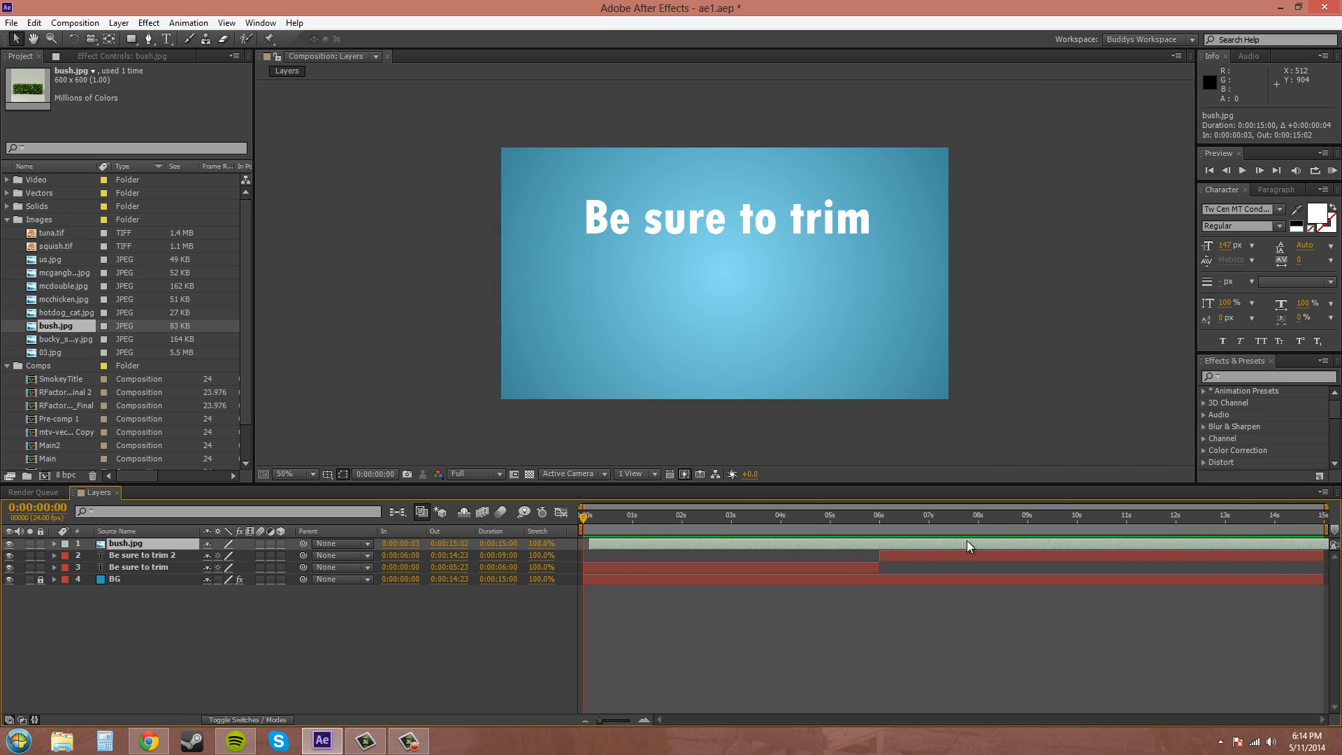
Open bush.jpg's Time Stretch settings from its Stretch value
double_click(399, 543)
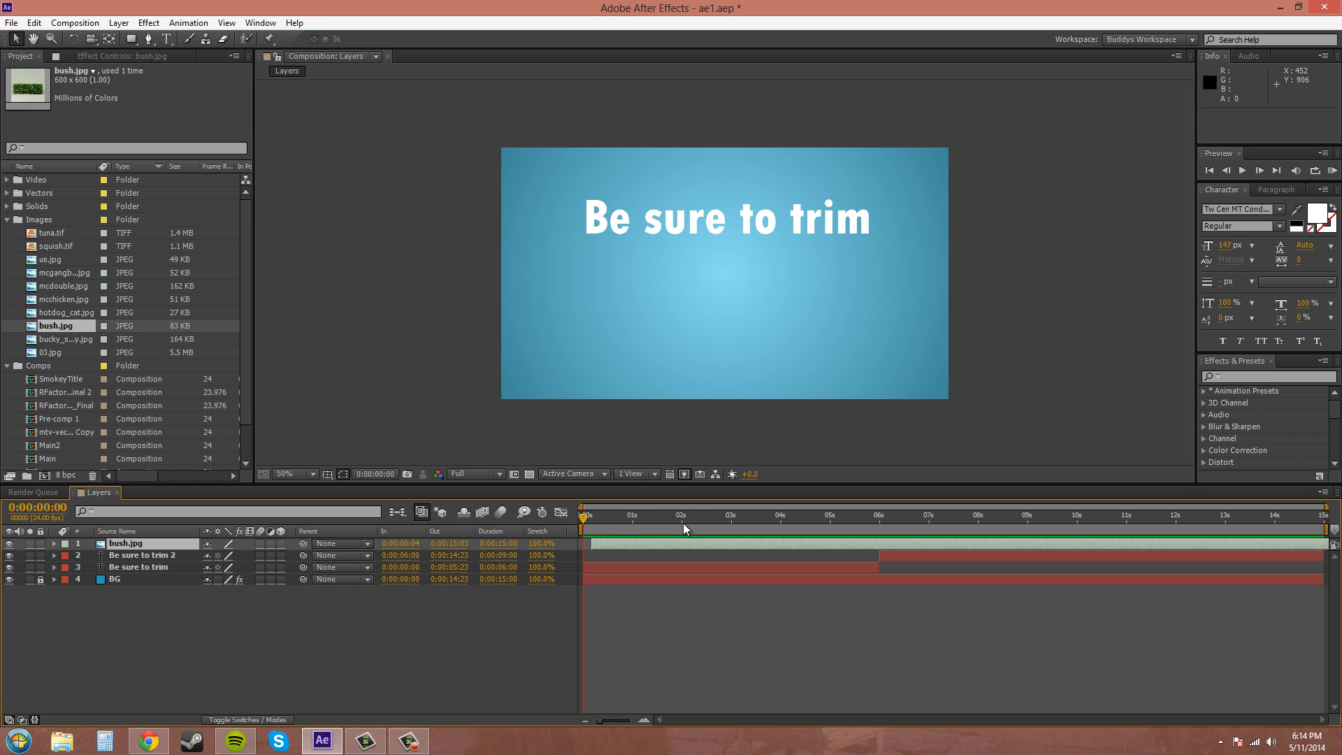
mouse_move(1081, 526)
type("0:00:08:00")
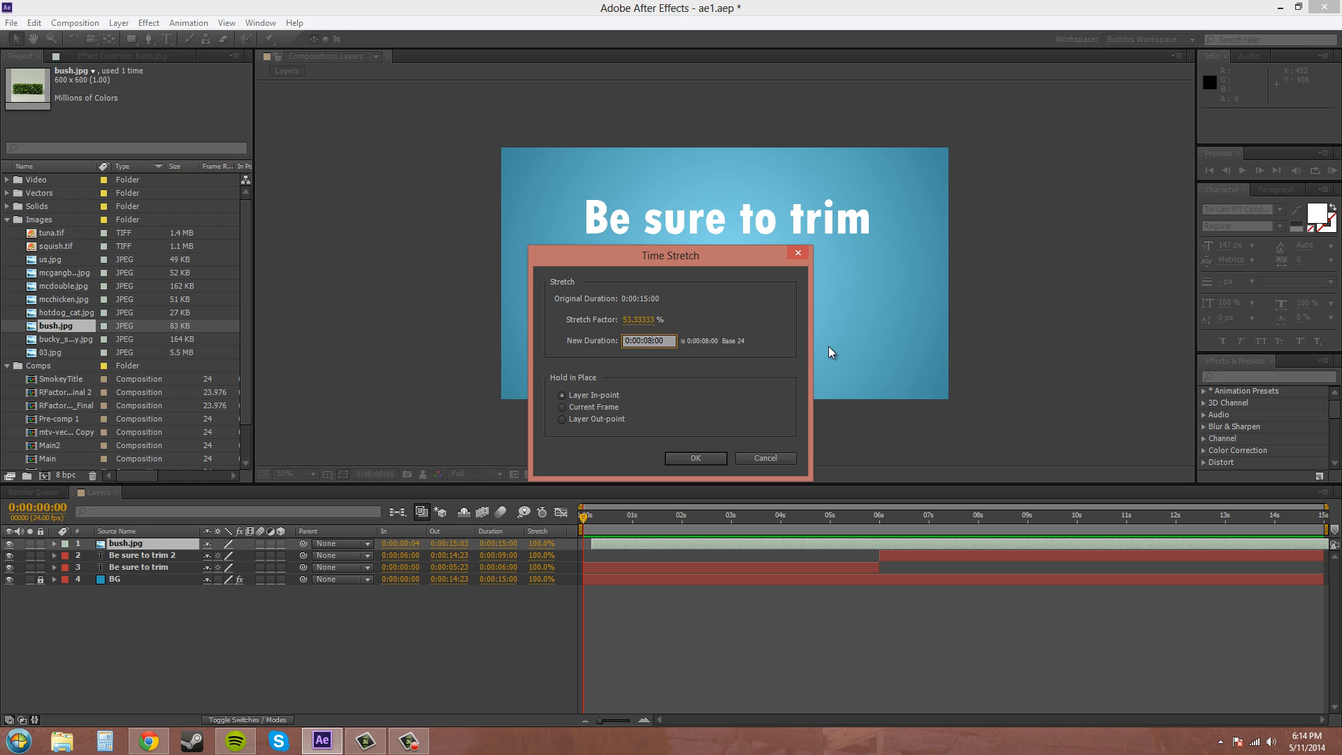
Apply the 8-second stretch, with bush.jpg running from 0:00:02:00 to 0:00:09:23
left_click(693, 458)
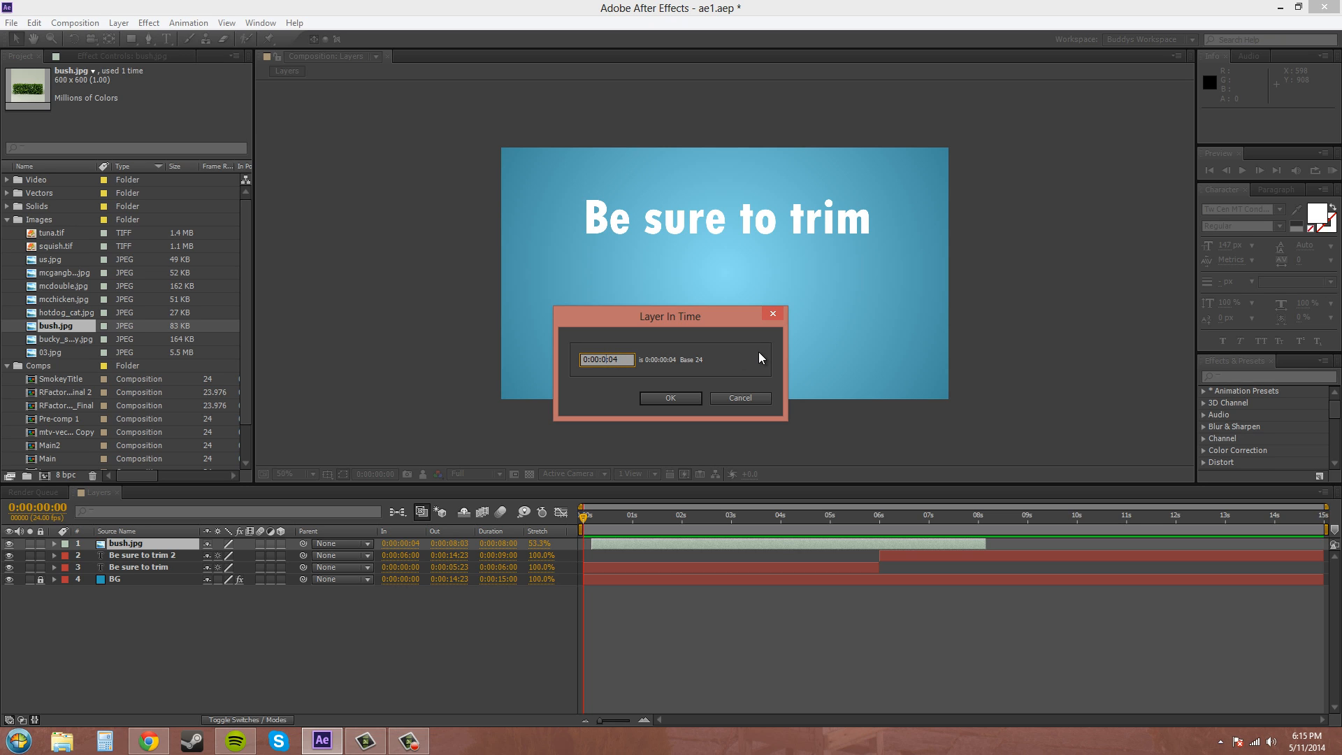
type("0:00:02:0")
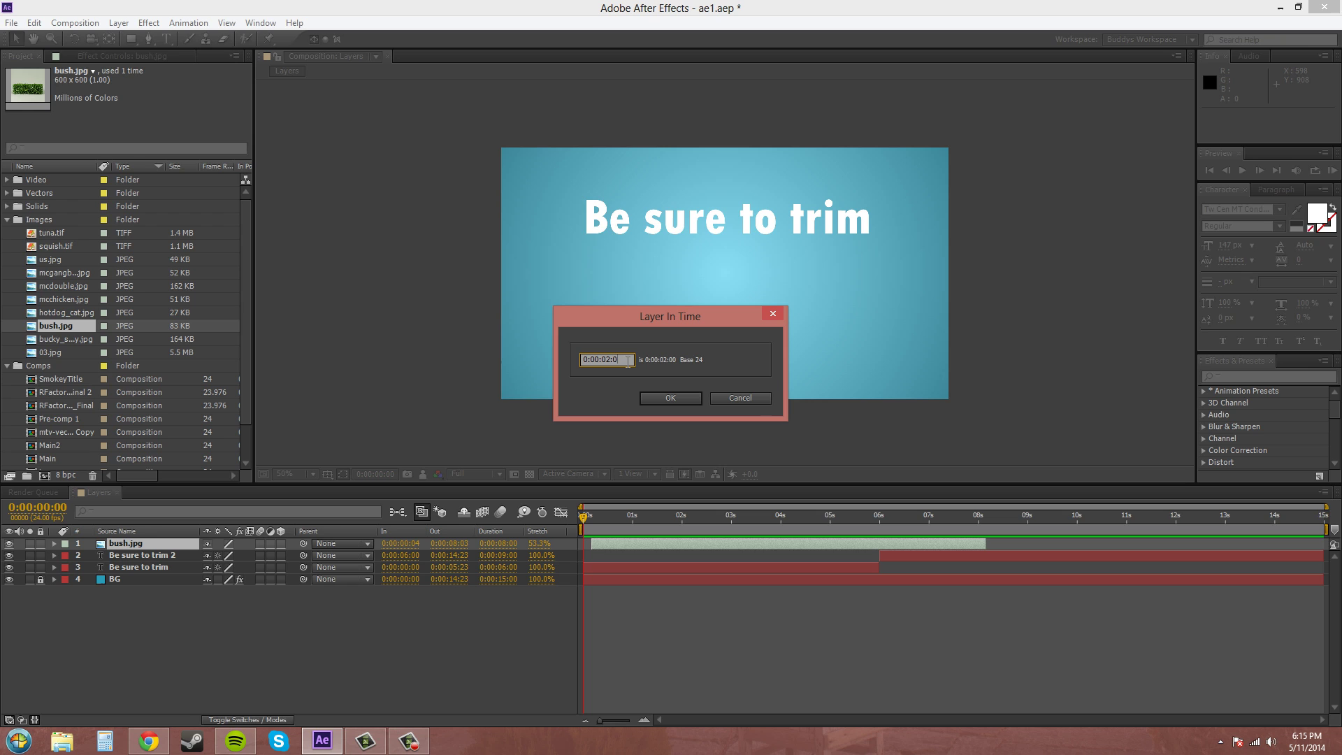
left_click(670, 398)
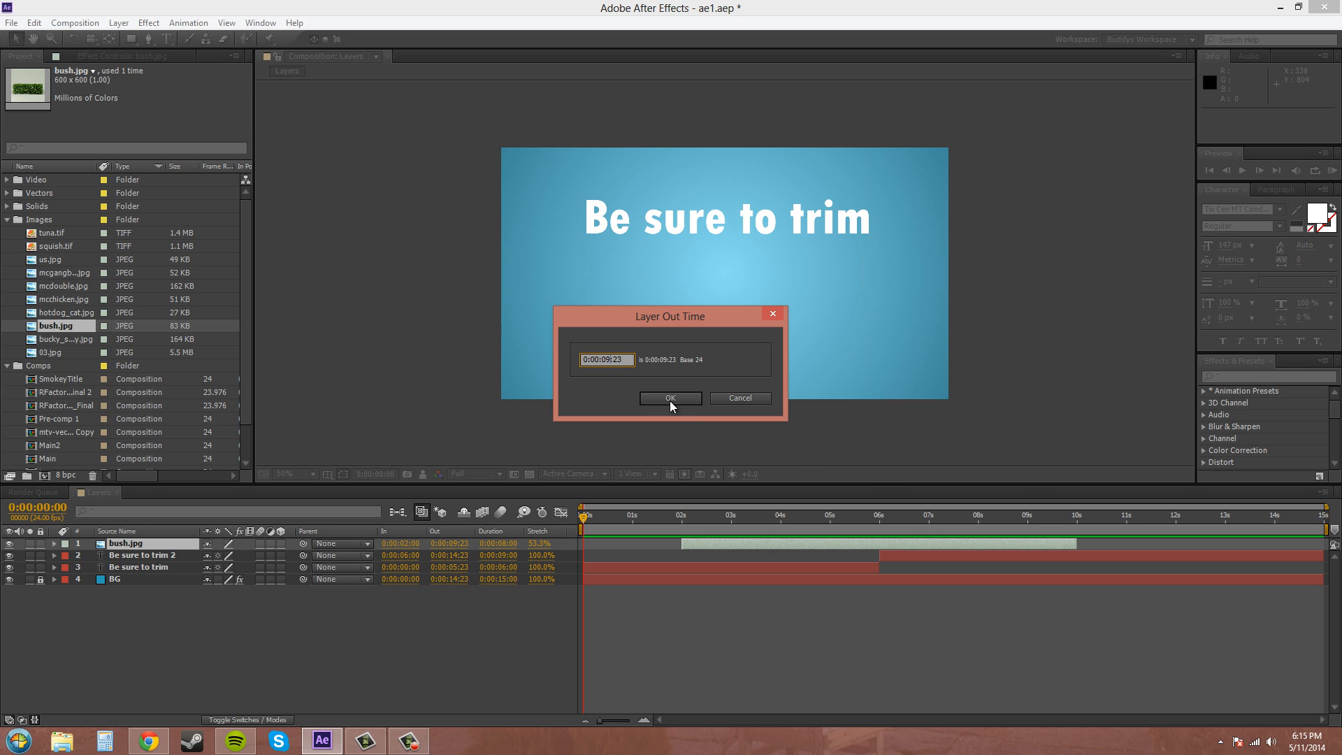
left_click(670, 398)
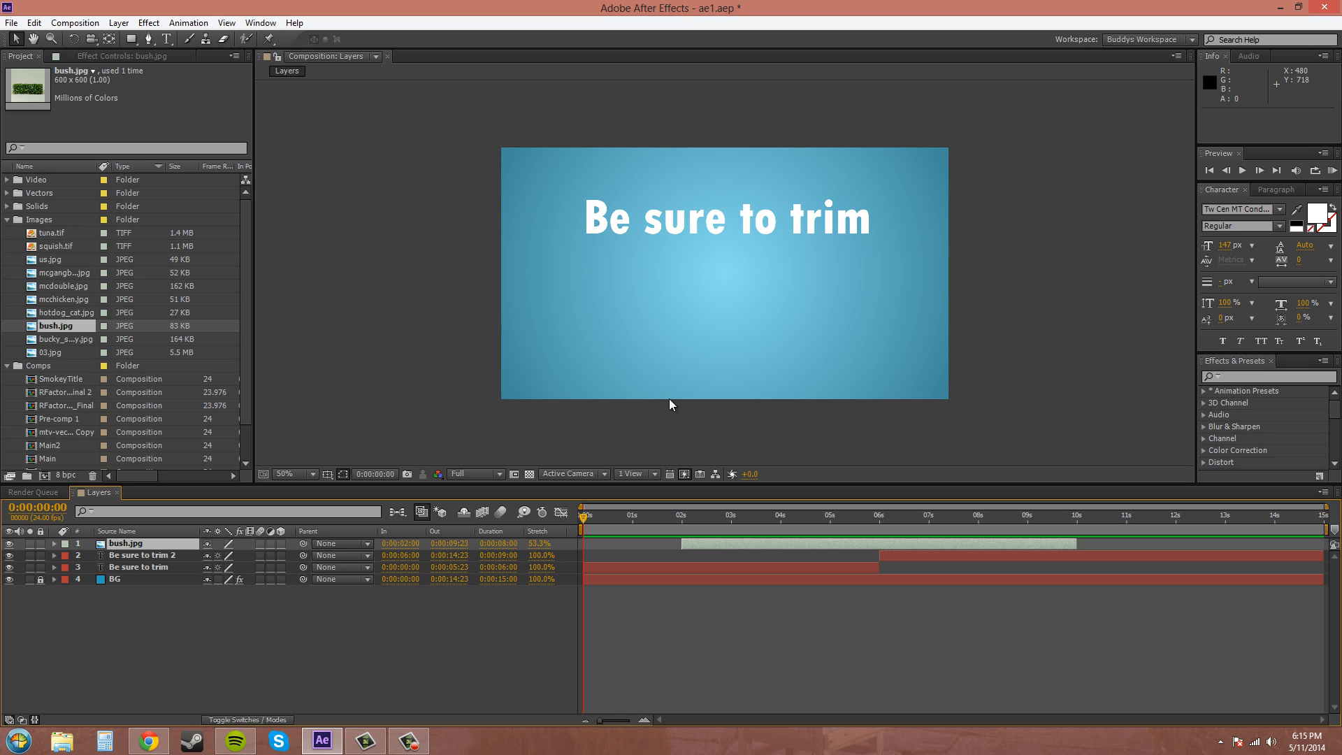
mouse_move(766, 546)
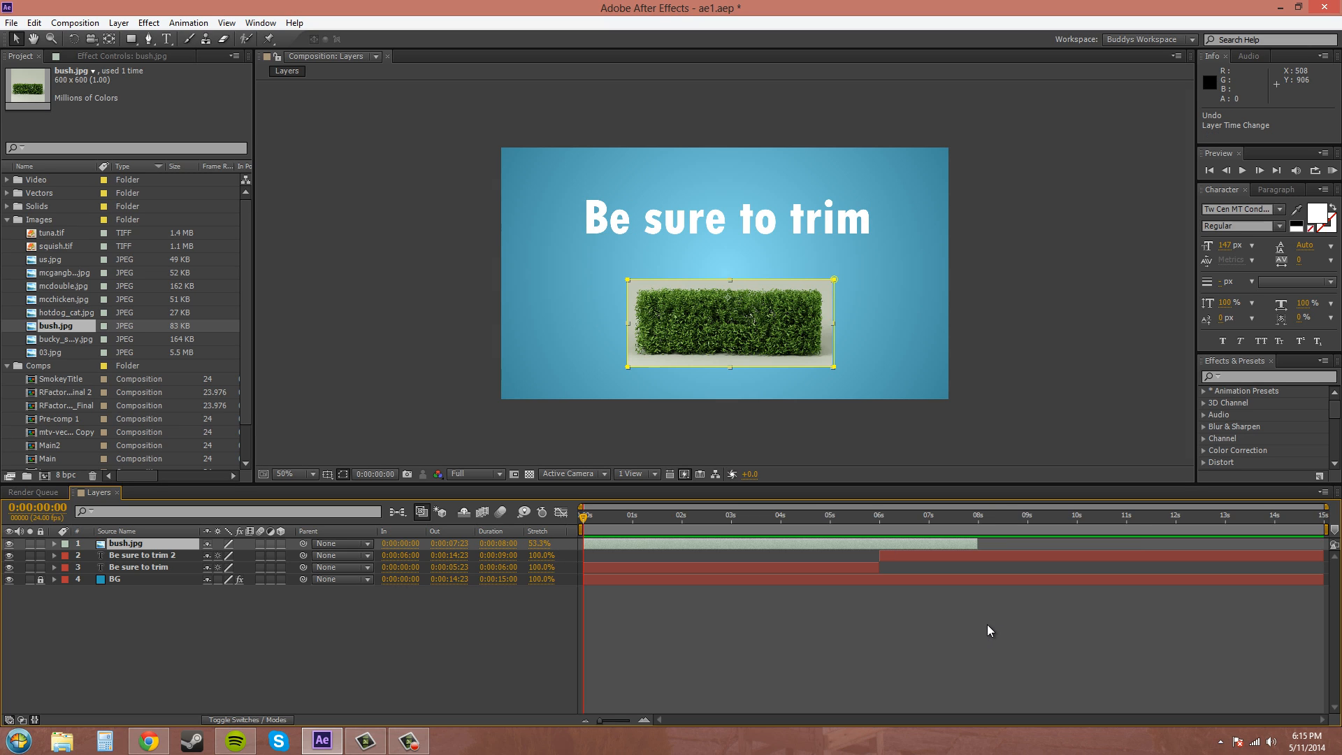
mouse_move(535, 614)
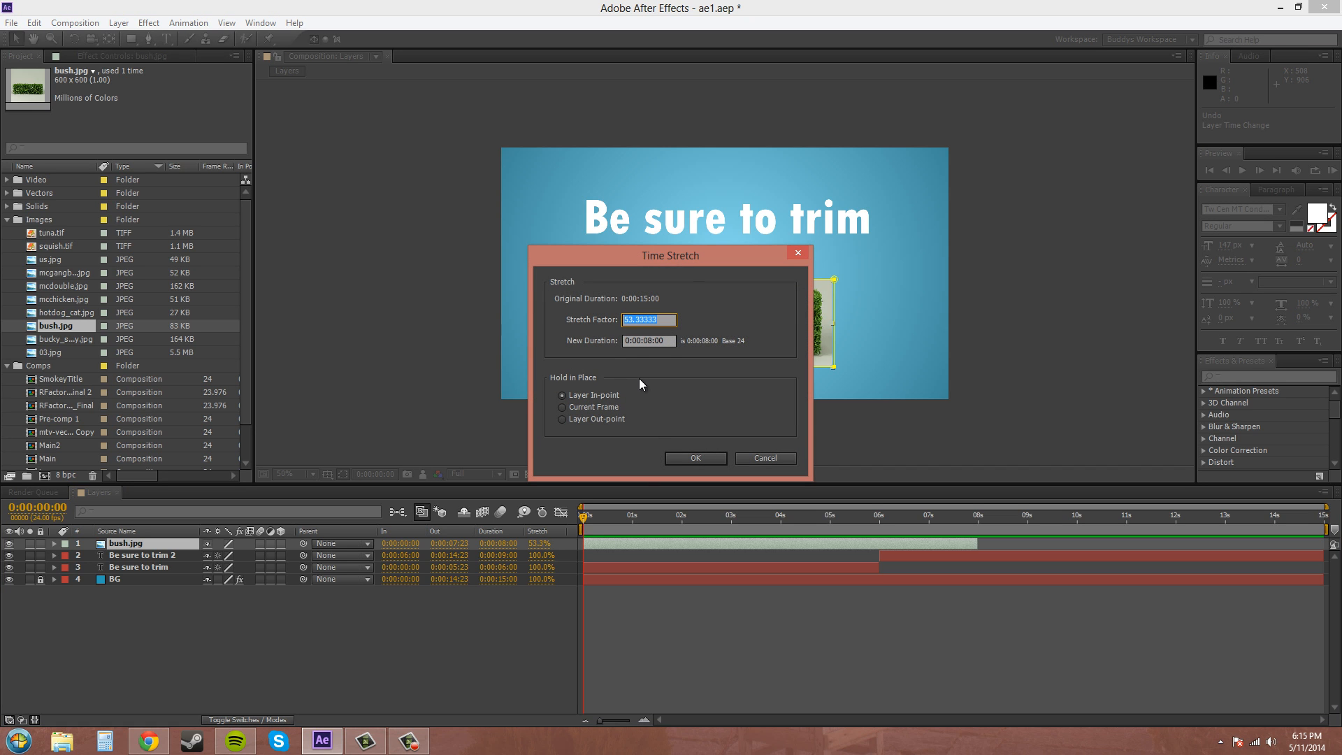
mouse_move(666, 392)
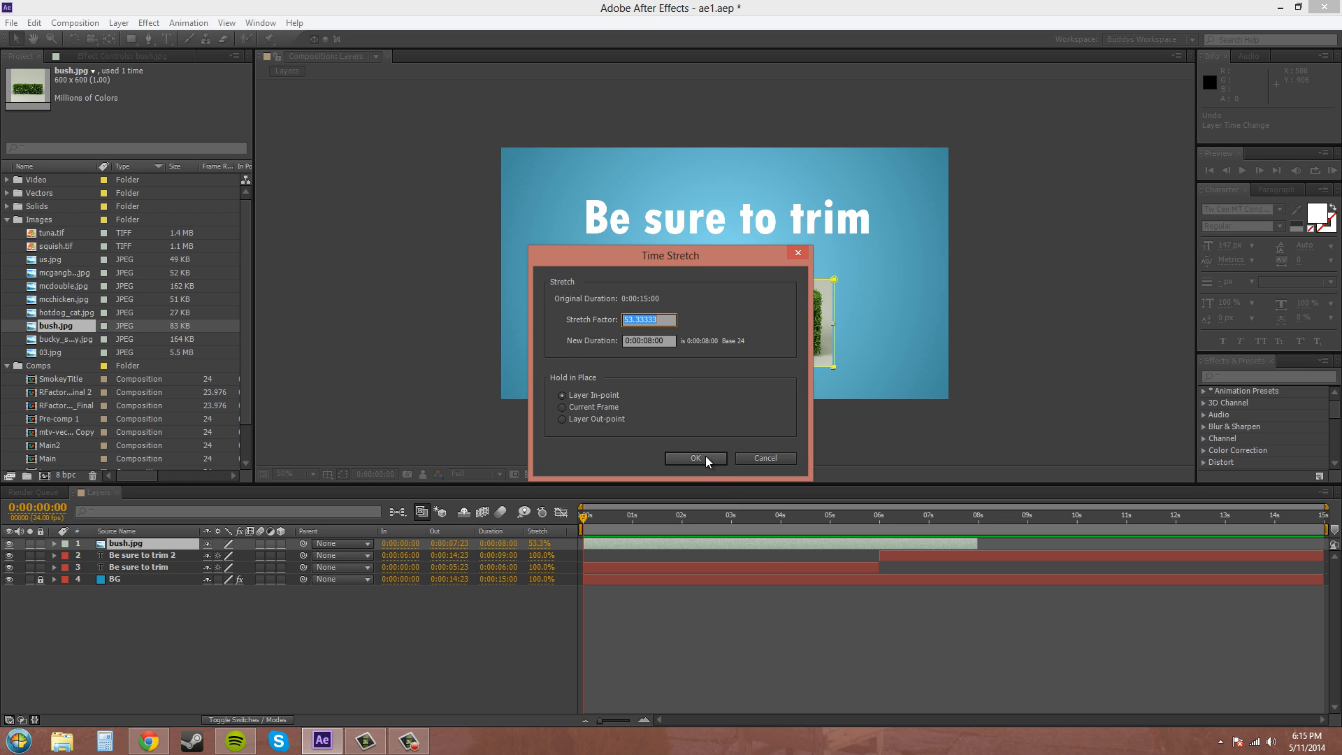
Confirm the dialog, leaving bush.jpg running from 0 to 7;23 at 53.3% stretch
left_click(695, 458)
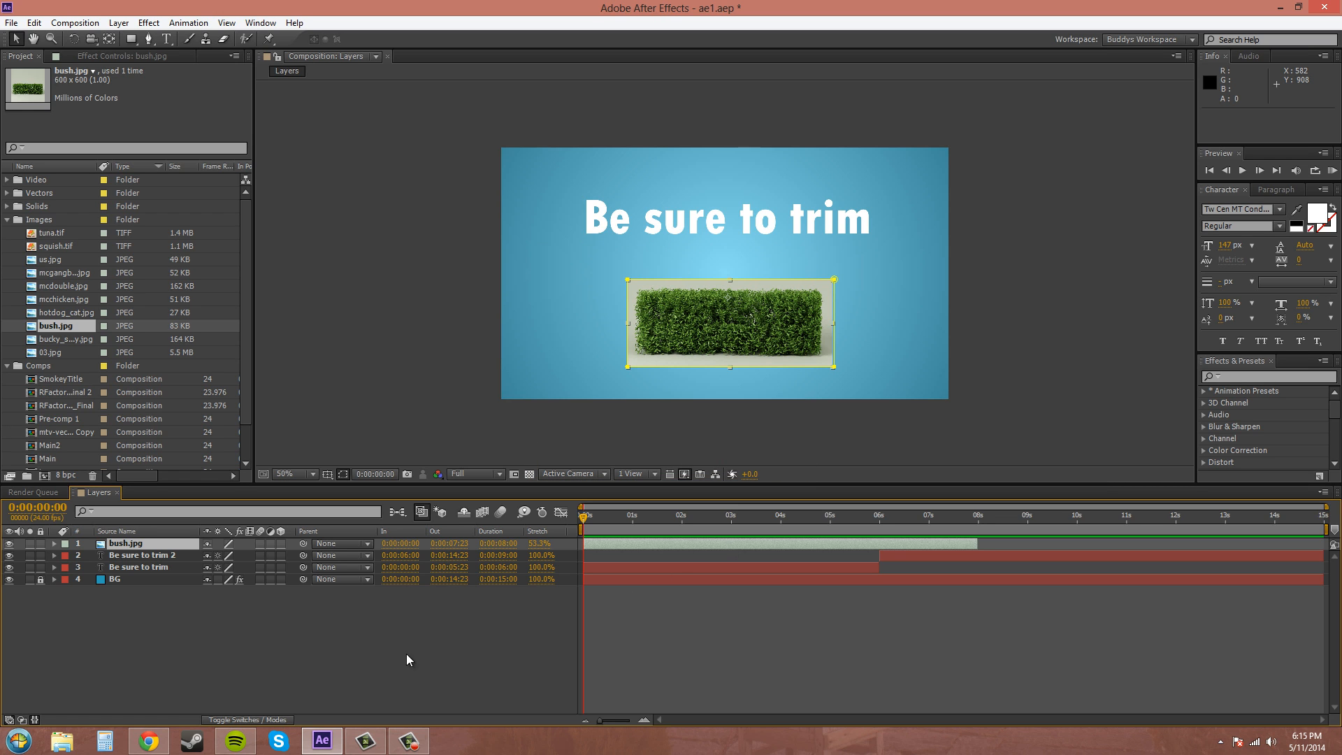
mouse_move(374, 582)
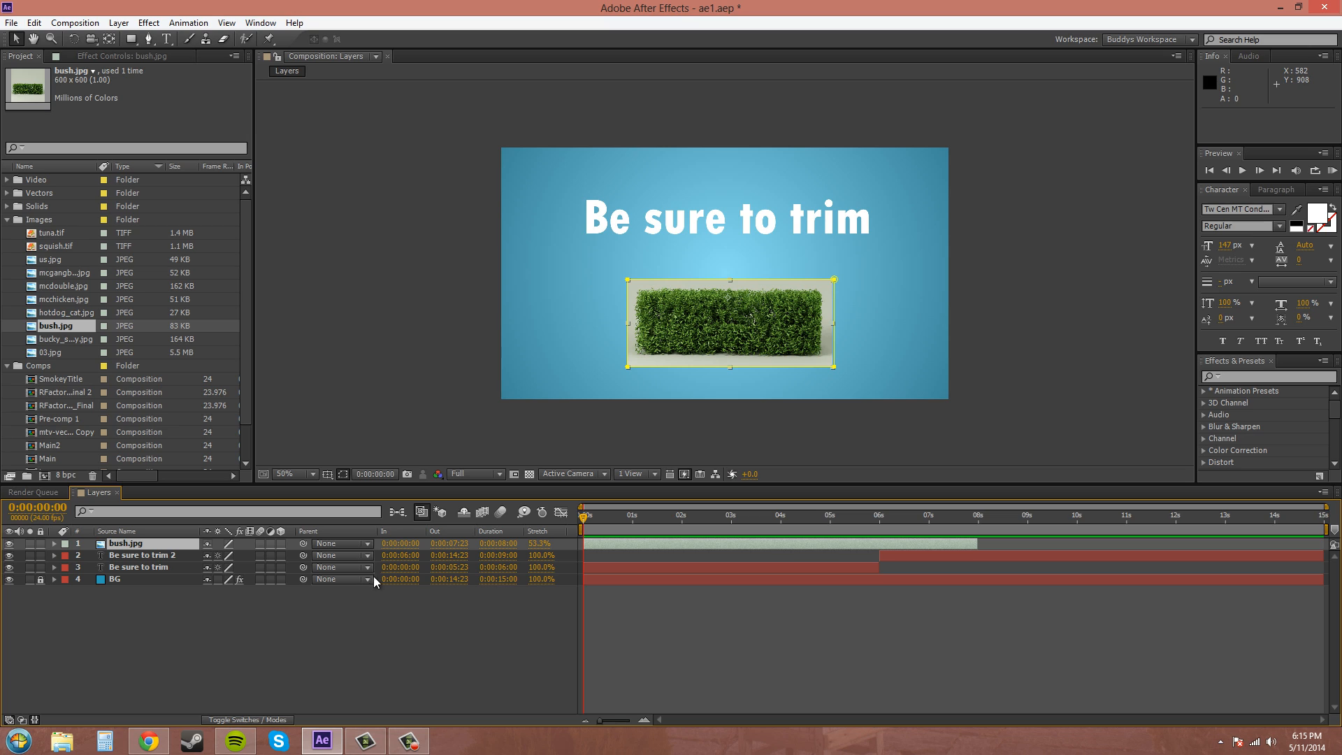
mouse_move(507, 537)
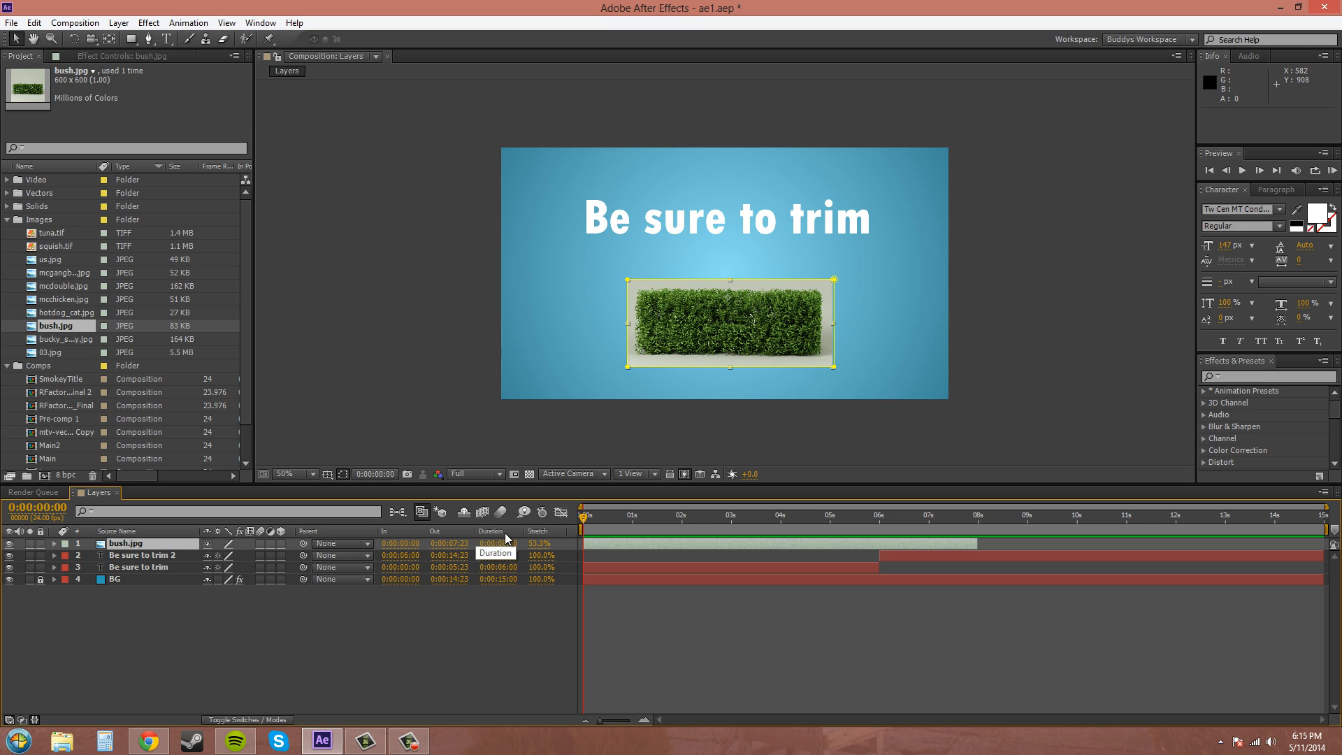
mouse_move(488, 531)
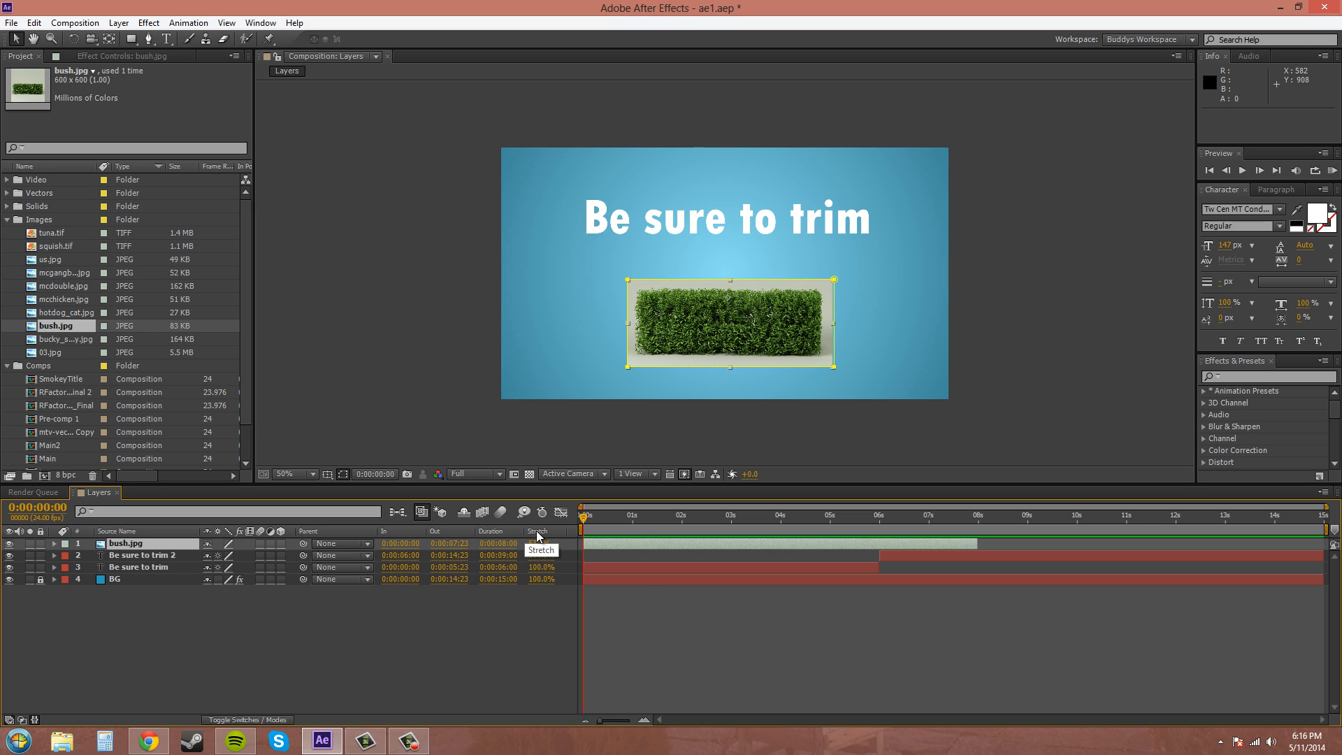
Browse the timeline column options, then collapse the In/Out/Duration/Stretch panes
right_click(538, 530)
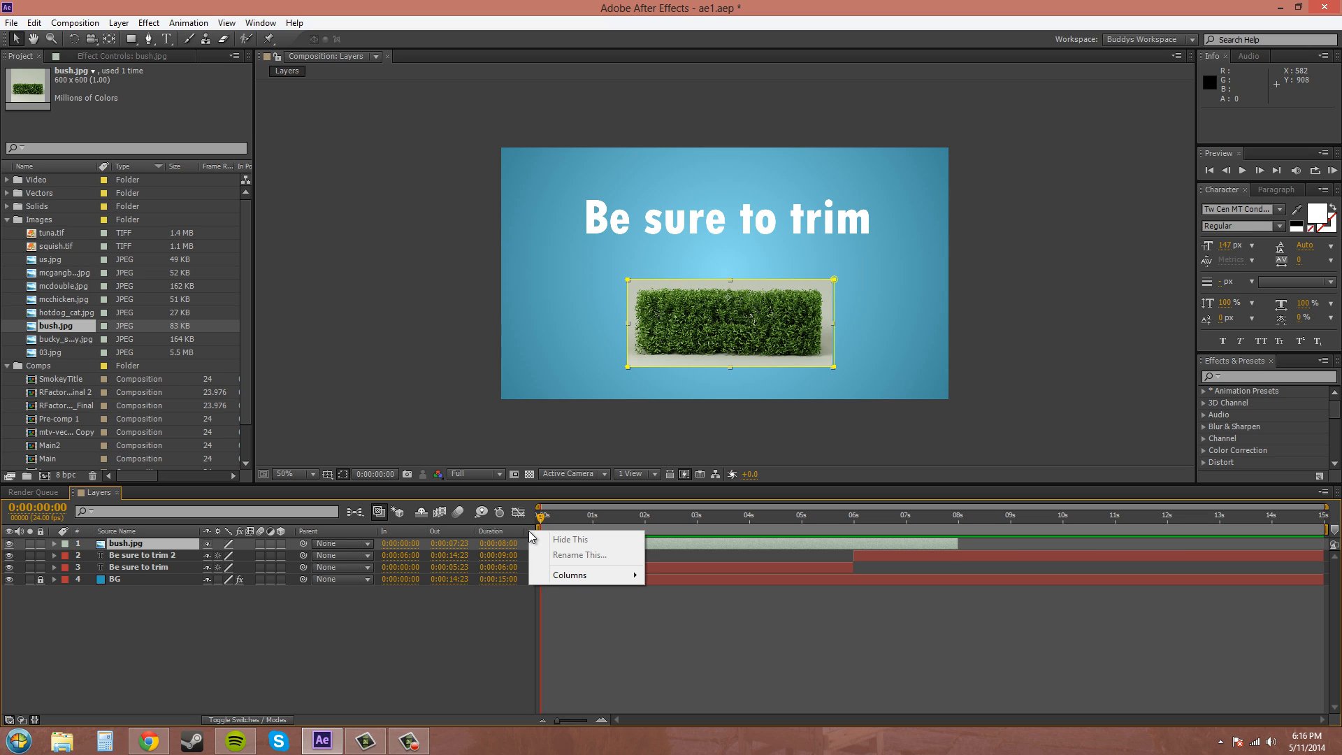
mouse_move(586, 574)
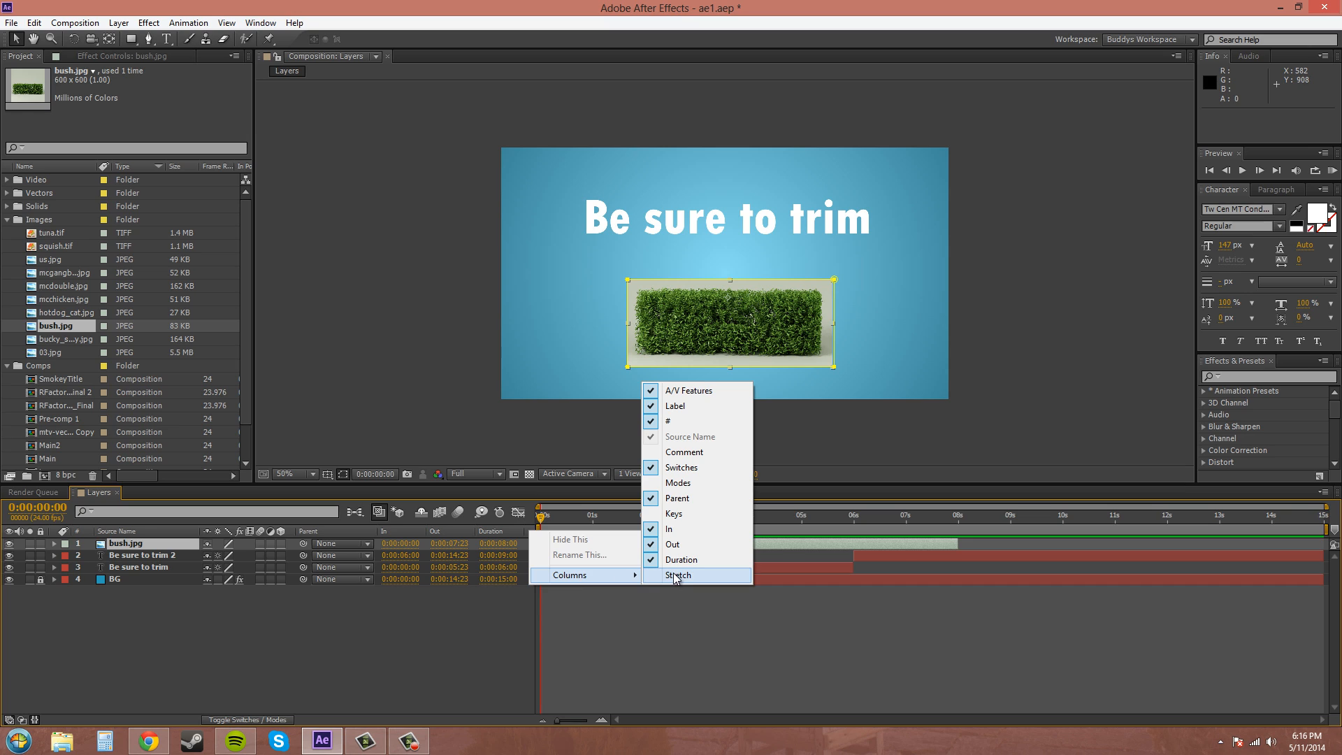
left_click(678, 574)
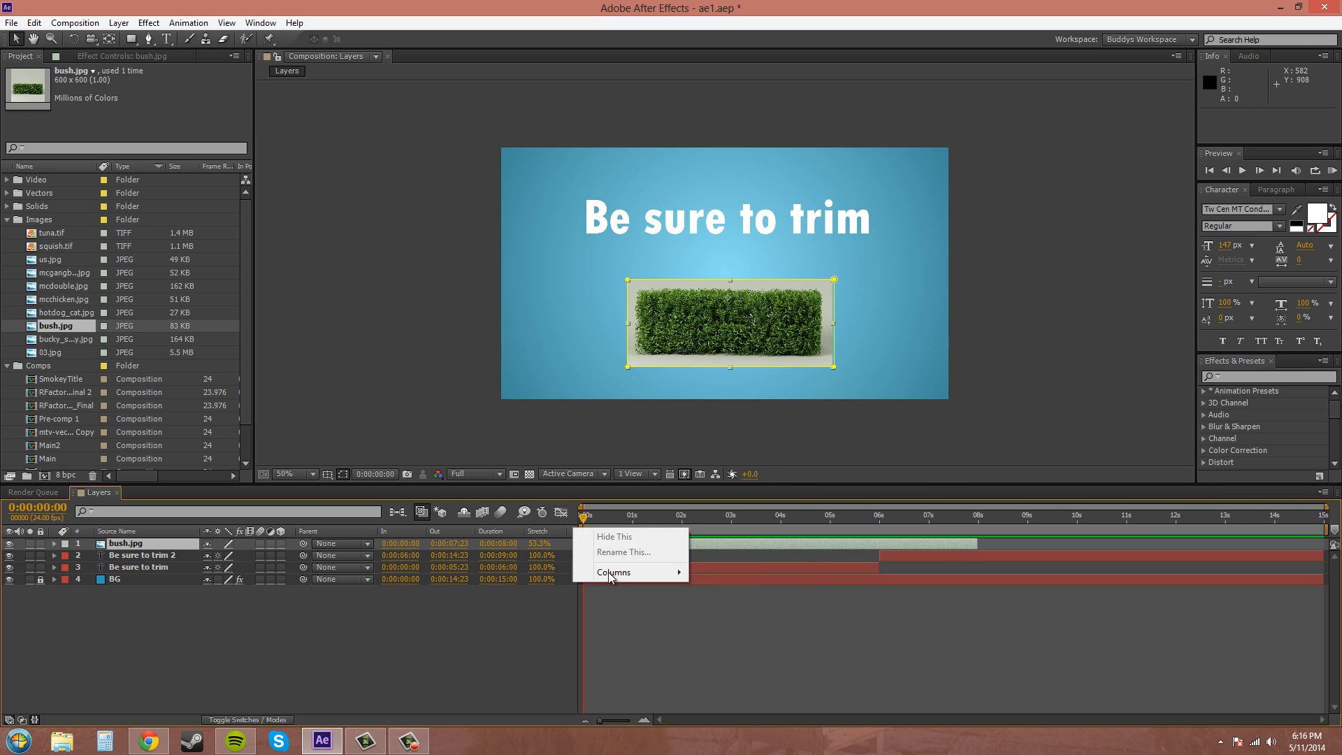
left_click(613, 572)
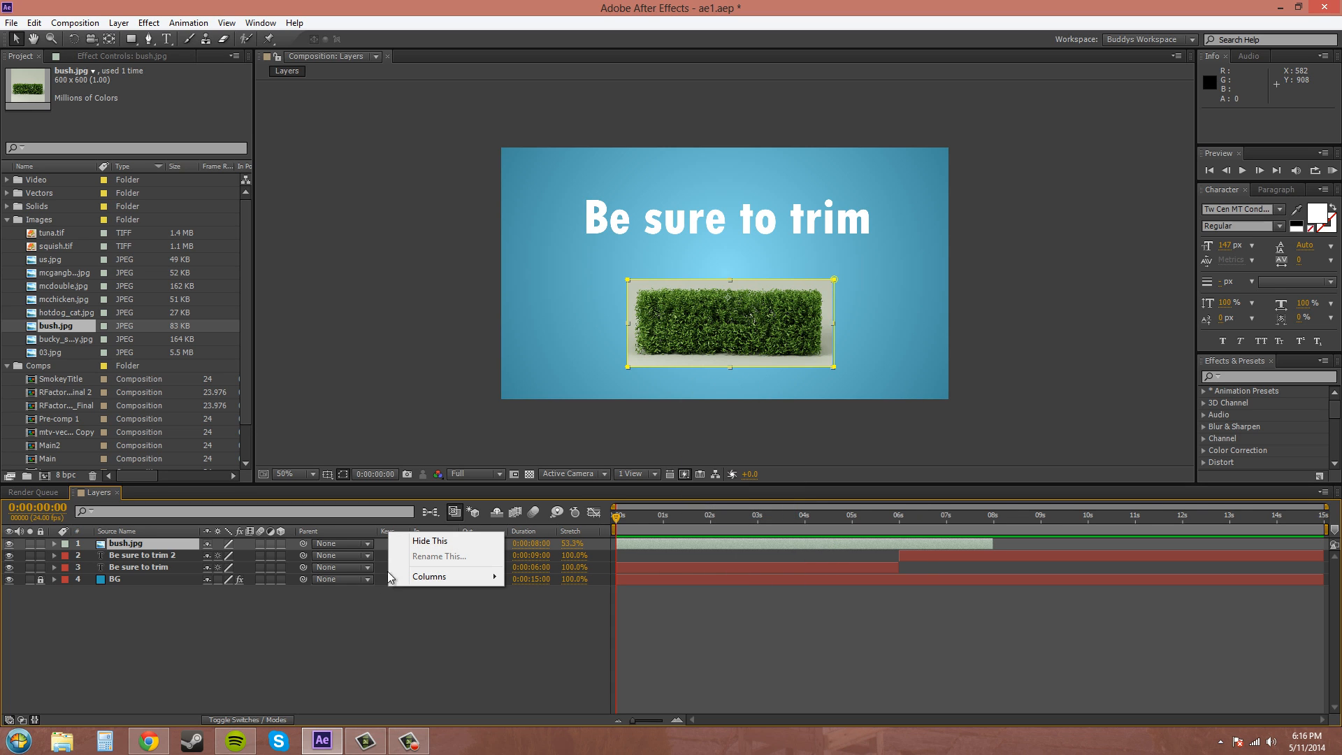
left_click(430, 576)
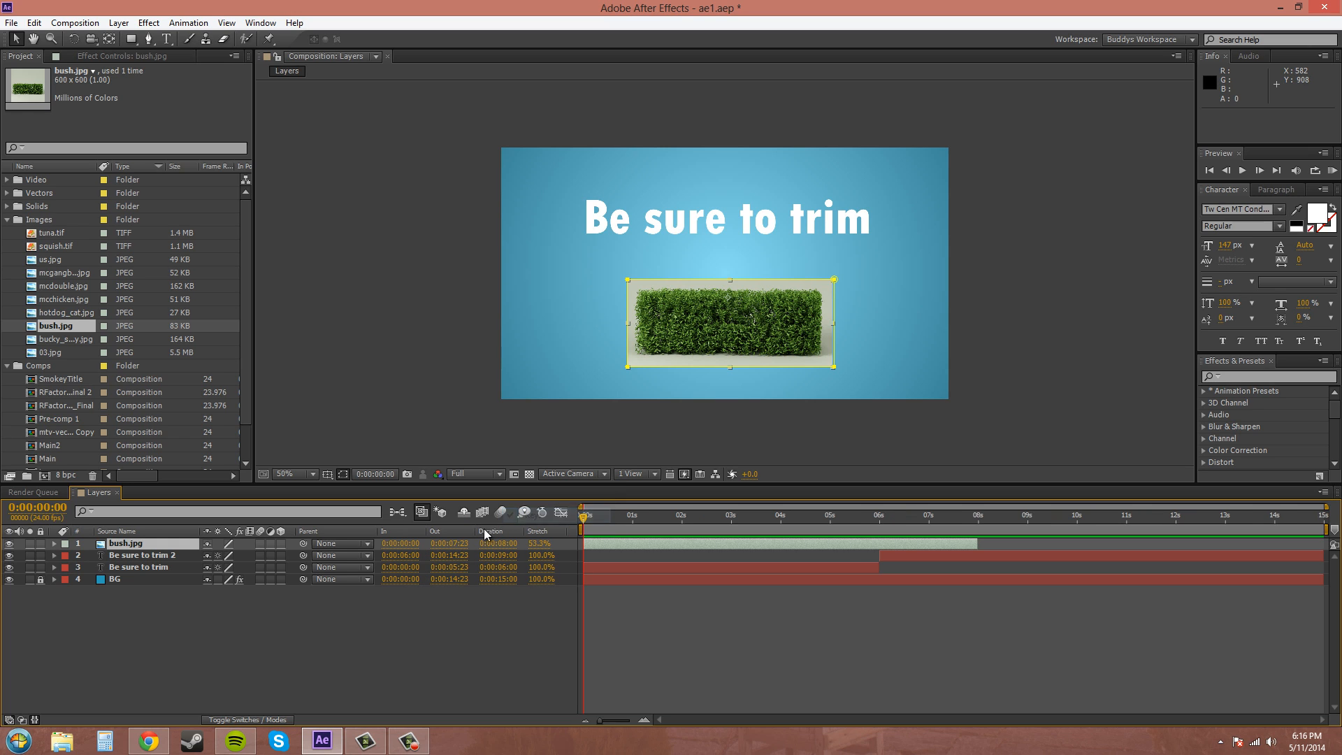
mouse_move(35, 721)
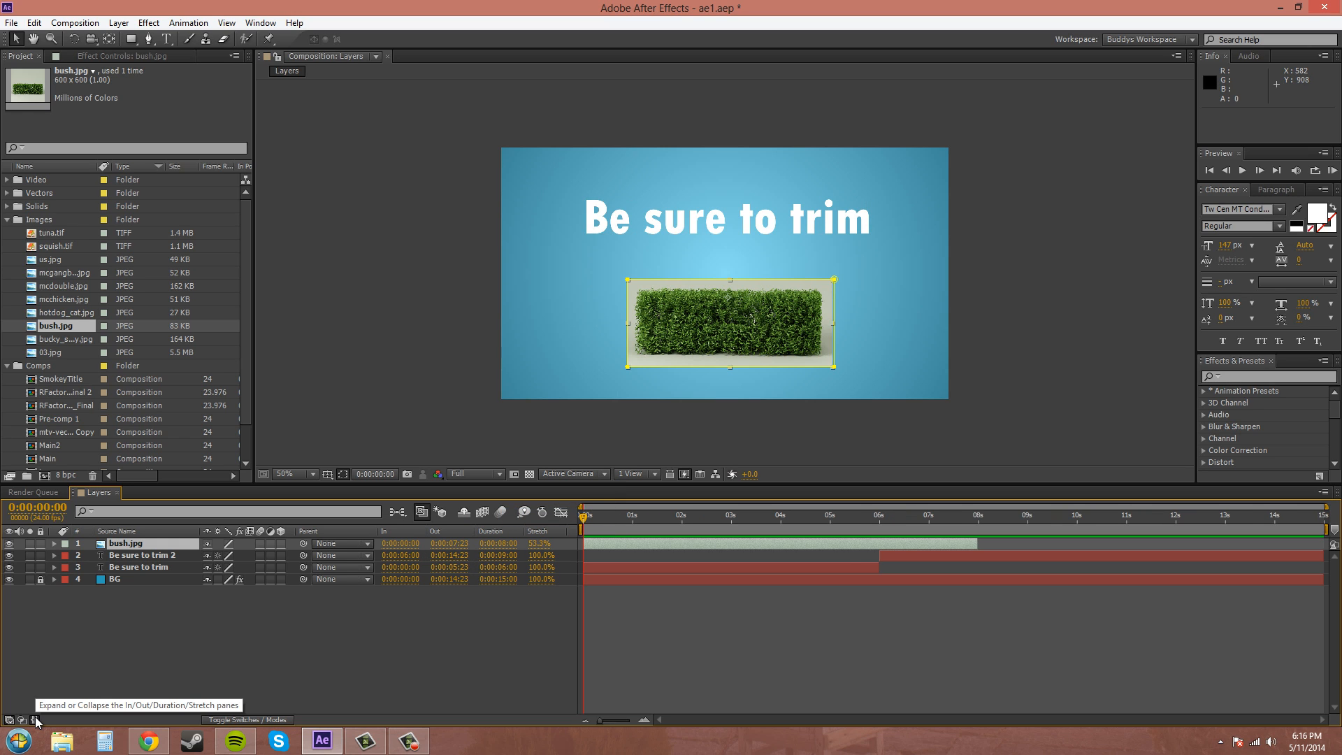
left_click(35, 719)
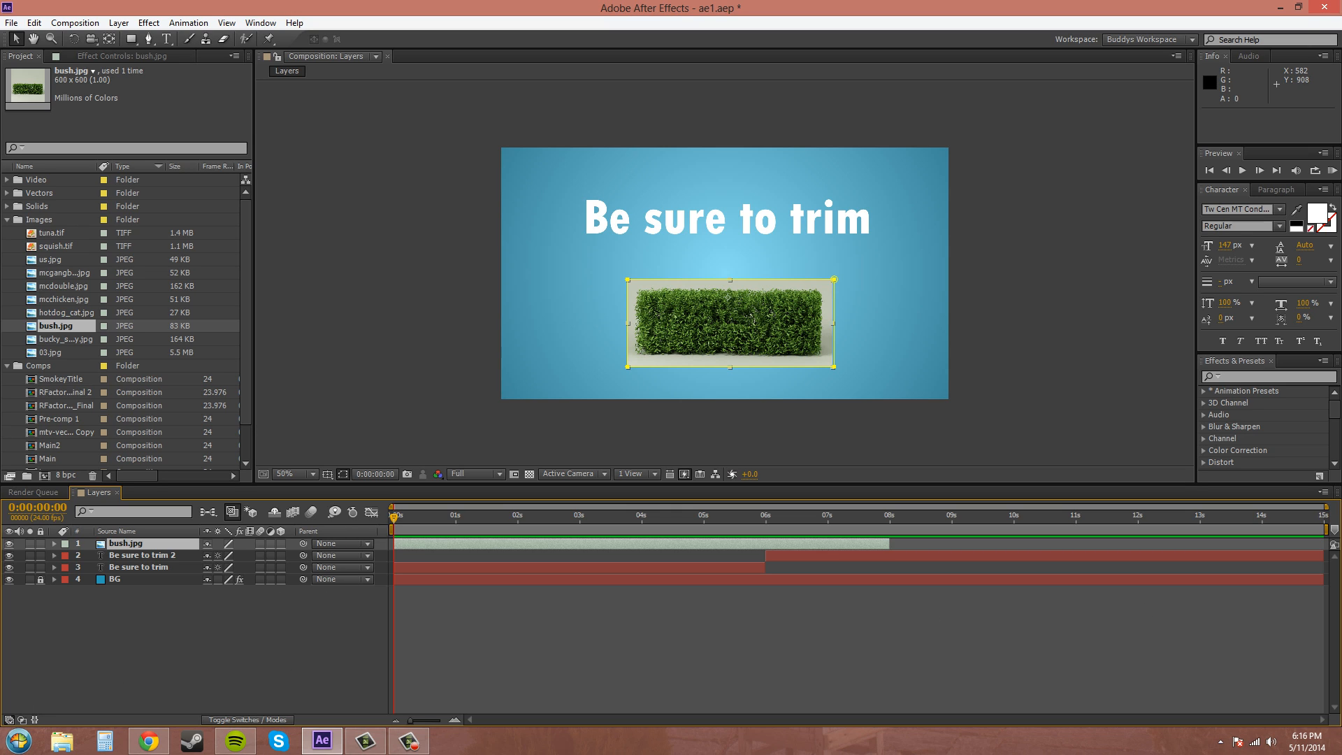
mouse_move(533, 505)
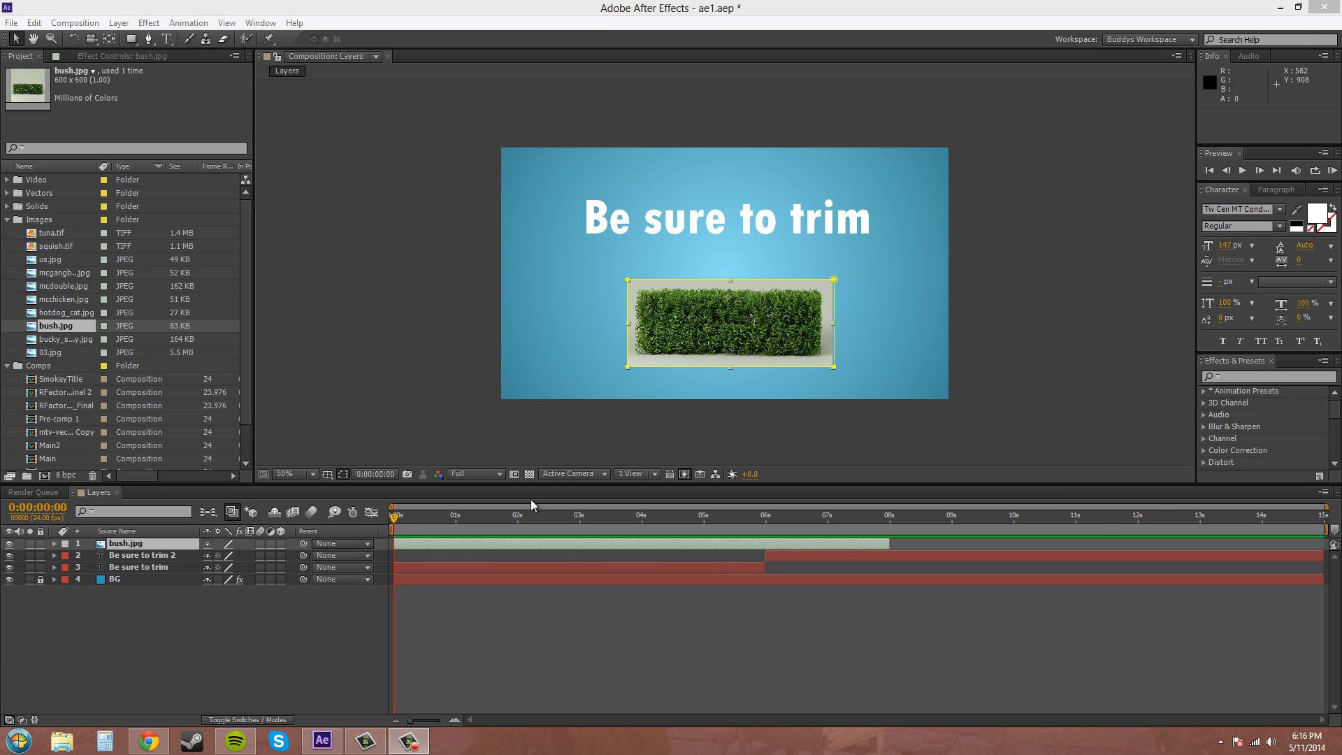
Select the bush.jpg bar to extend it to 0:00:14:23, a 15-second duration
left_click(496, 607)
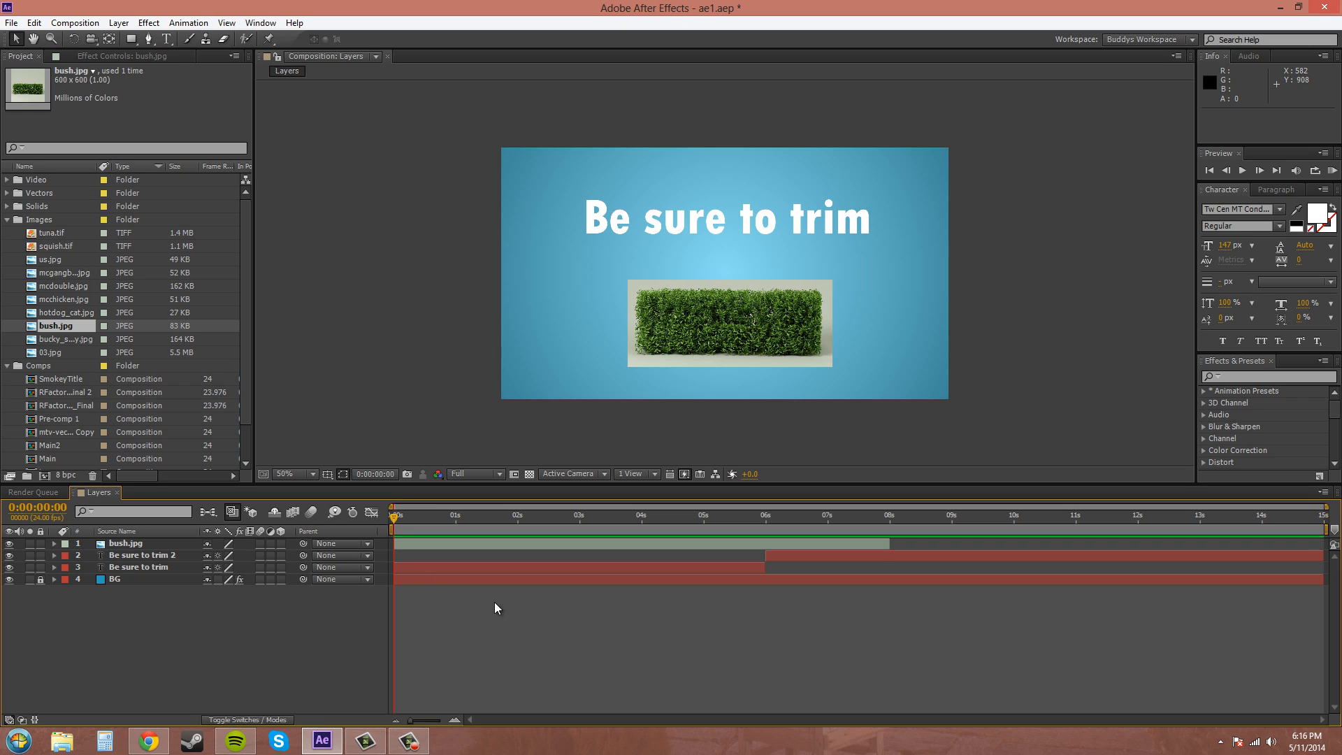
mouse_move(243, 595)
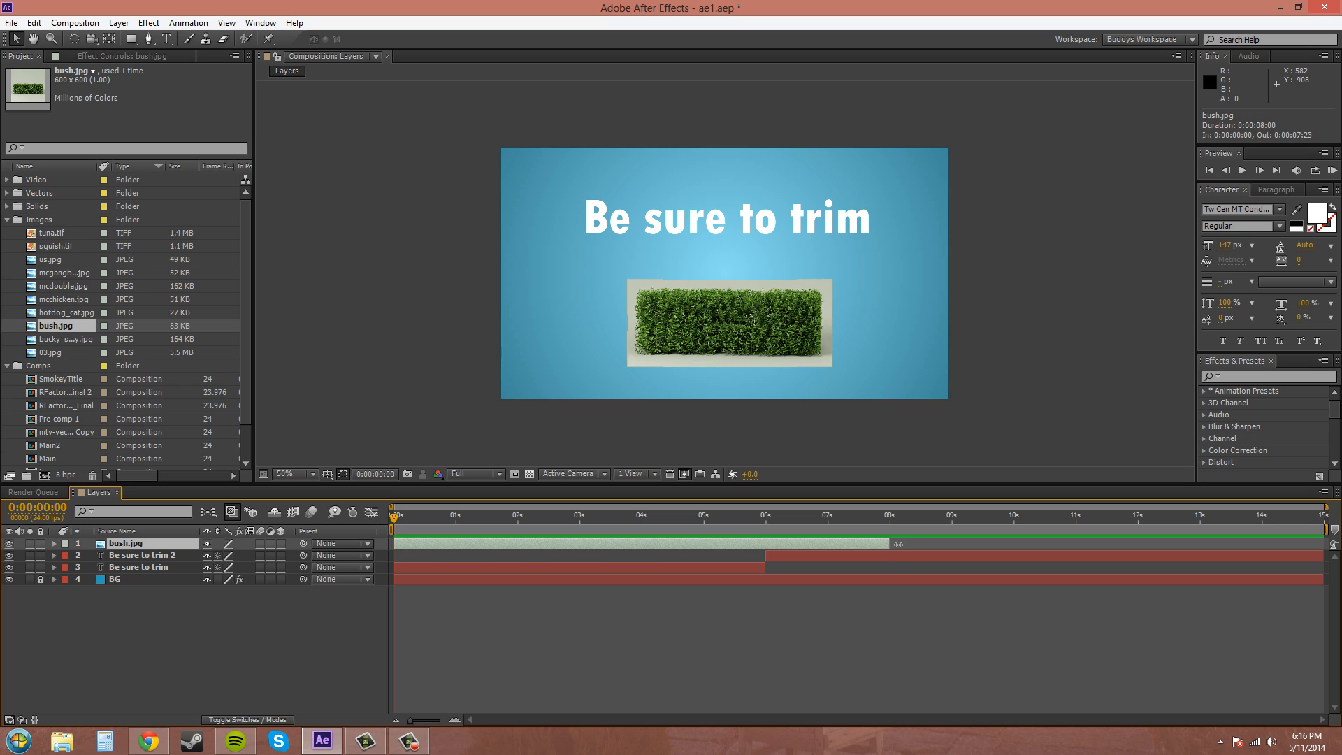
left_click(728, 321)
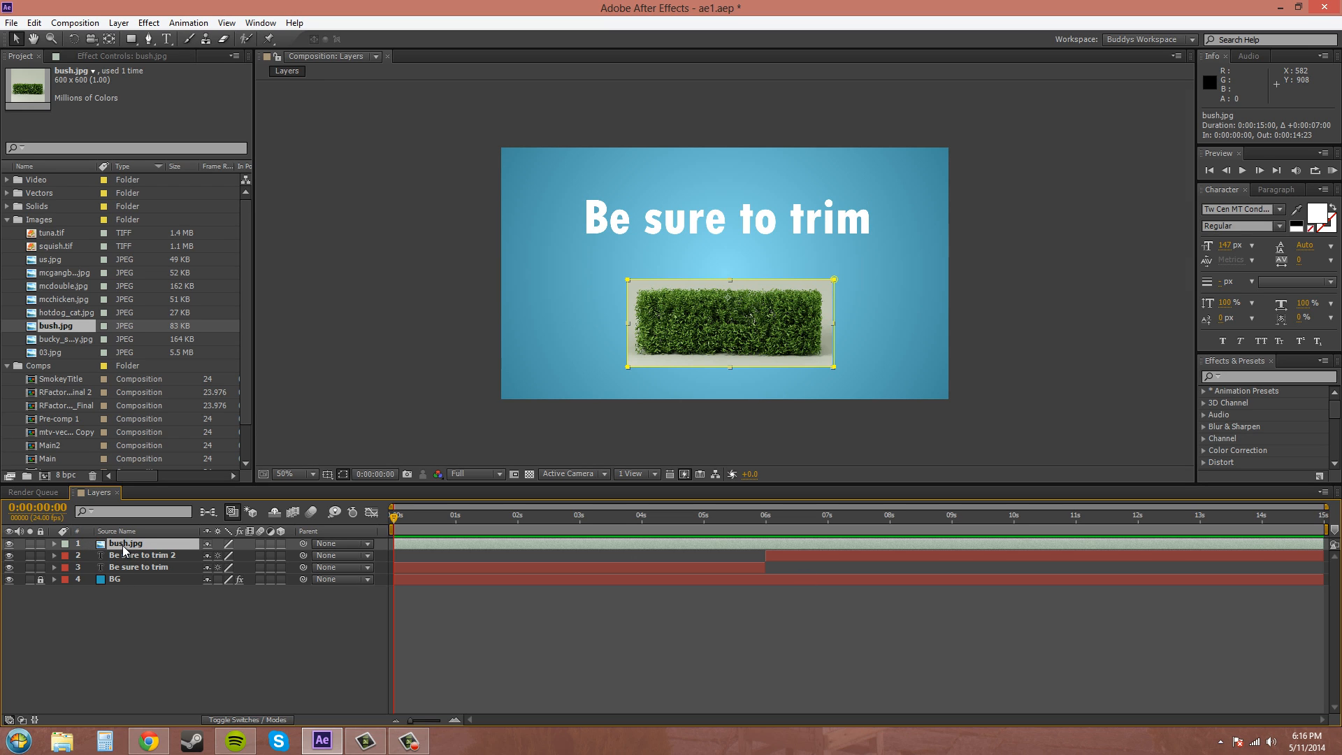
Open bush.jpg in the Layer panel and set its out point at the current time
double_click(128, 543)
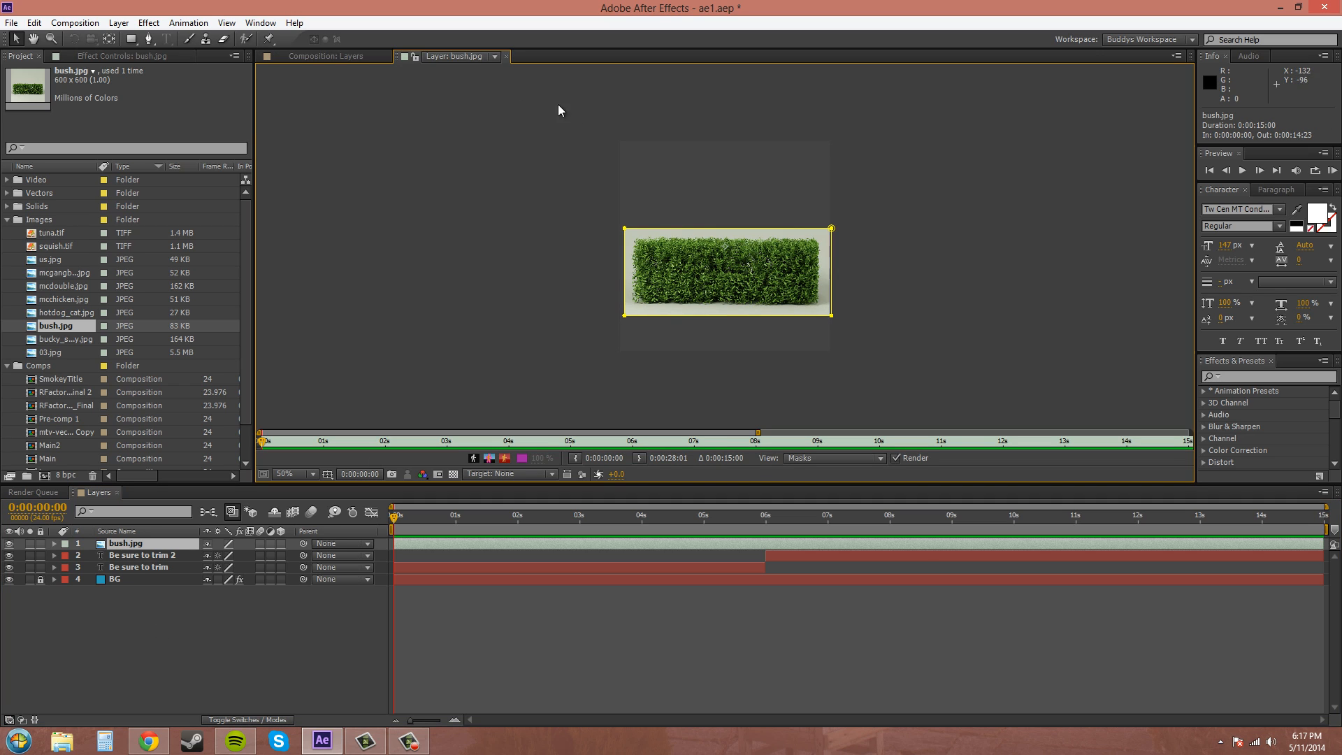
mouse_move(397, 126)
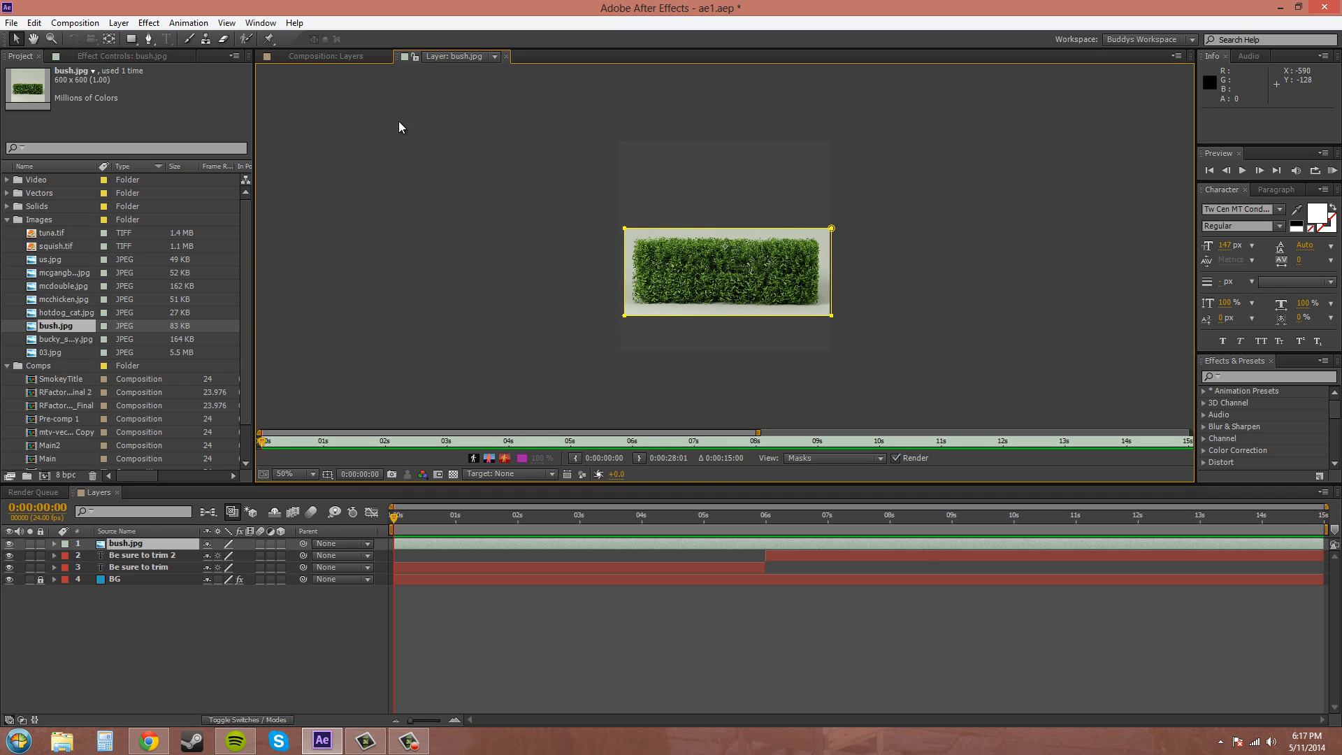
mouse_move(522, 448)
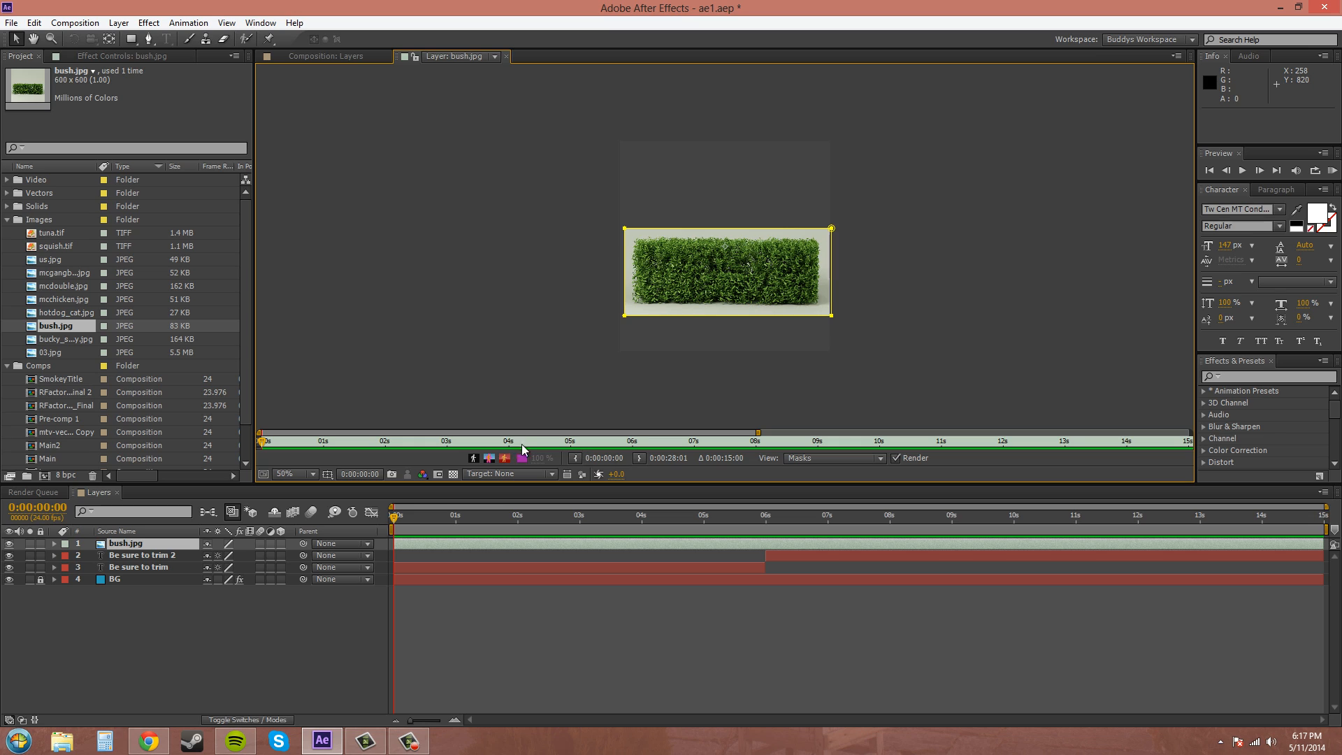
mouse_move(636, 458)
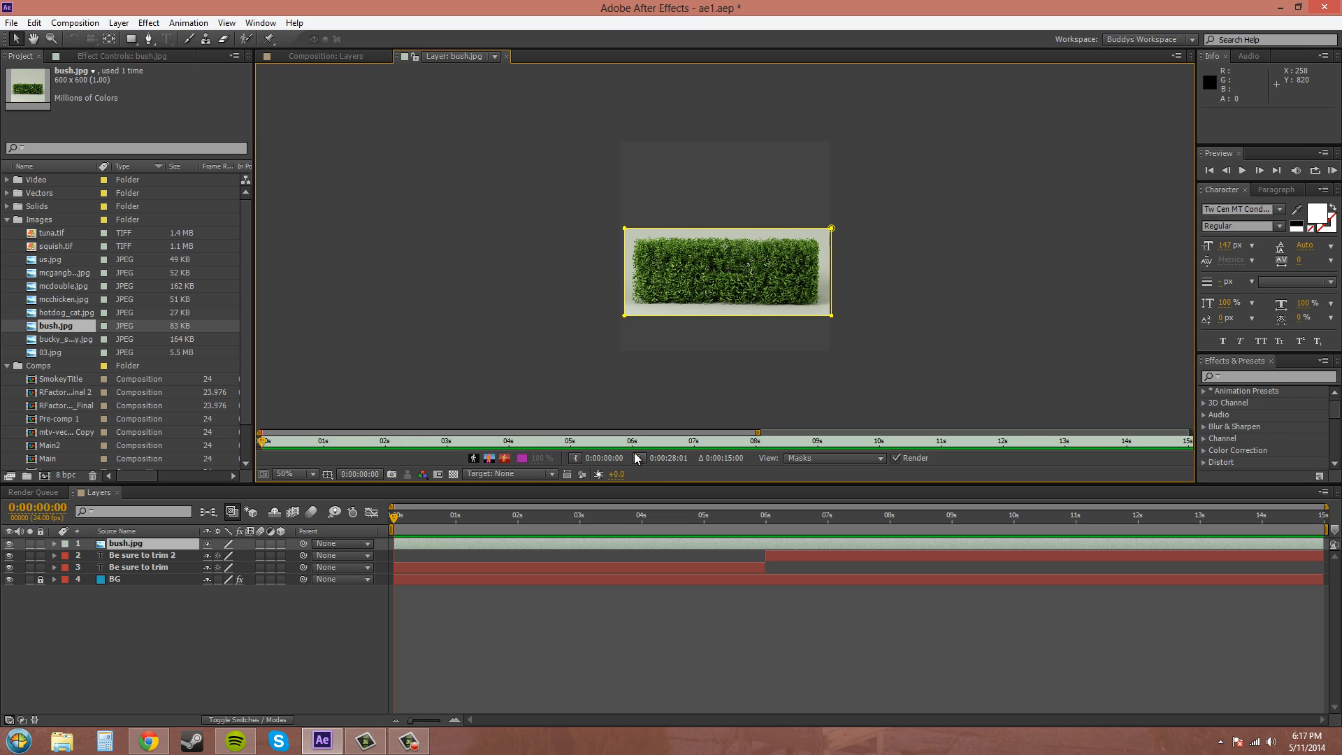
mouse_move(575, 458)
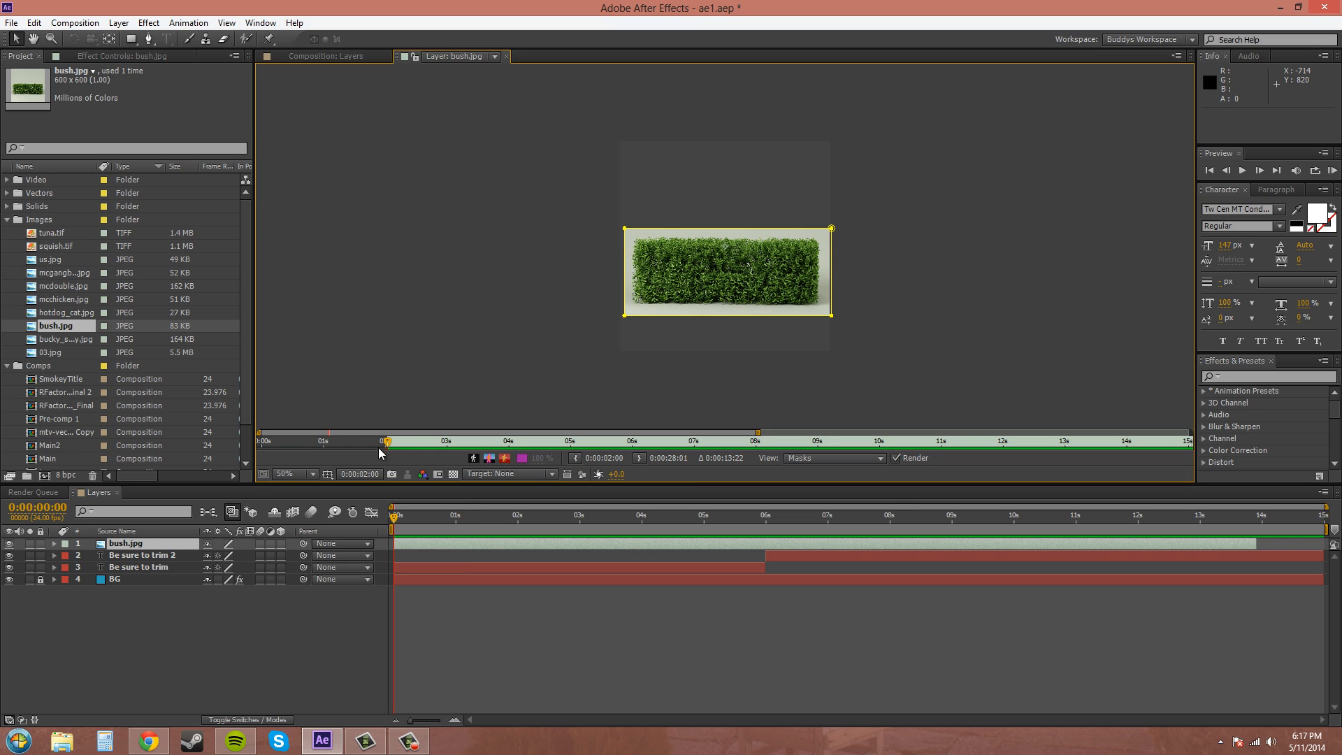
mouse_move(666, 469)
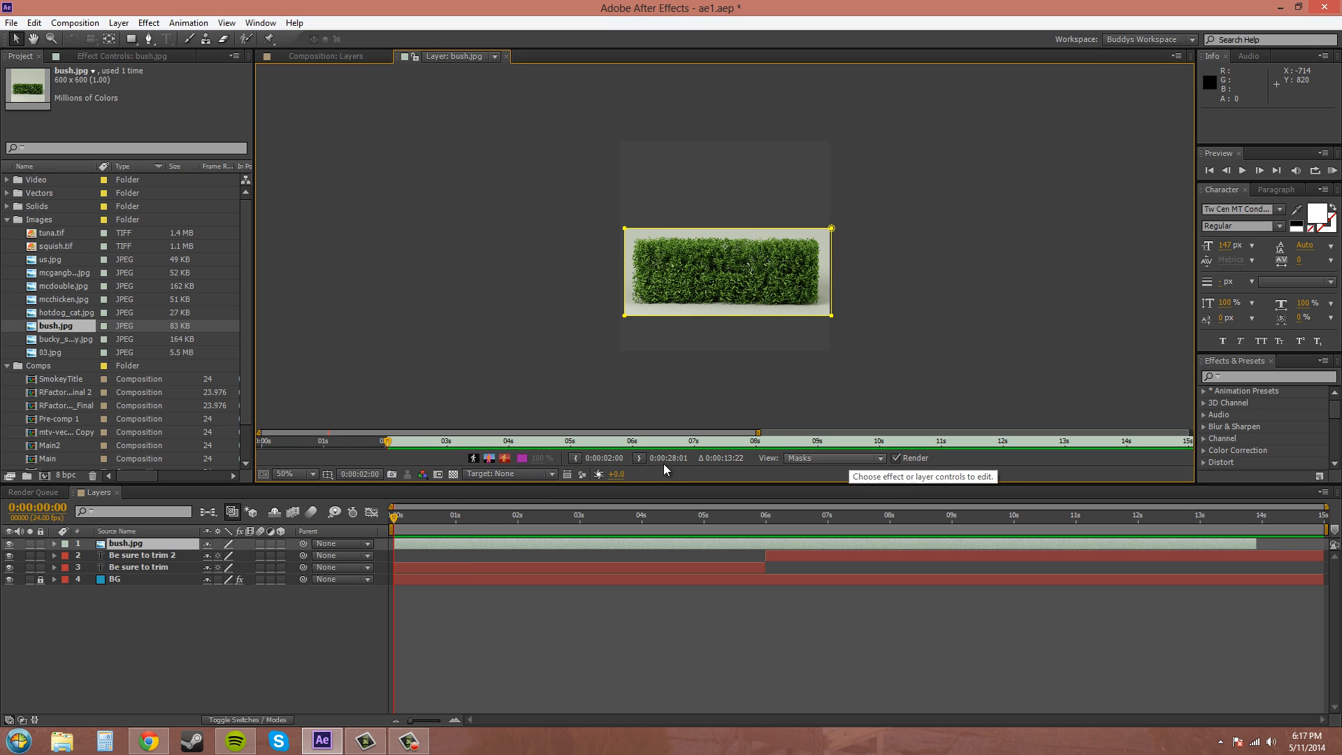
mouse_move(398, 448)
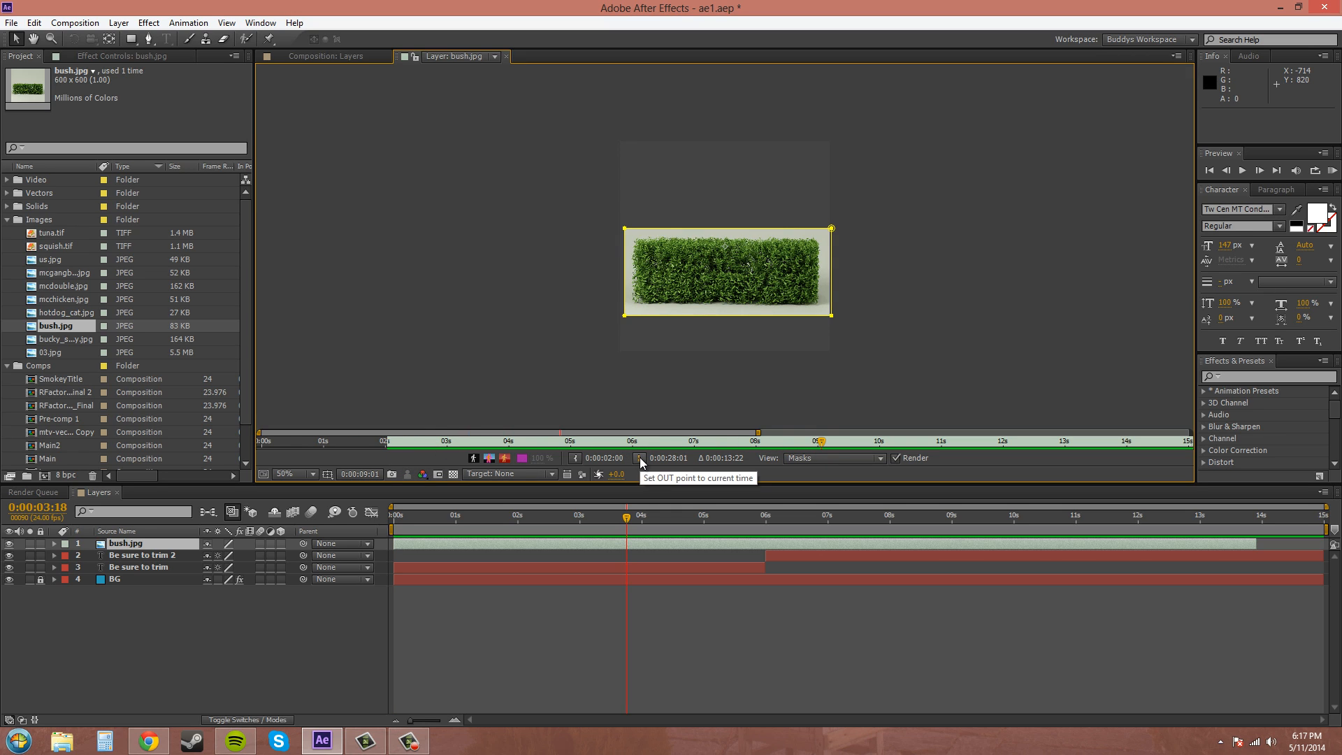
left_click(640, 462)
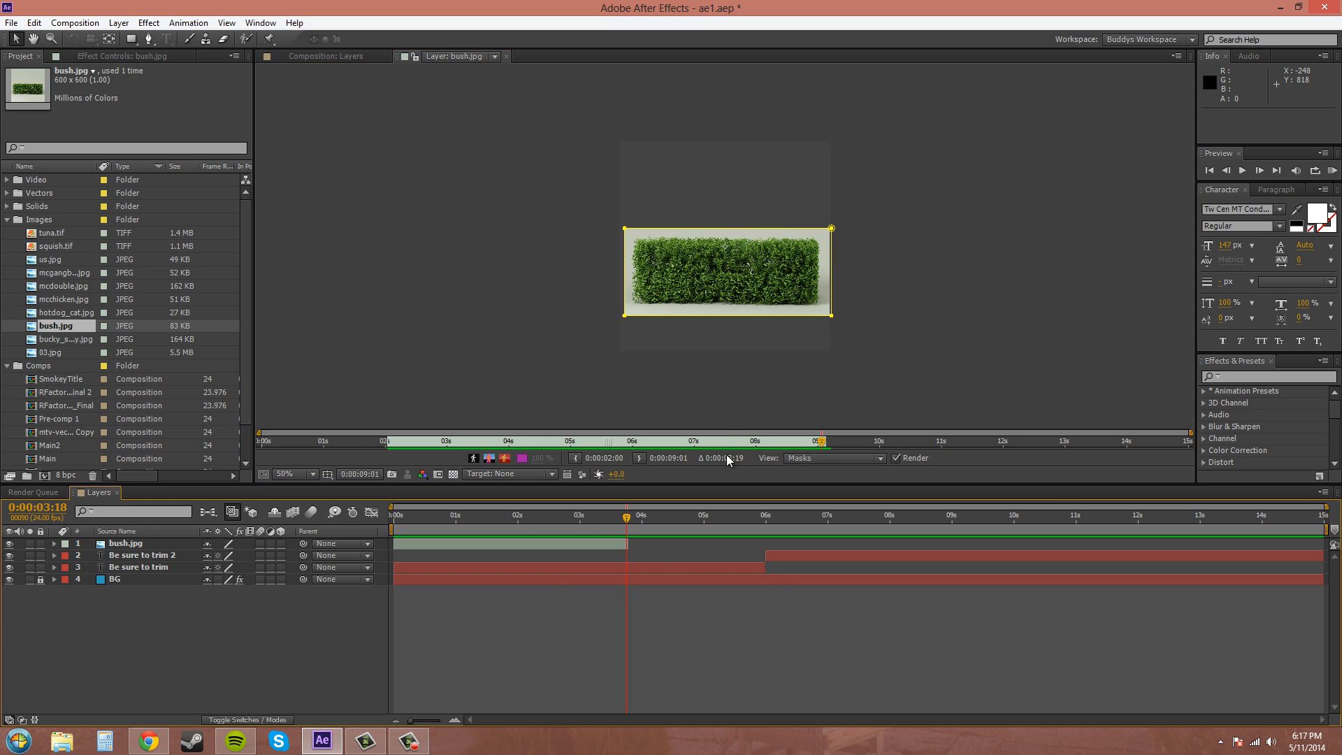
mouse_move(617, 210)
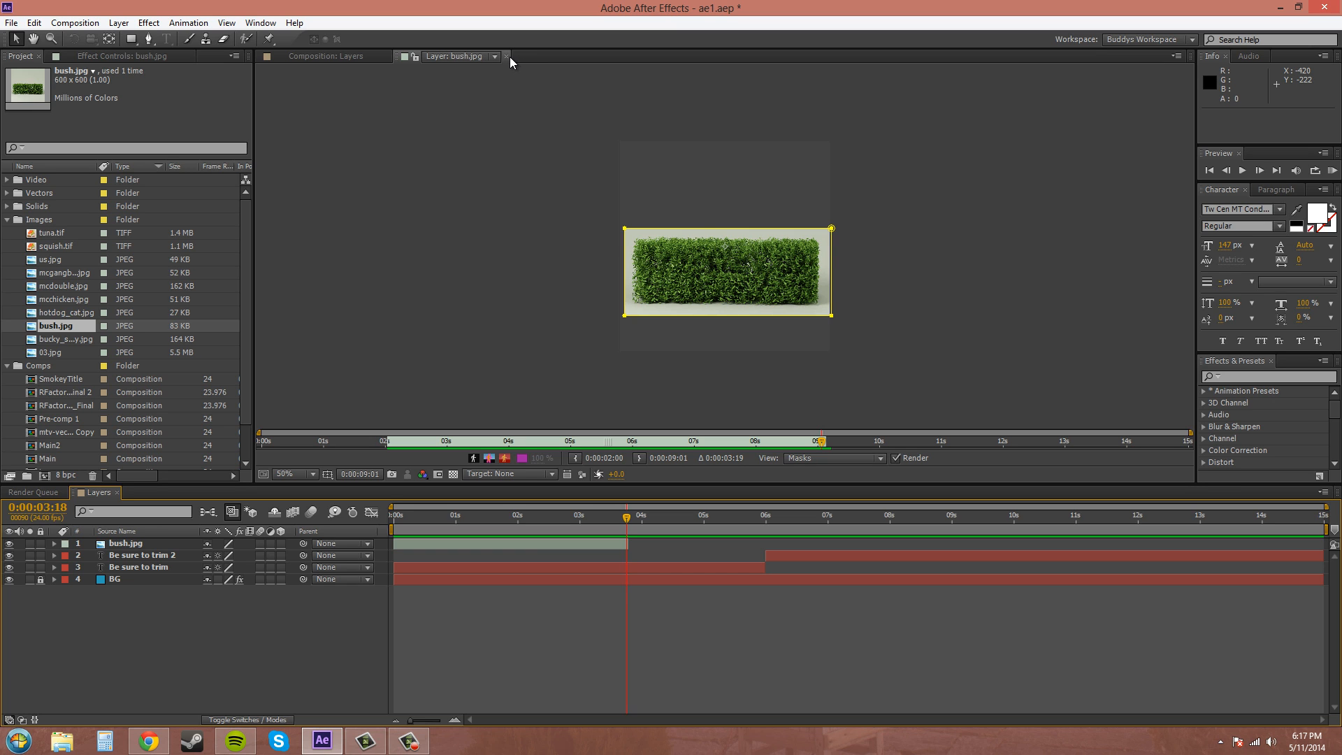
Return to the Layers comp and undo bush.jpg's trim from the Edit menu
left_click(506, 57)
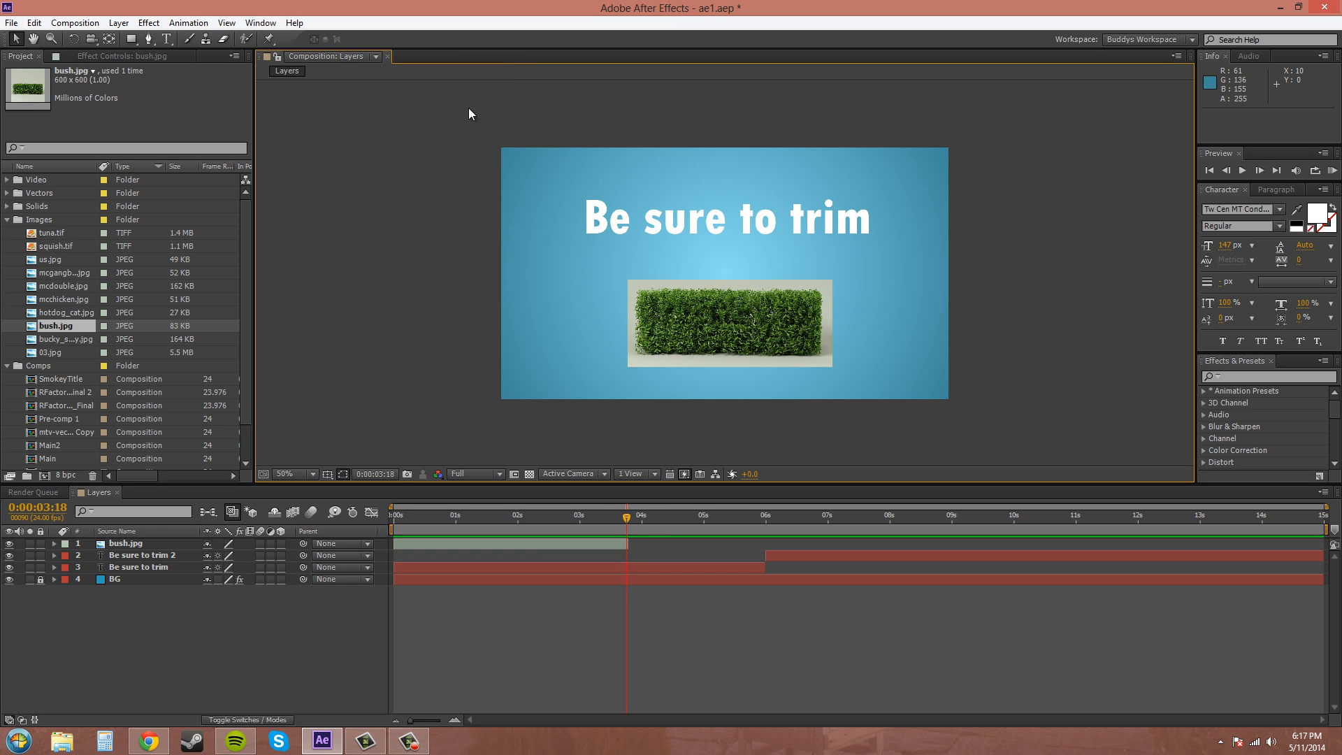
left_click(34, 22)
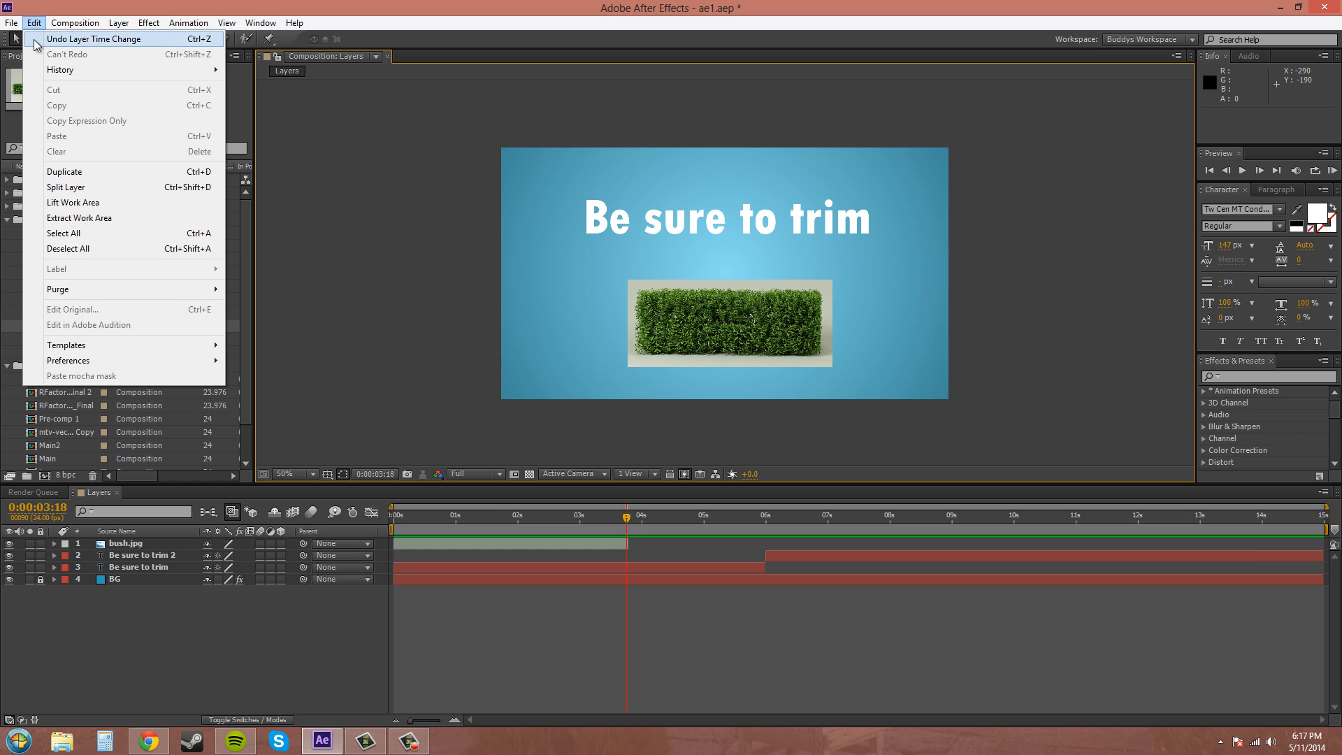
left_click(94, 39)
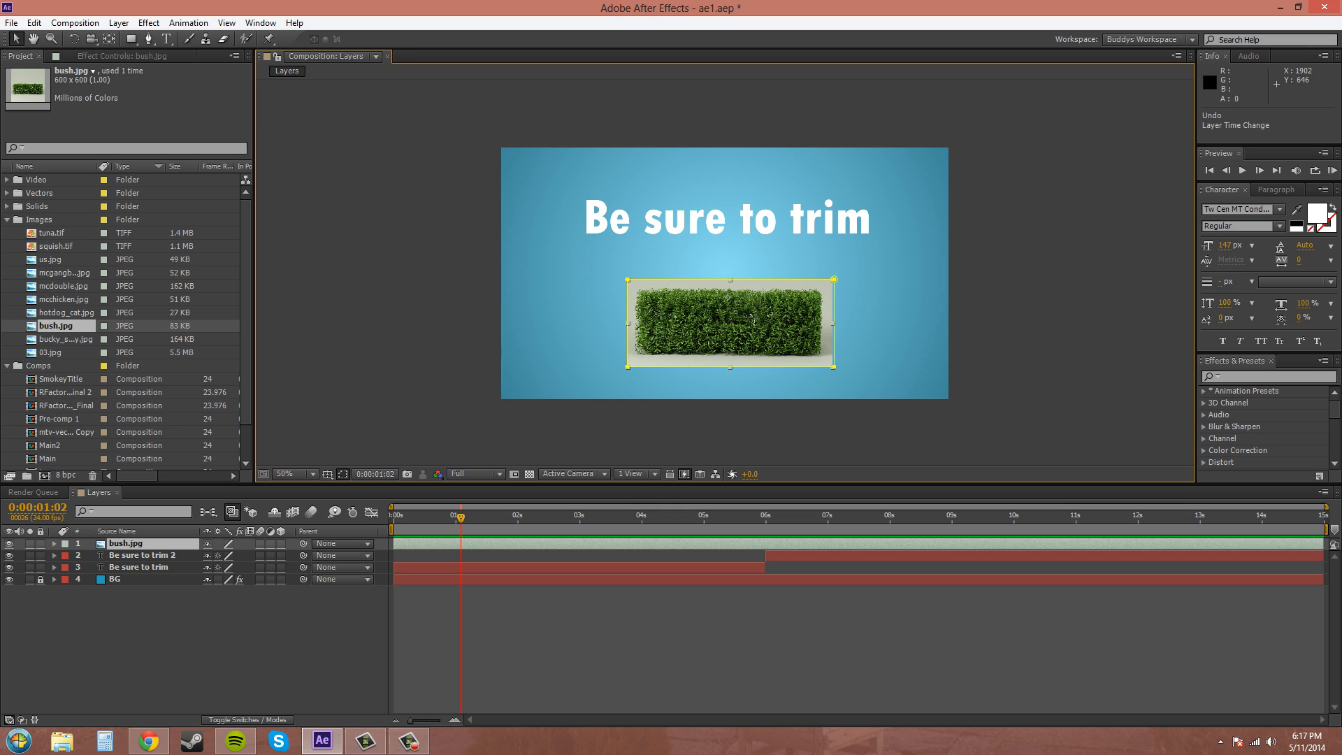
mouse_move(633, 530)
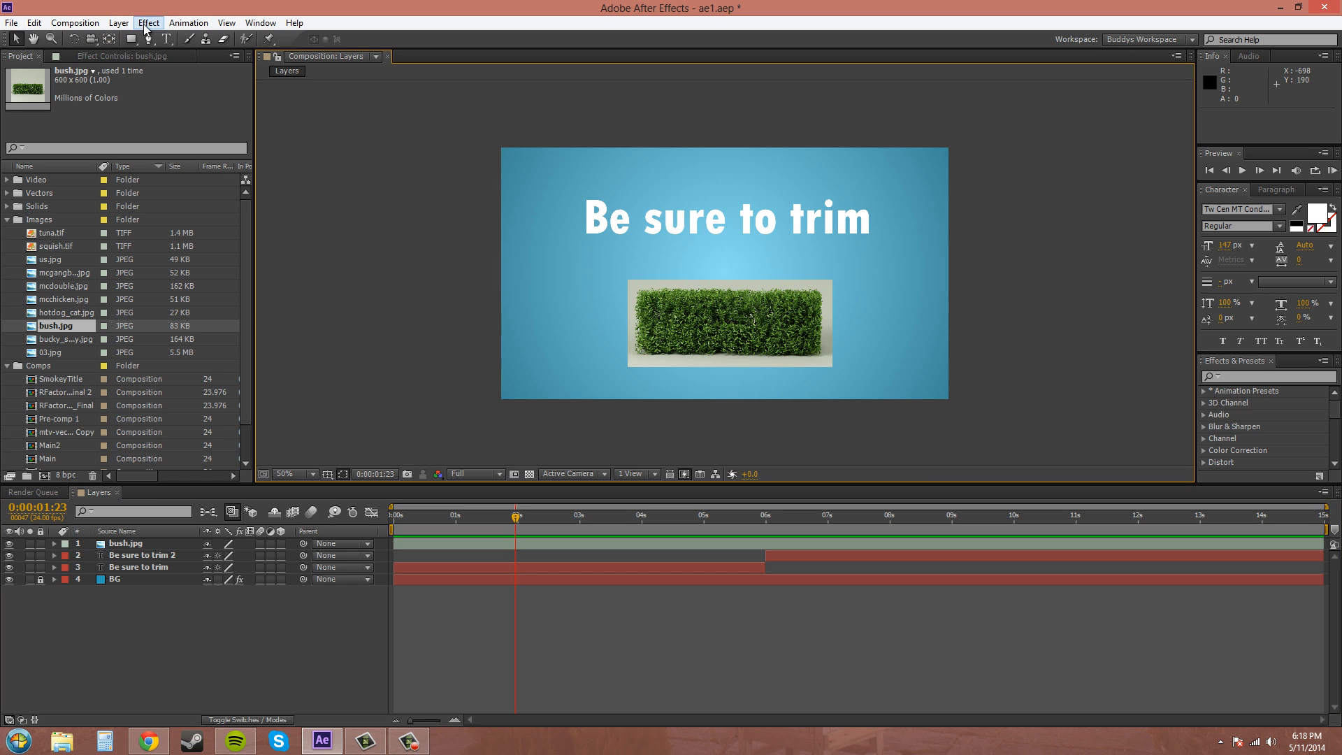
Type a new text line 'alt (option) + [ or ]' below the 'Be sure to trim' headline
left_click(118, 22)
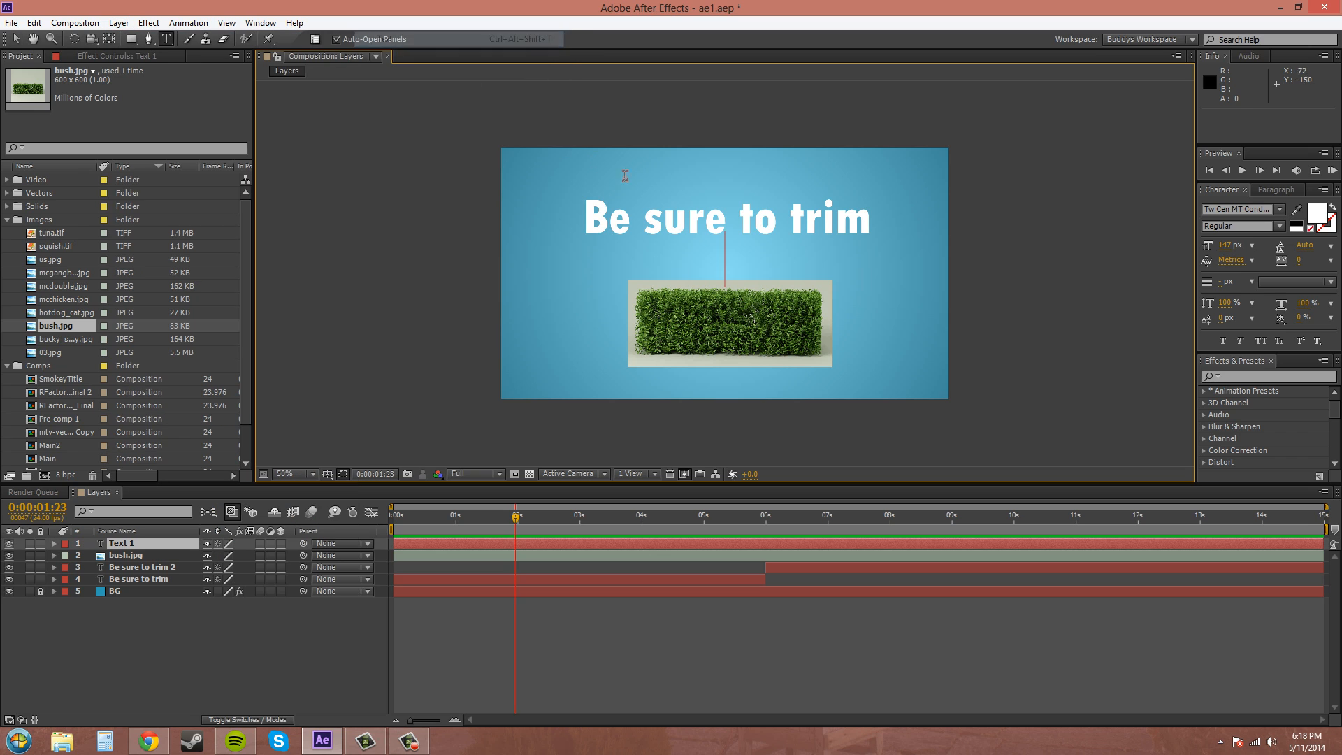
type("a")
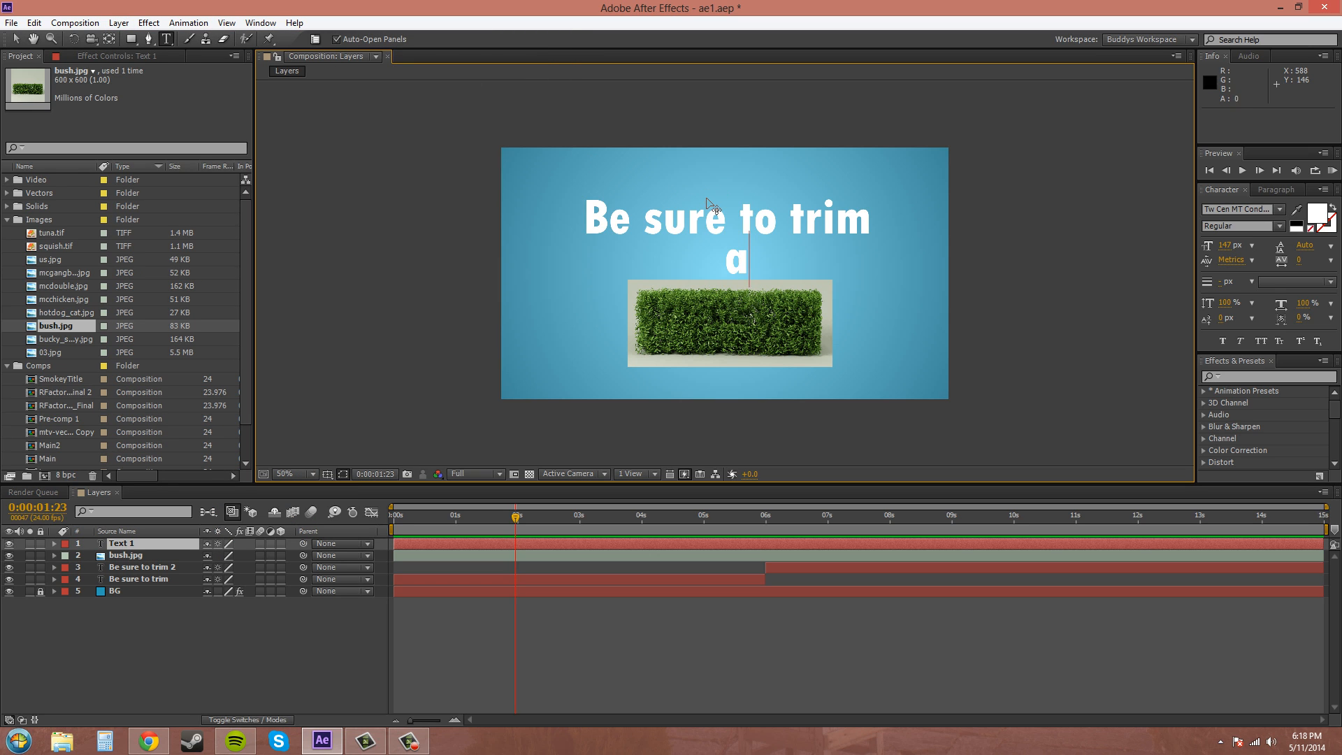
type("lt")
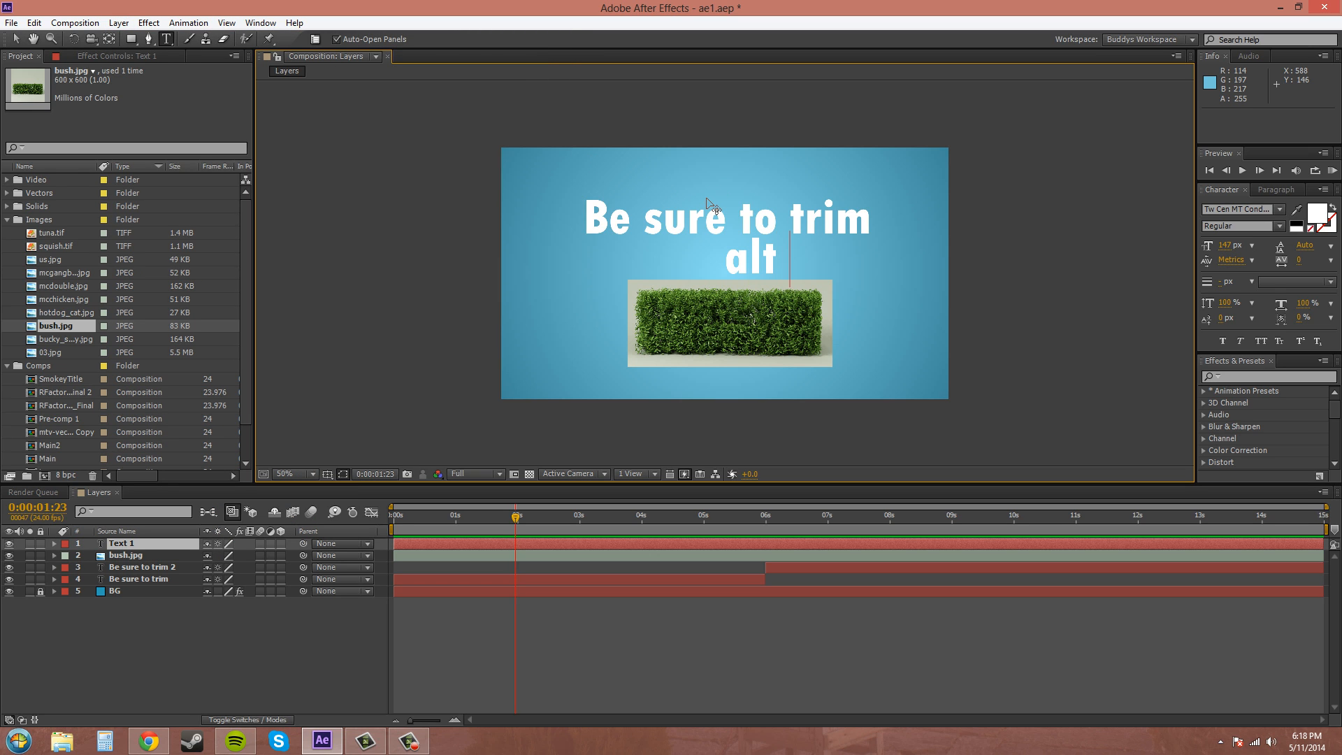
type("(option")
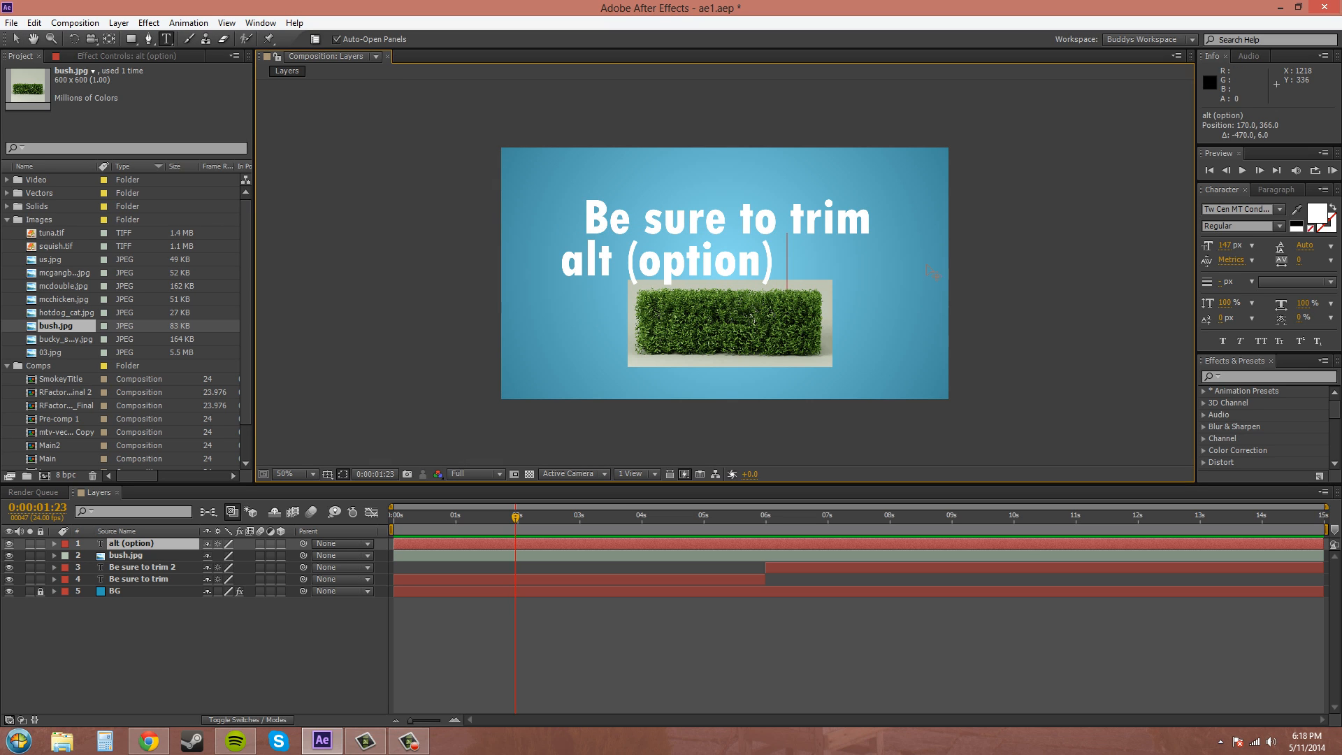
type("+")
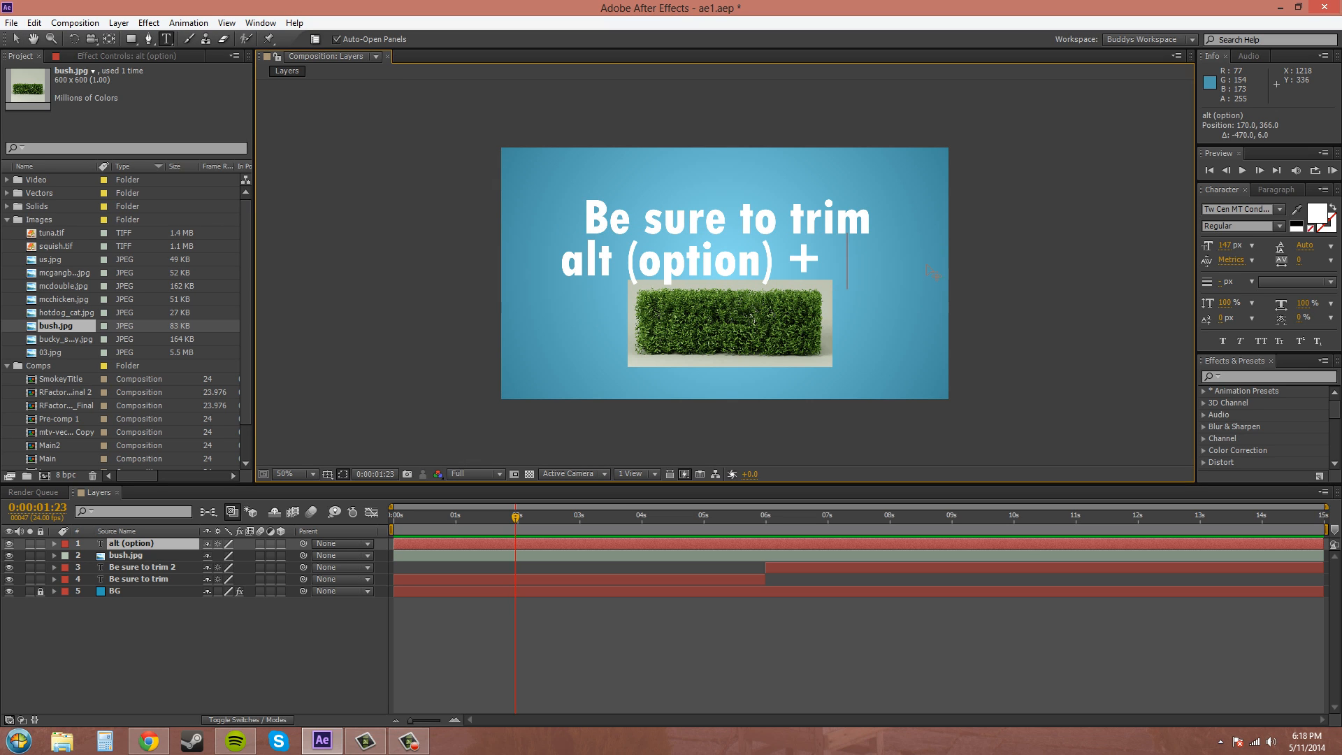
type("[ or")
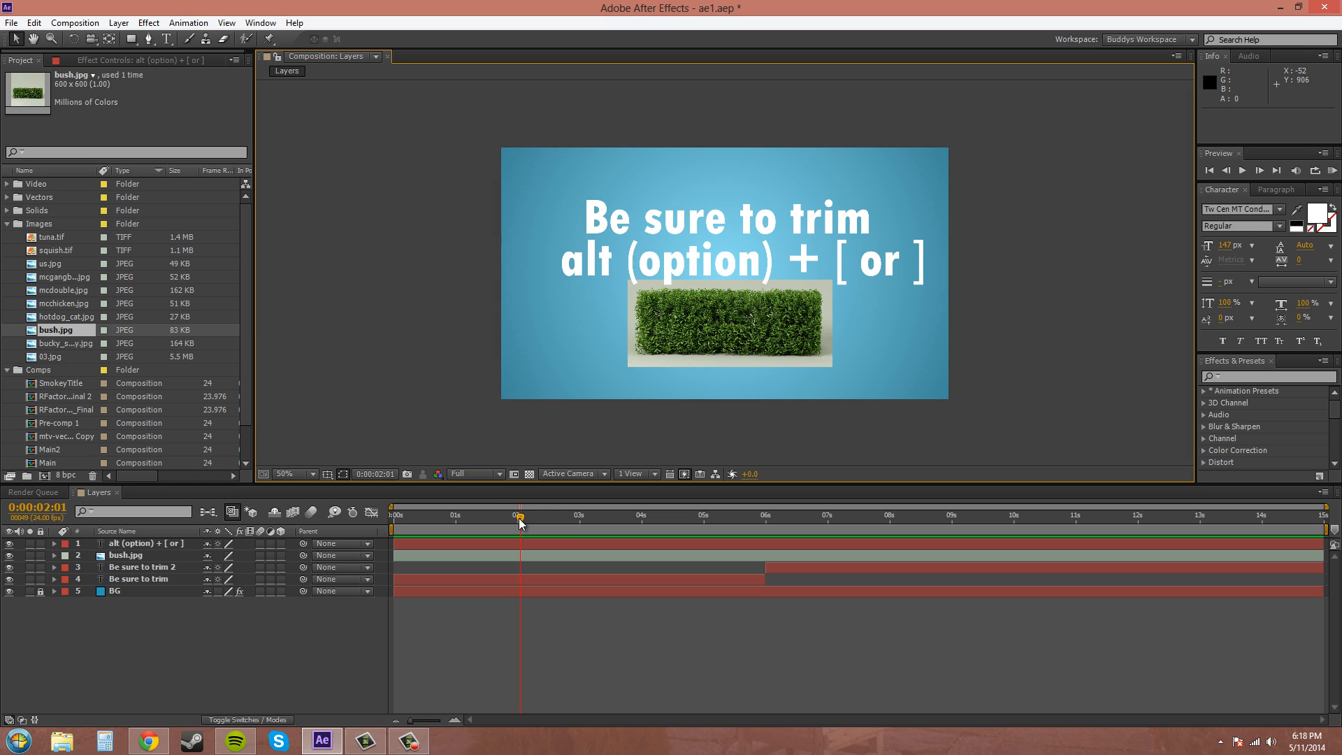
Select the bush.jpg layer and move the current time to 8 seconds for trimming
left_click(146, 542)
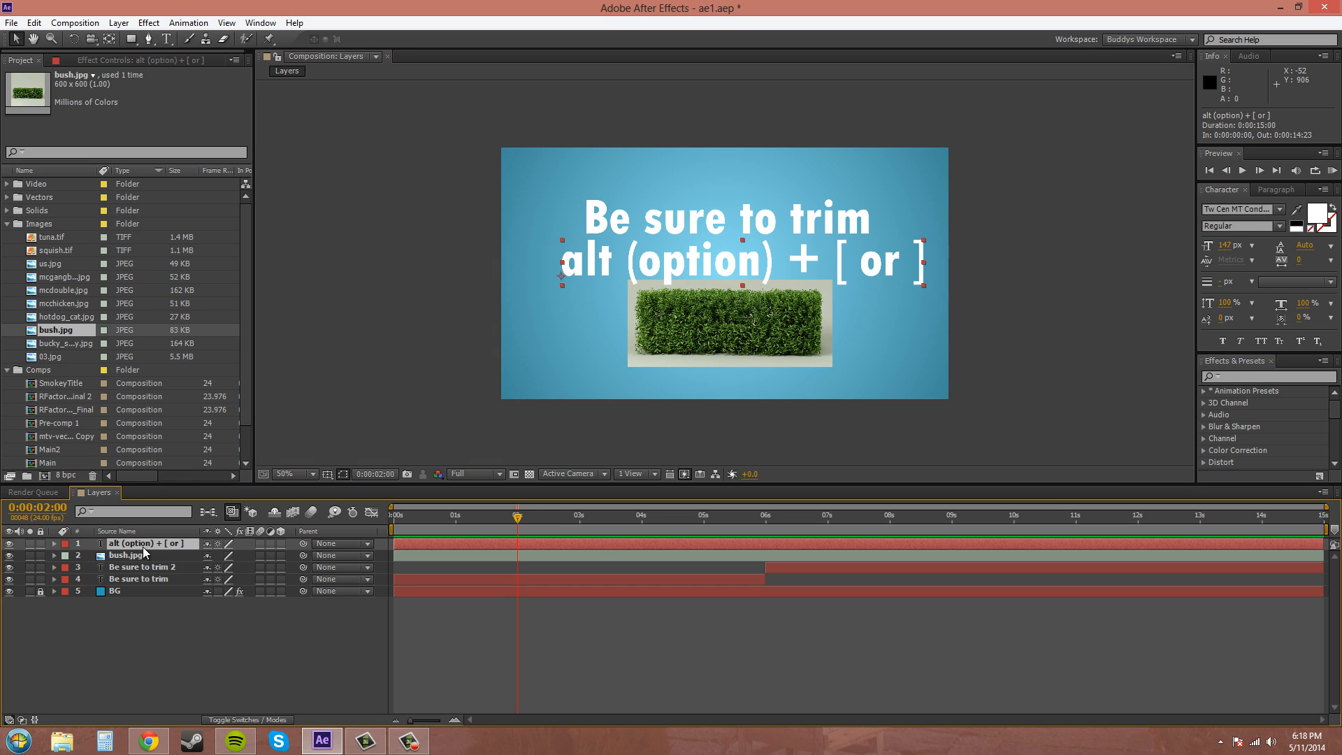
left_click(128, 554)
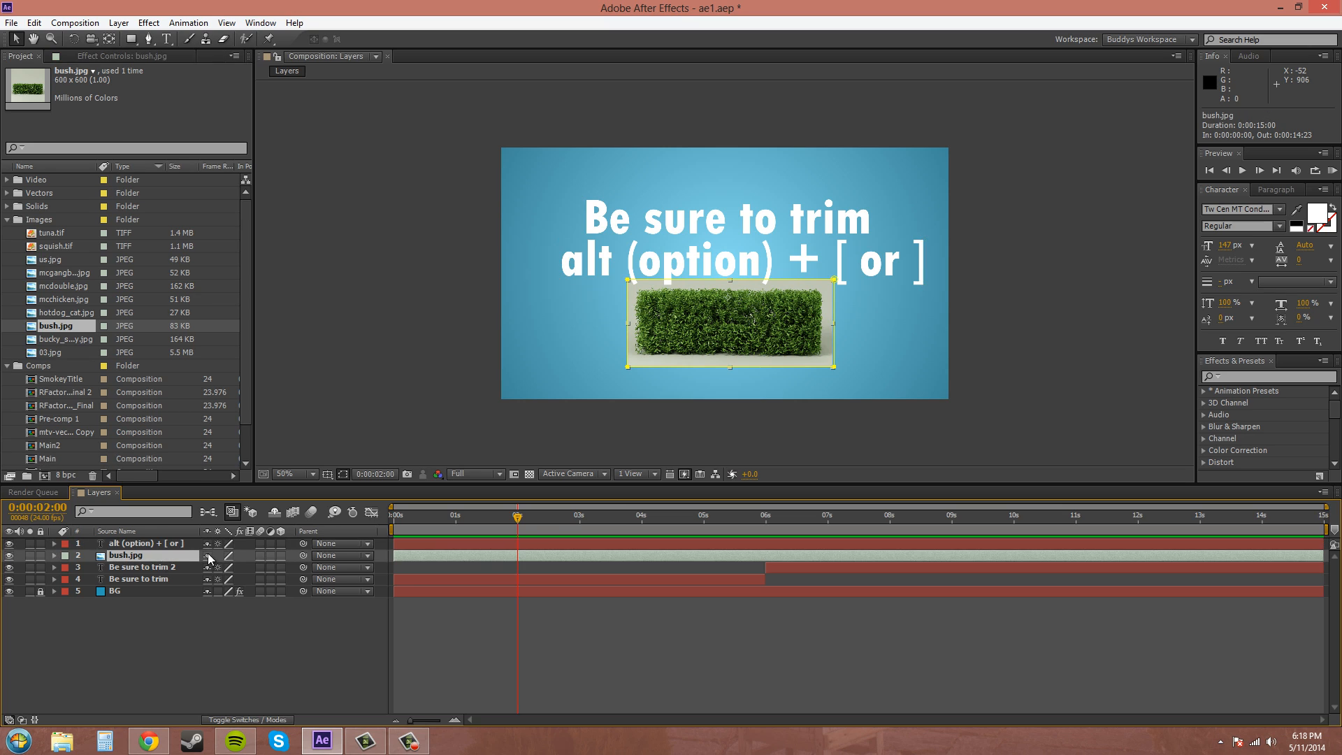
mouse_move(165, 556)
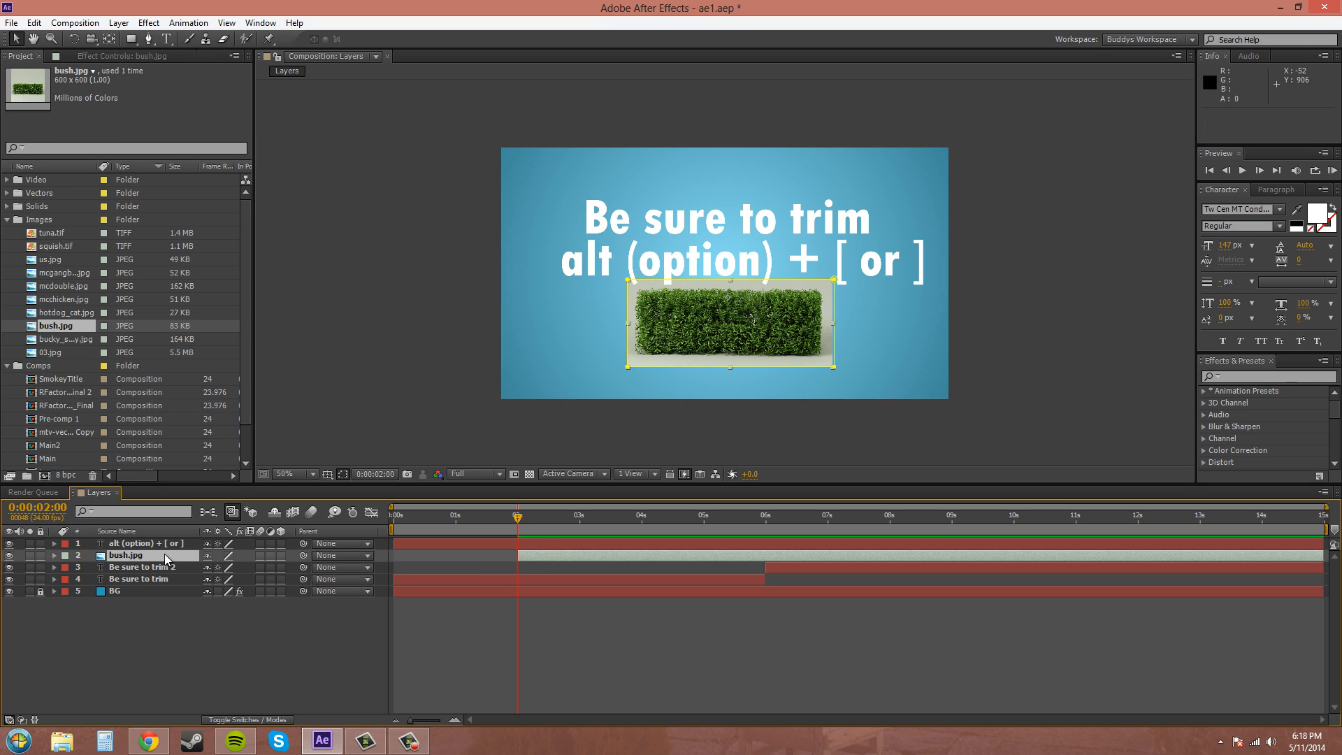
left_click(888, 515)
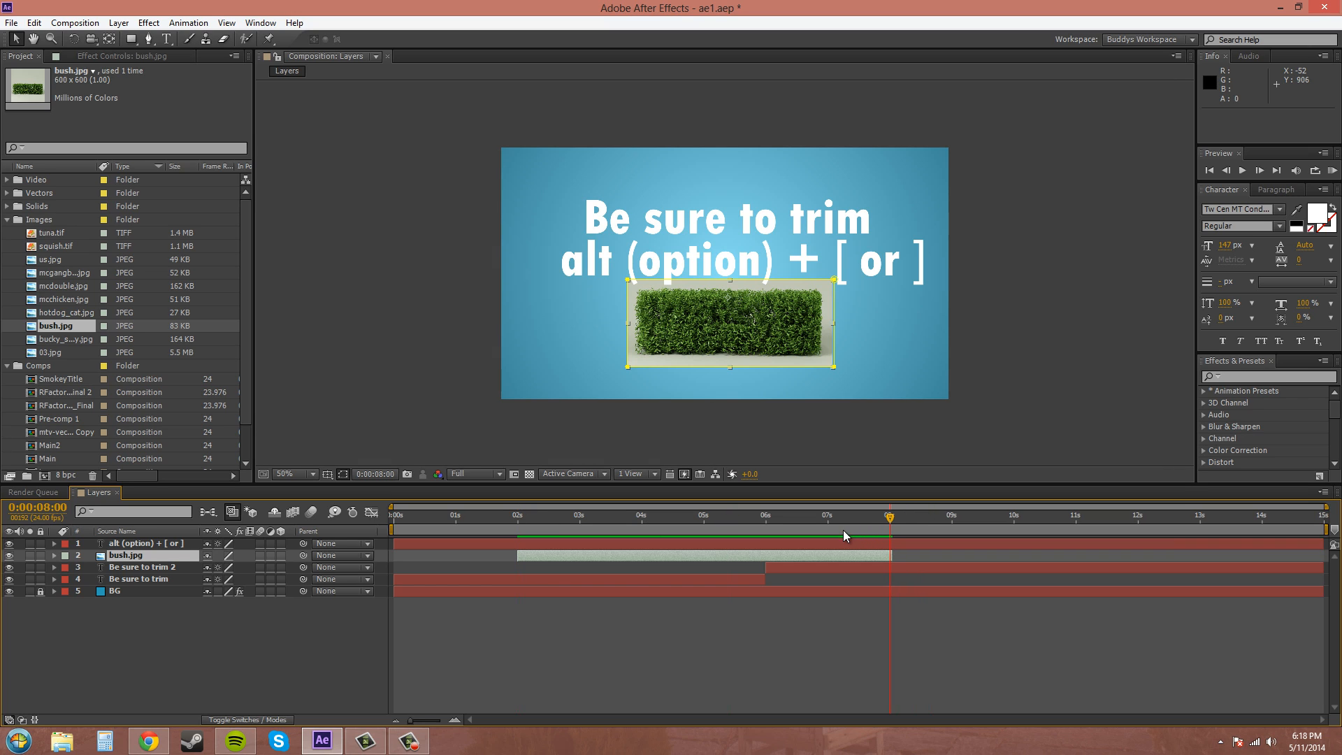
mouse_move(564, 544)
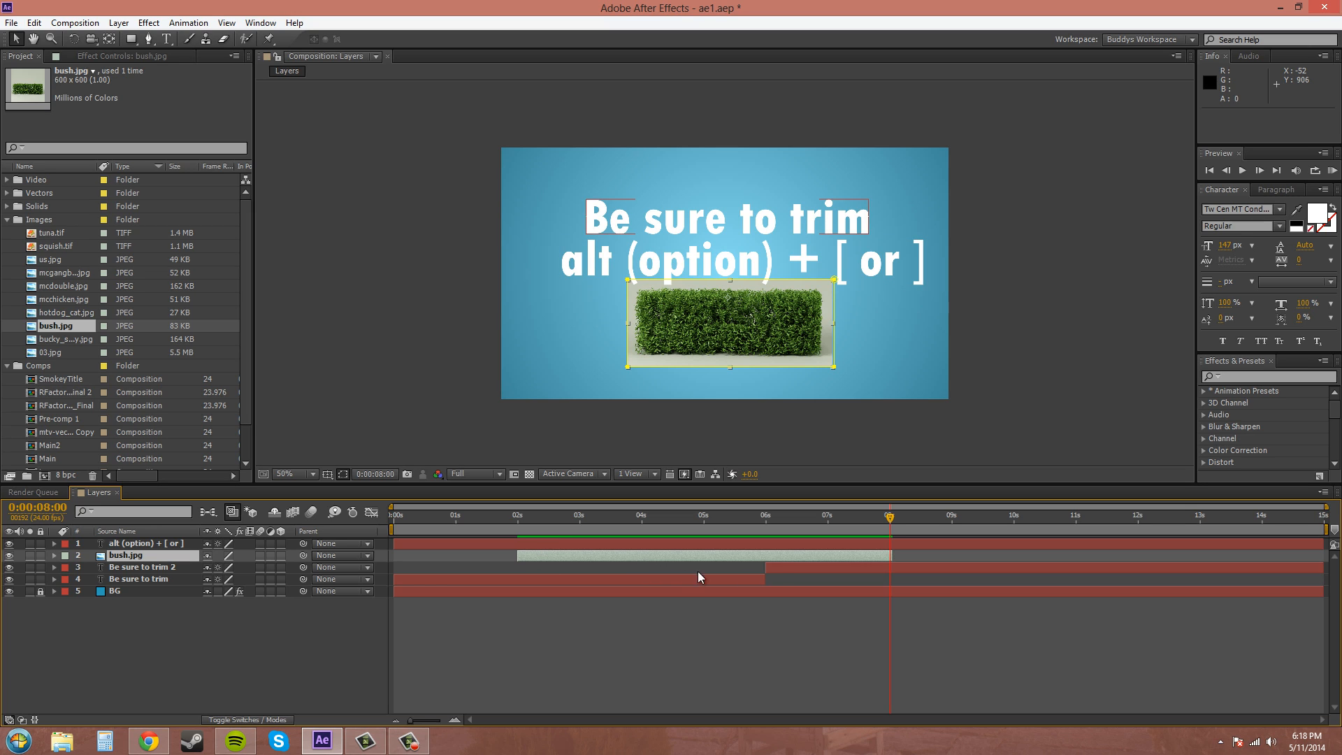
mouse_move(805, 560)
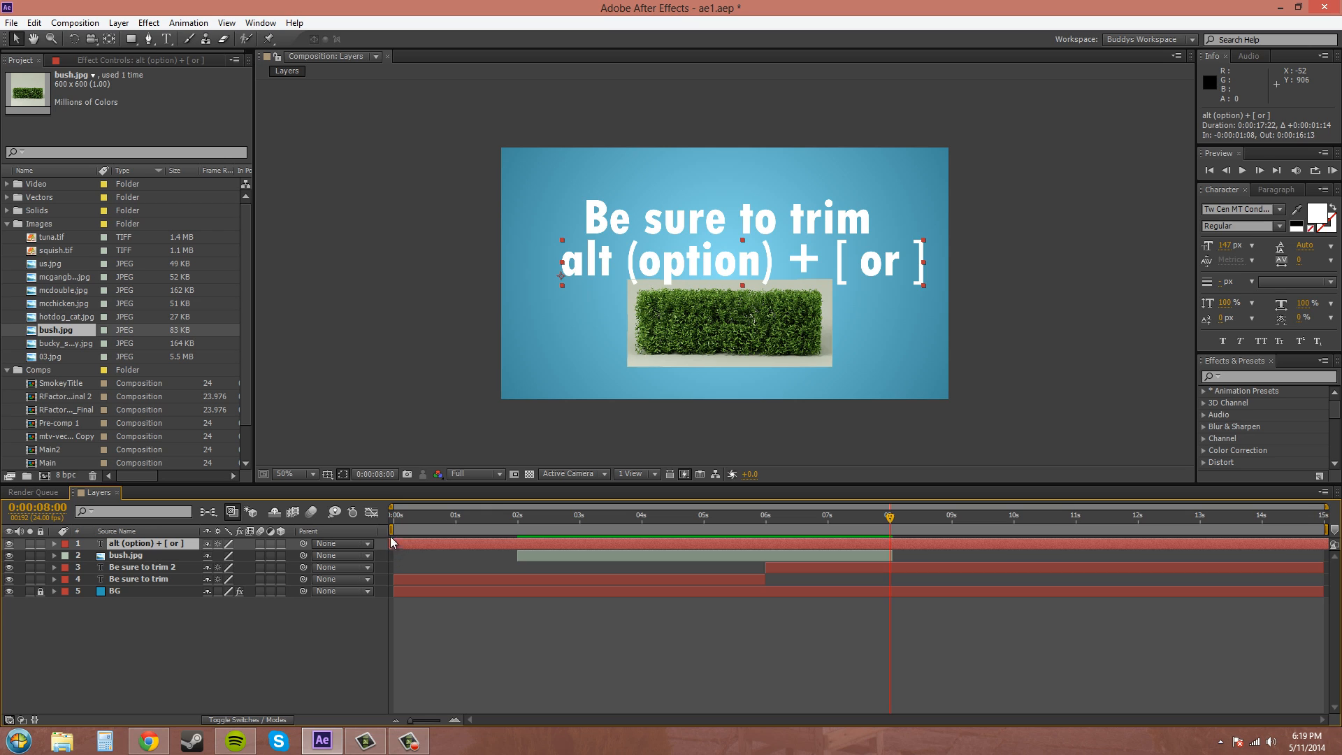
mouse_move(753, 613)
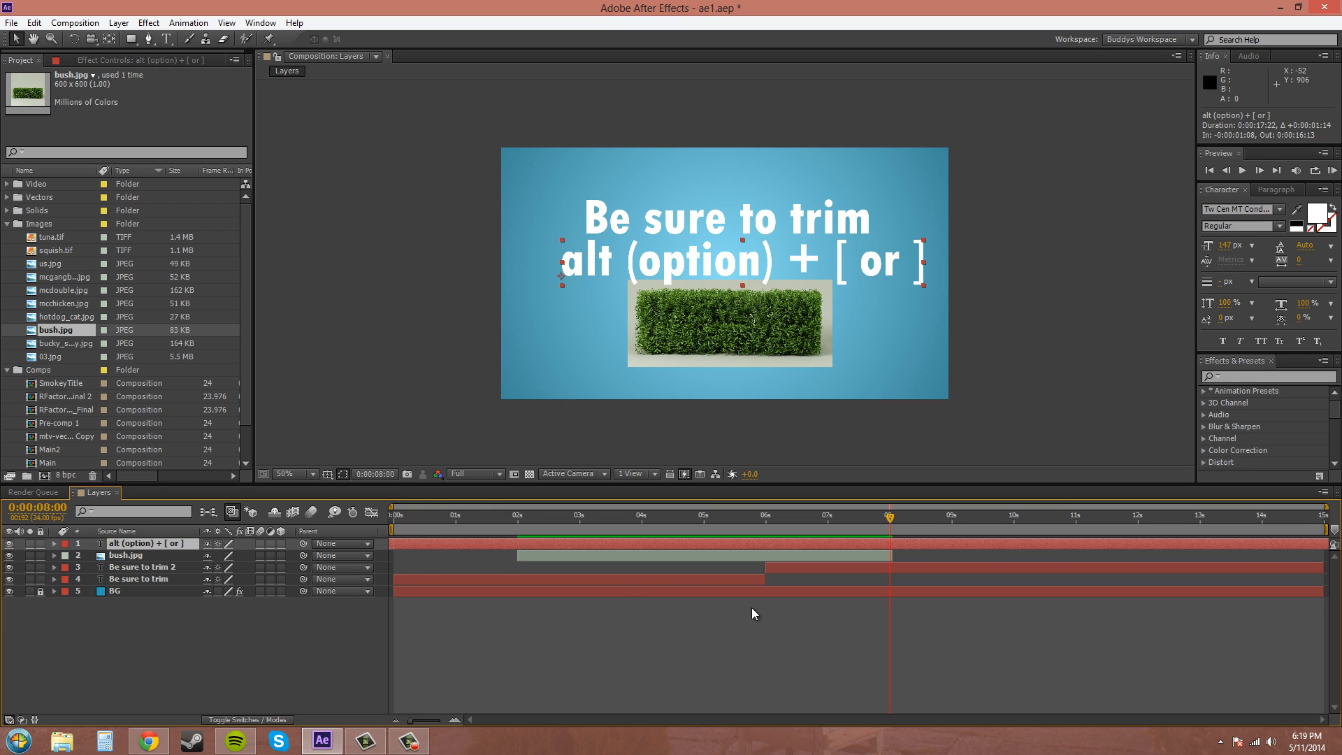
mouse_move(403, 534)
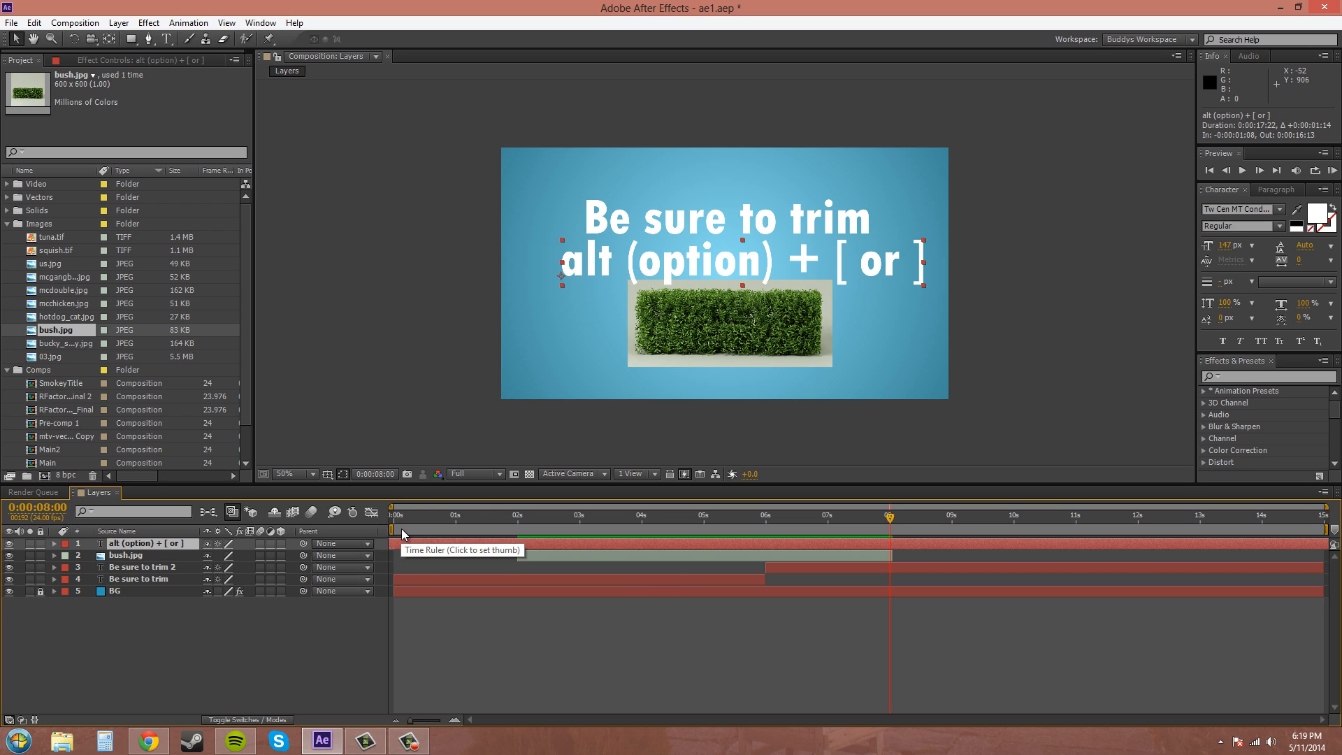
mouse_move(682, 534)
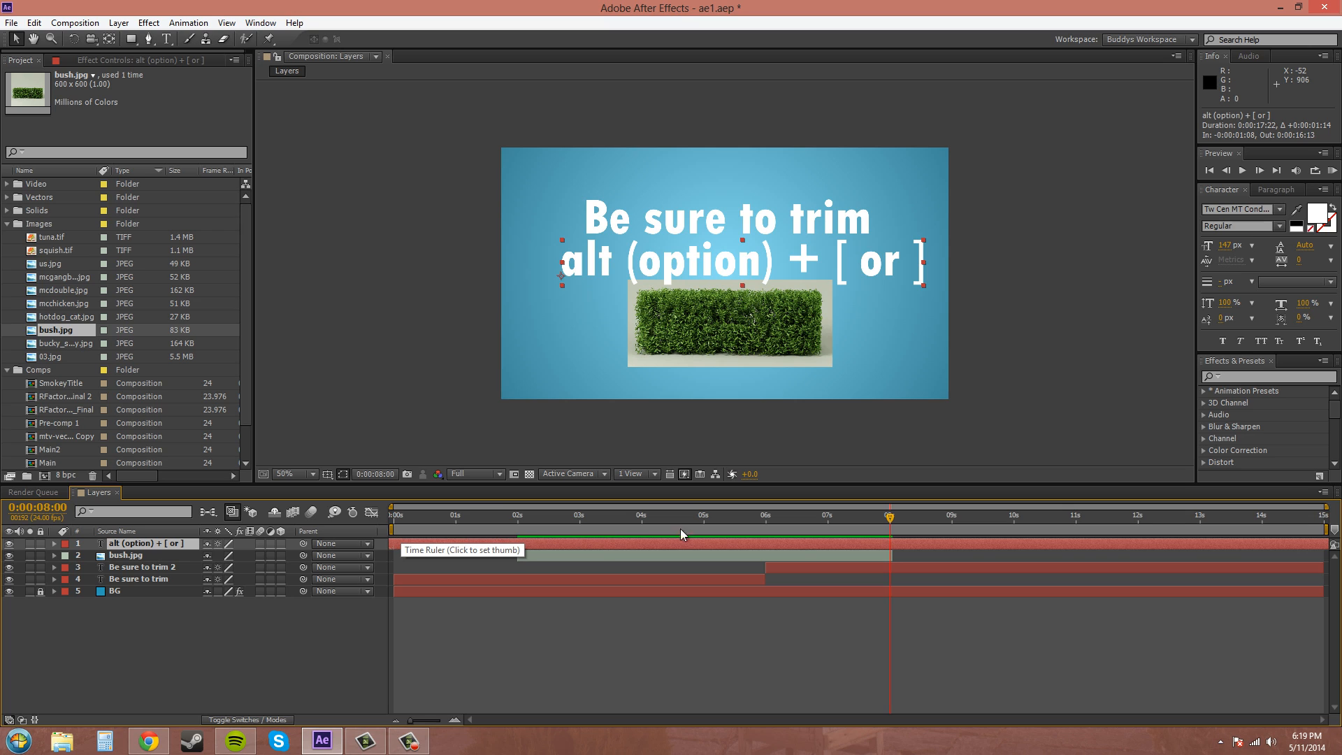
mouse_move(1314, 537)
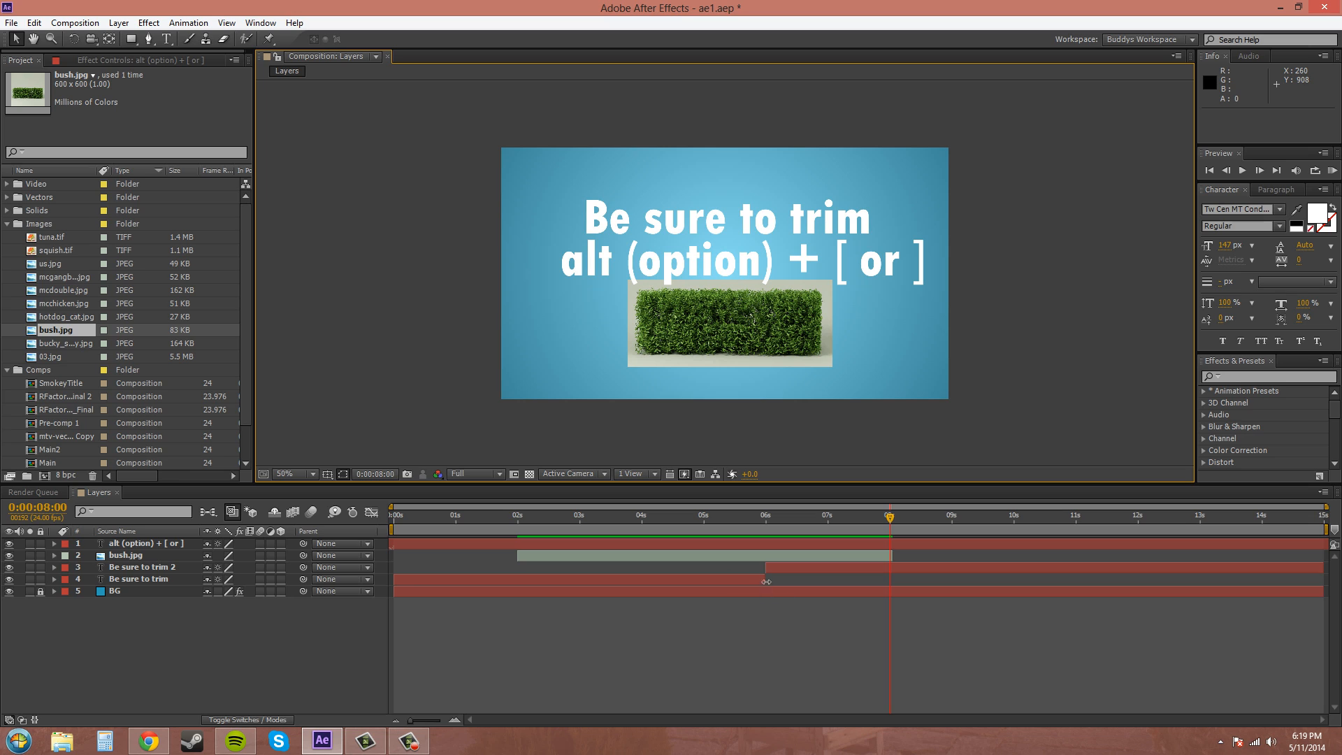
Select both 'Be sure to trim' headline layers in the timeline
left_click(150, 567)
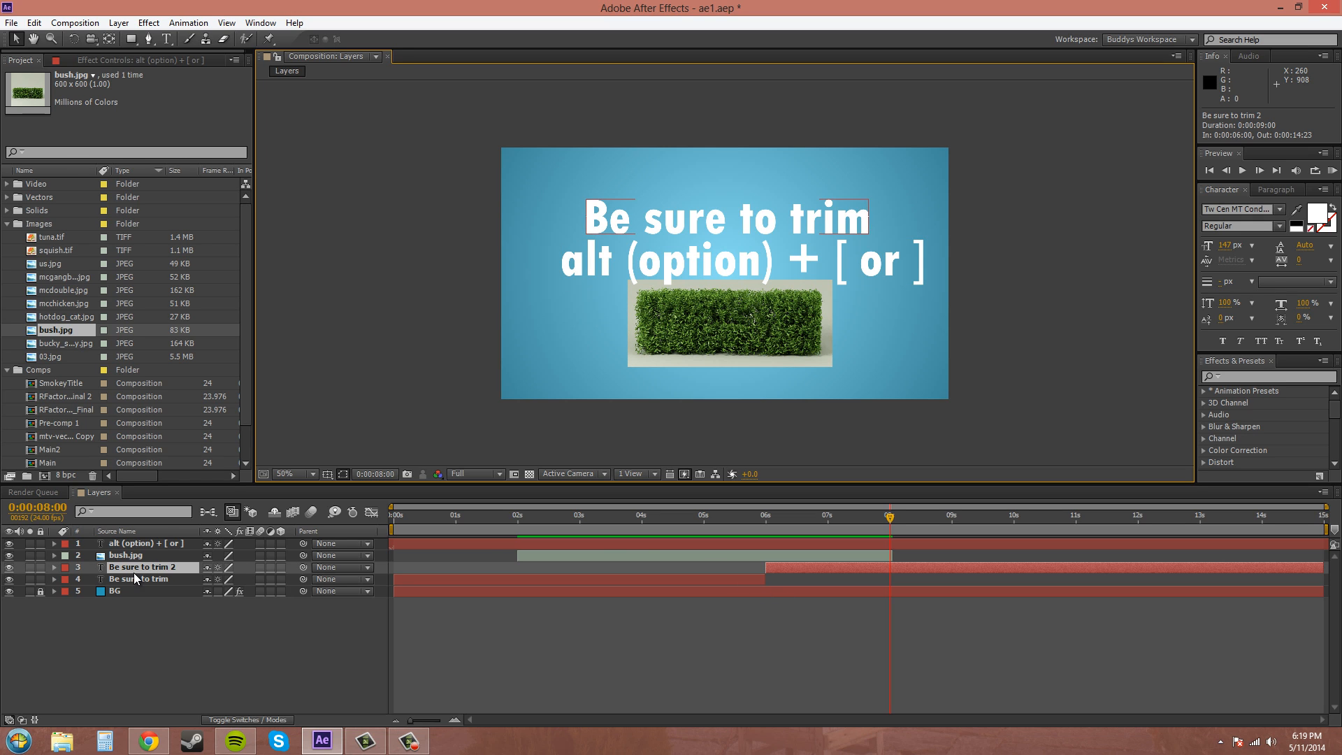
left_click(148, 567)
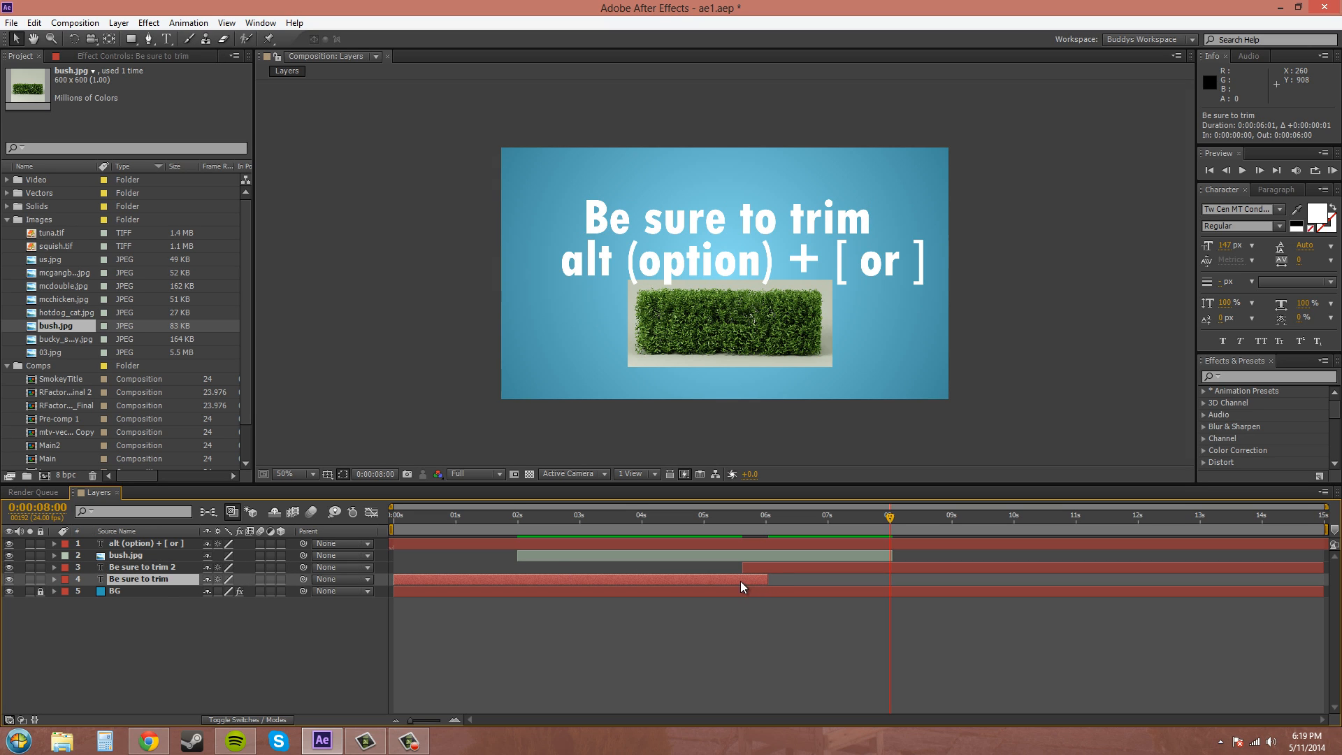
mouse_move(760, 585)
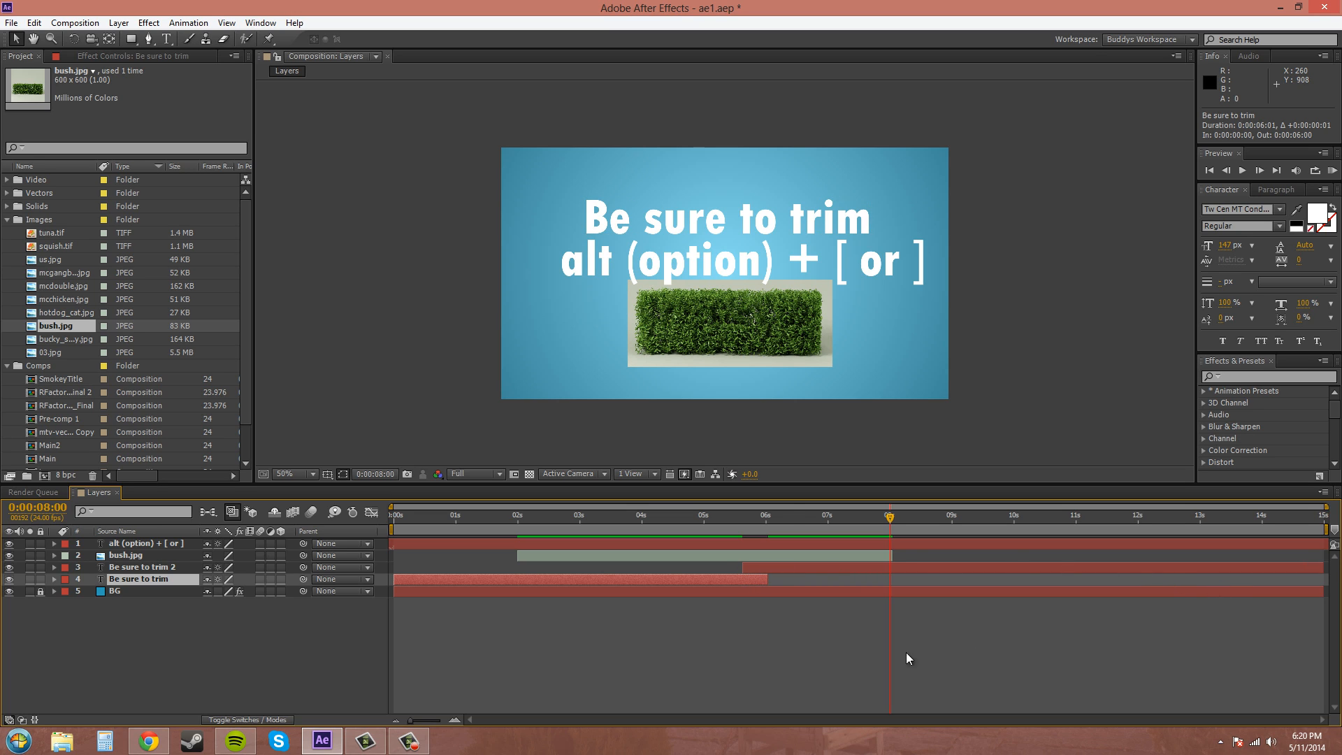
mouse_move(914, 640)
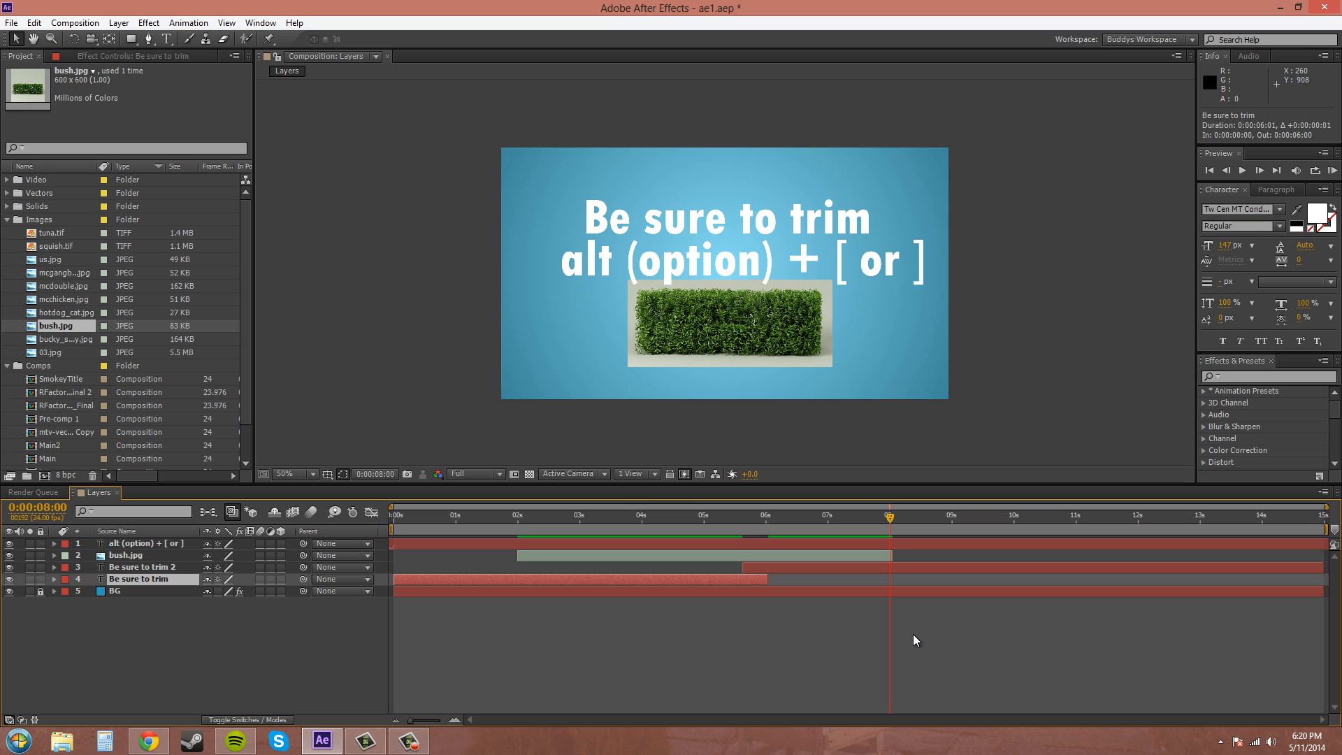
mouse_move(822, 629)
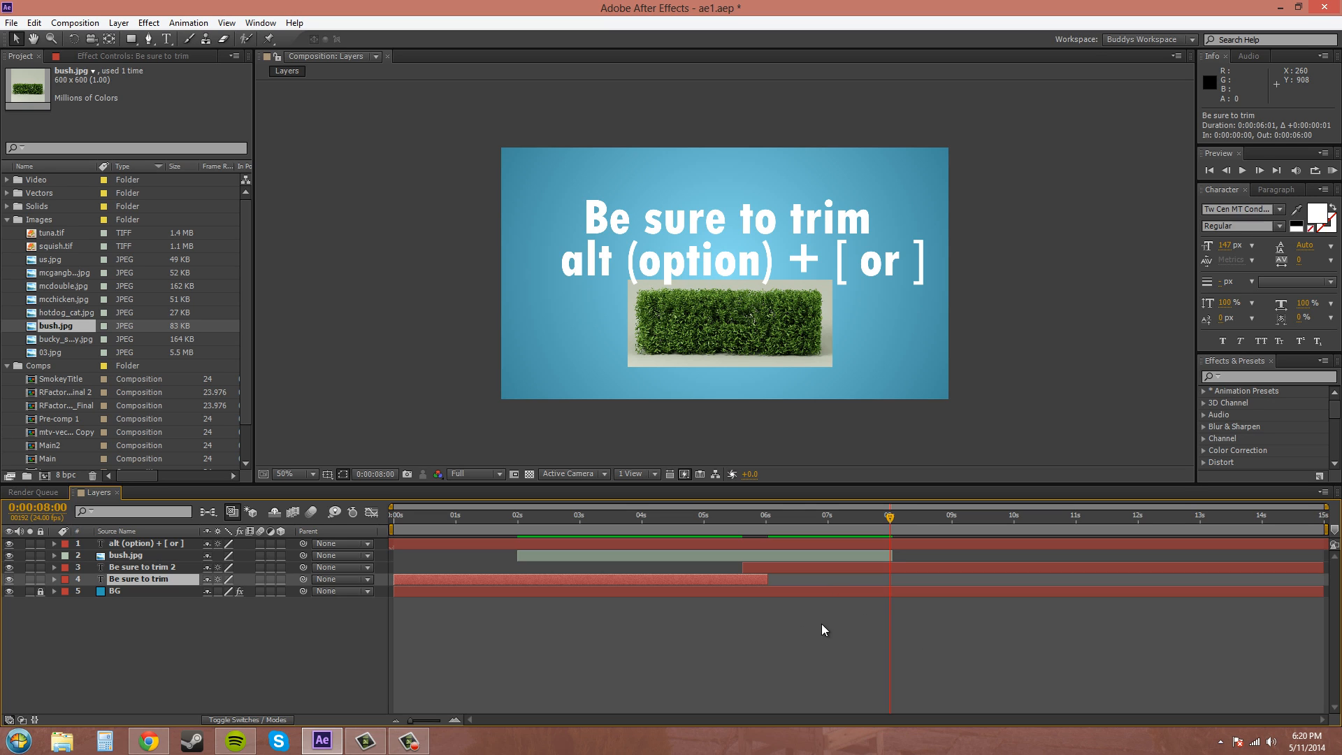
mouse_move(827, 638)
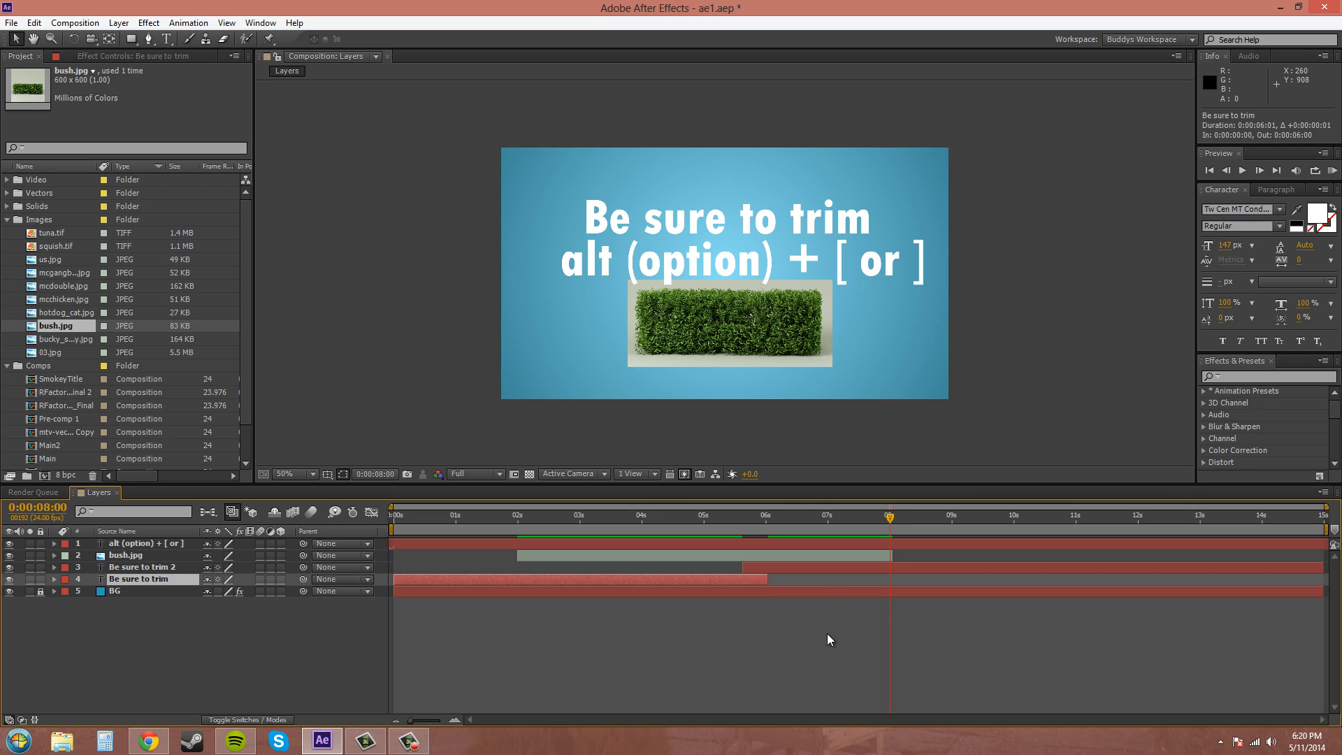
mouse_move(1021, 674)
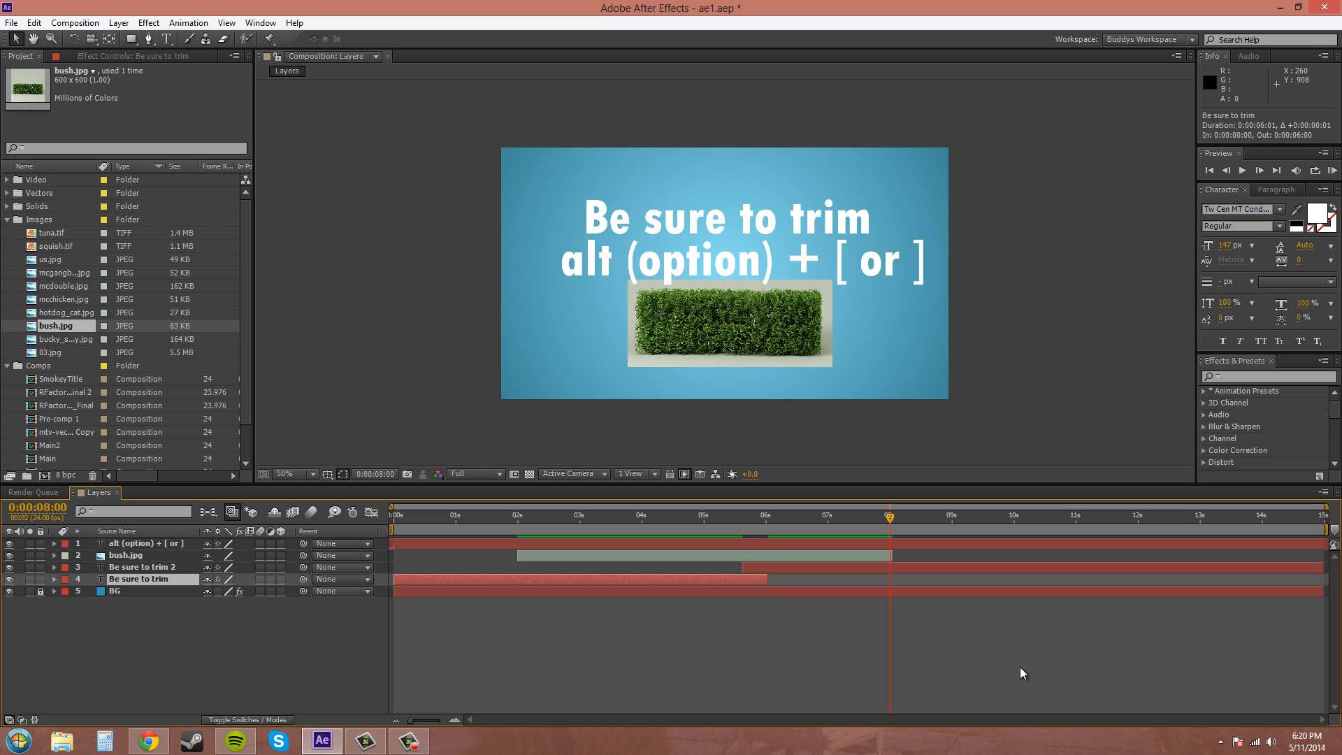
mouse_move(1052, 673)
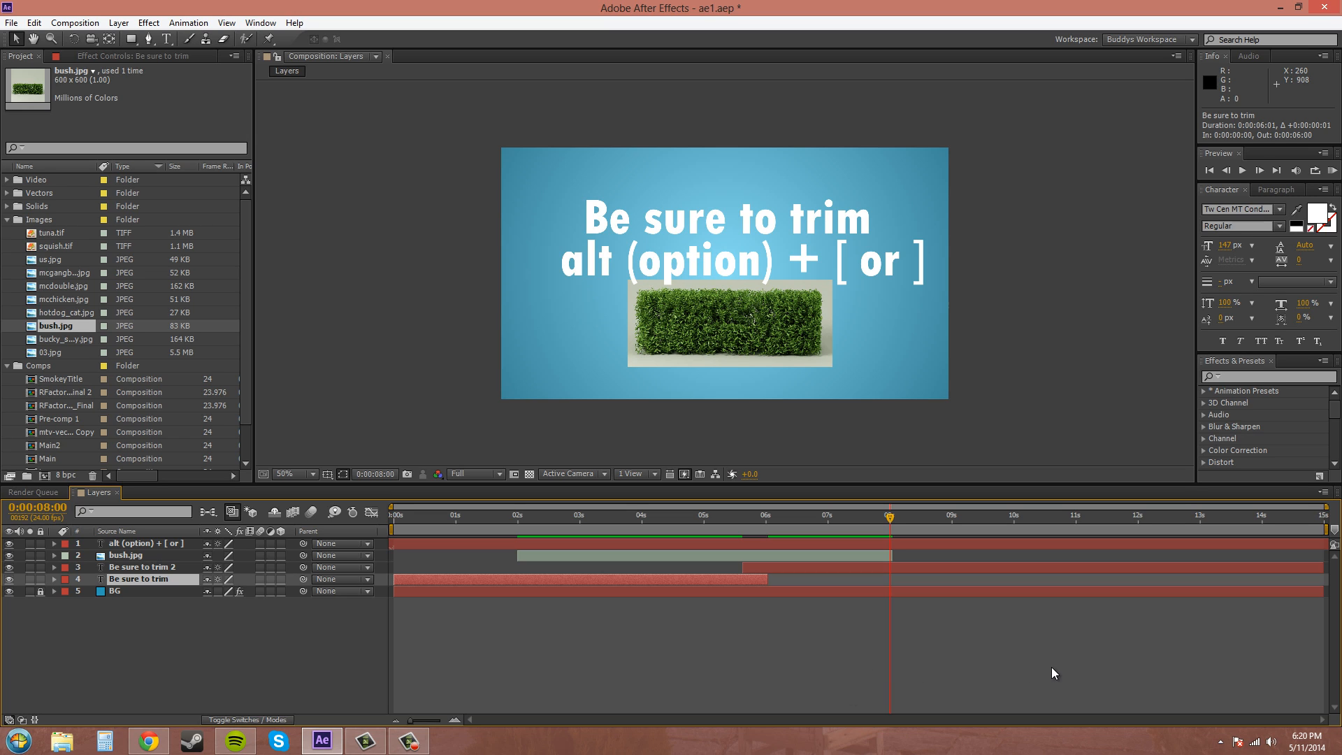
mouse_move(929, 565)
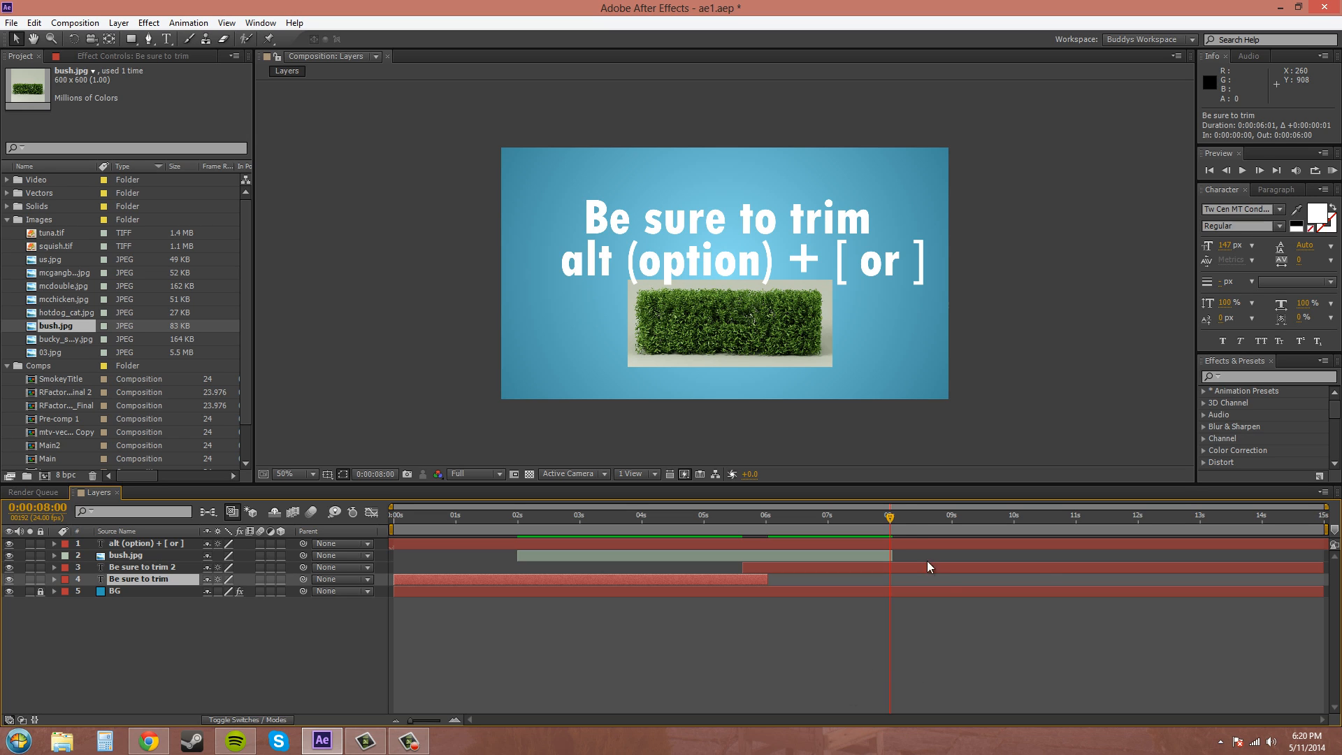